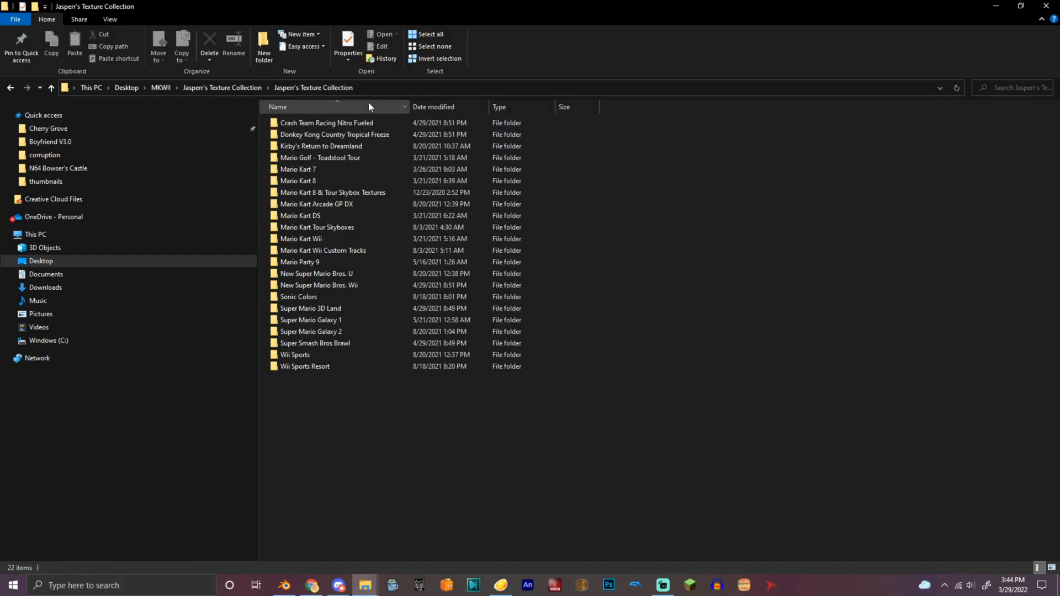
mouse_move(327, 198)
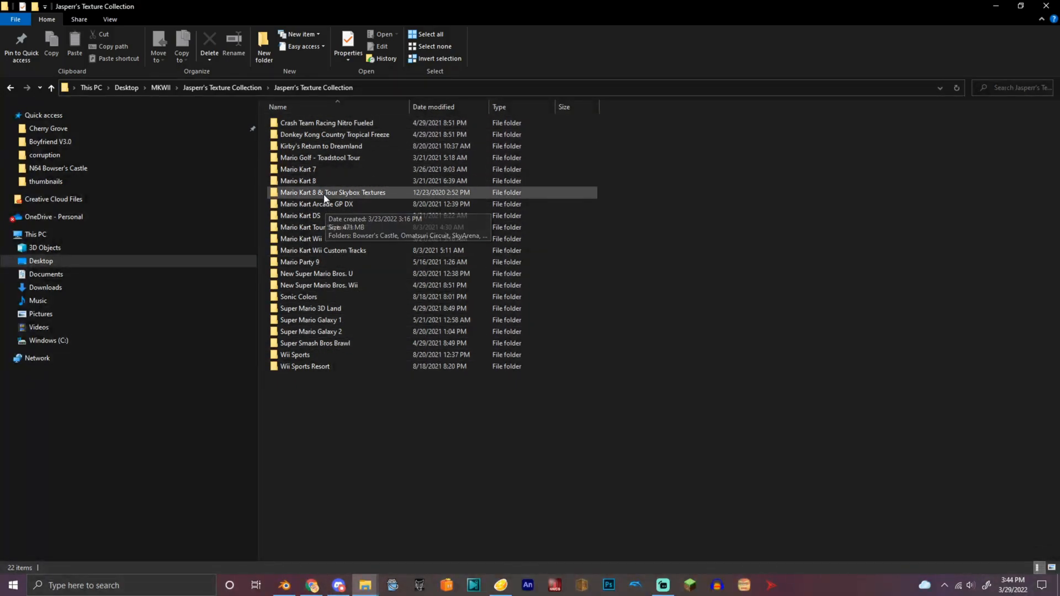
Browse the Mario Kart 7 and 3DS Wuhu Loop texture folders, then back up towards CT Tutorial.
left_click(299, 297)
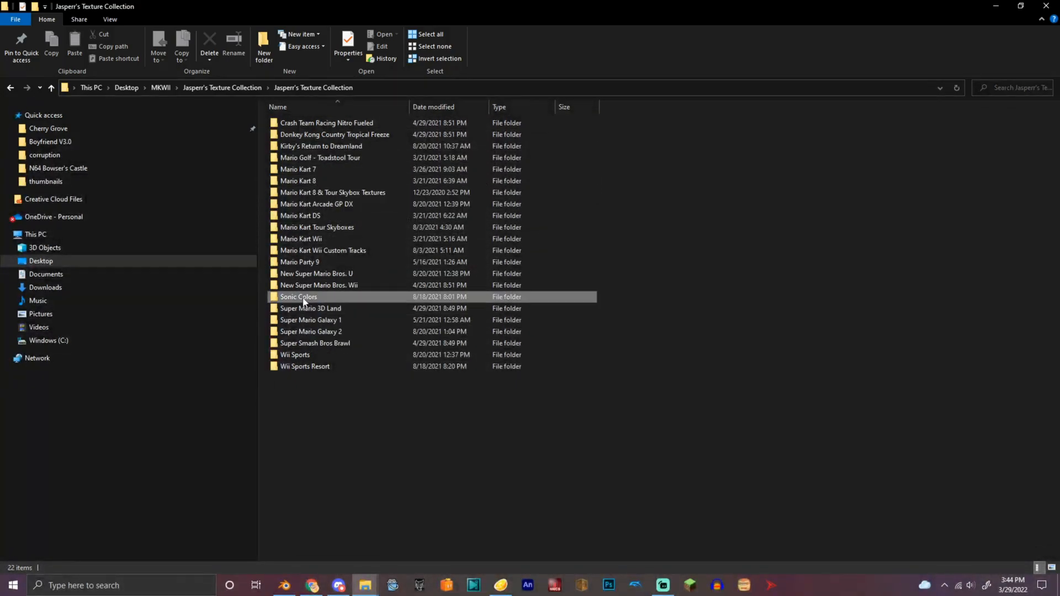
left_click(332, 192)
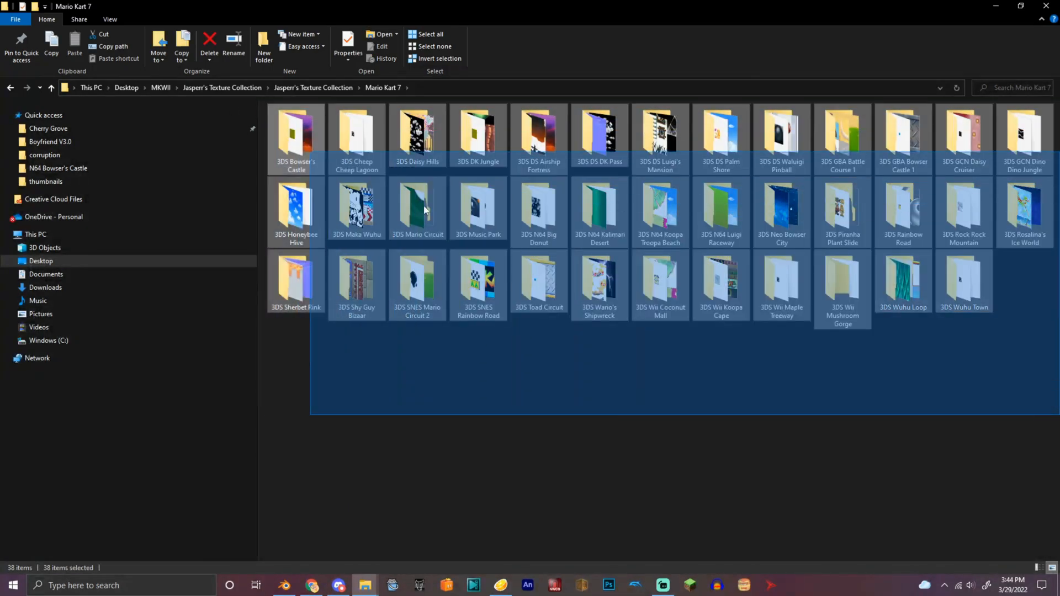
left_click(598, 280)
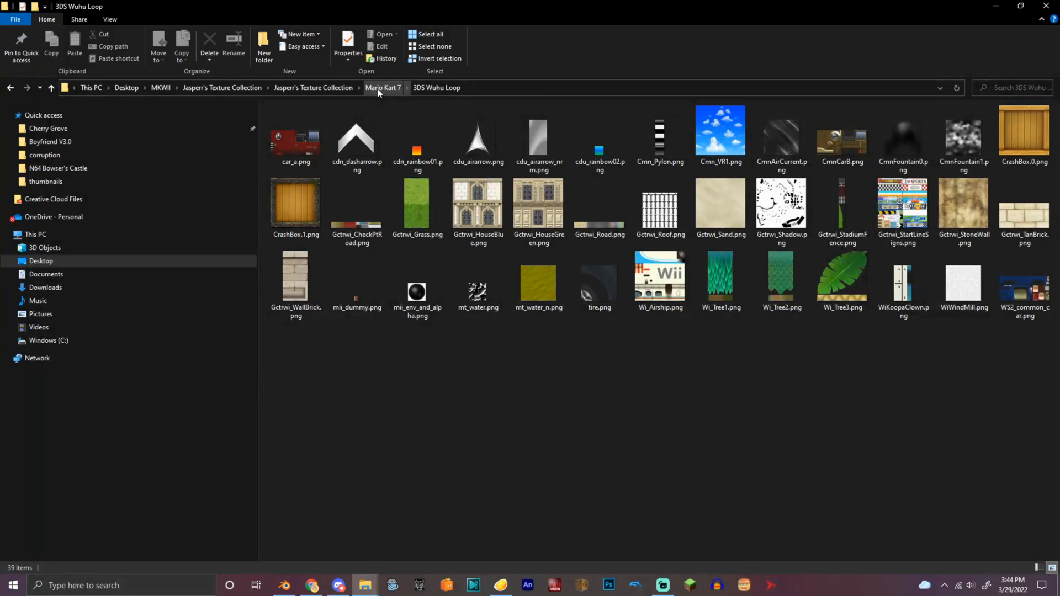
left_click(383, 87)
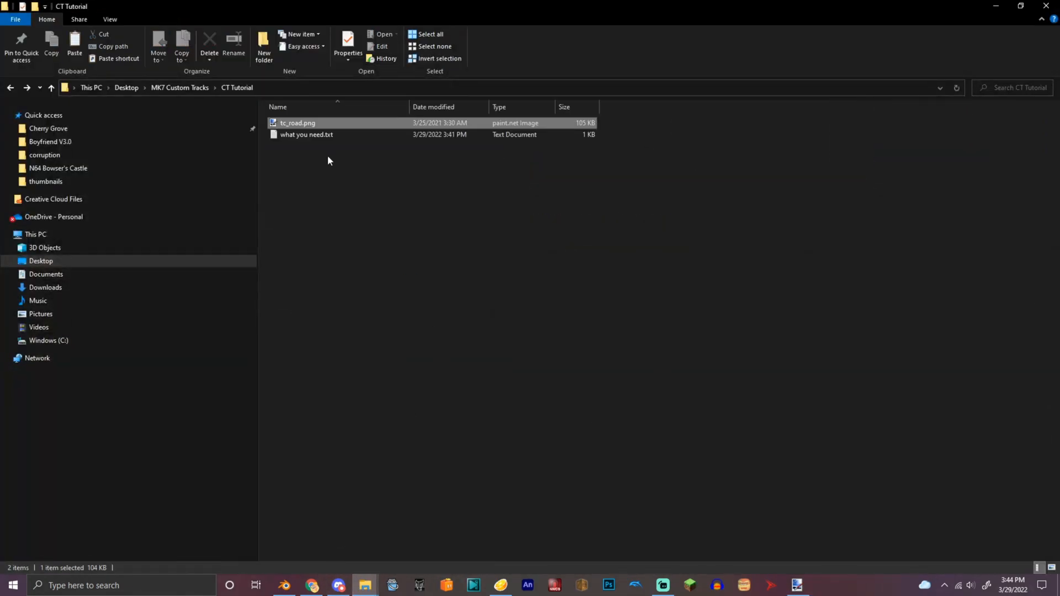
Open tc_road.png in paint.net and begin a rectangle selection of the road strip.
double_click(297, 123)
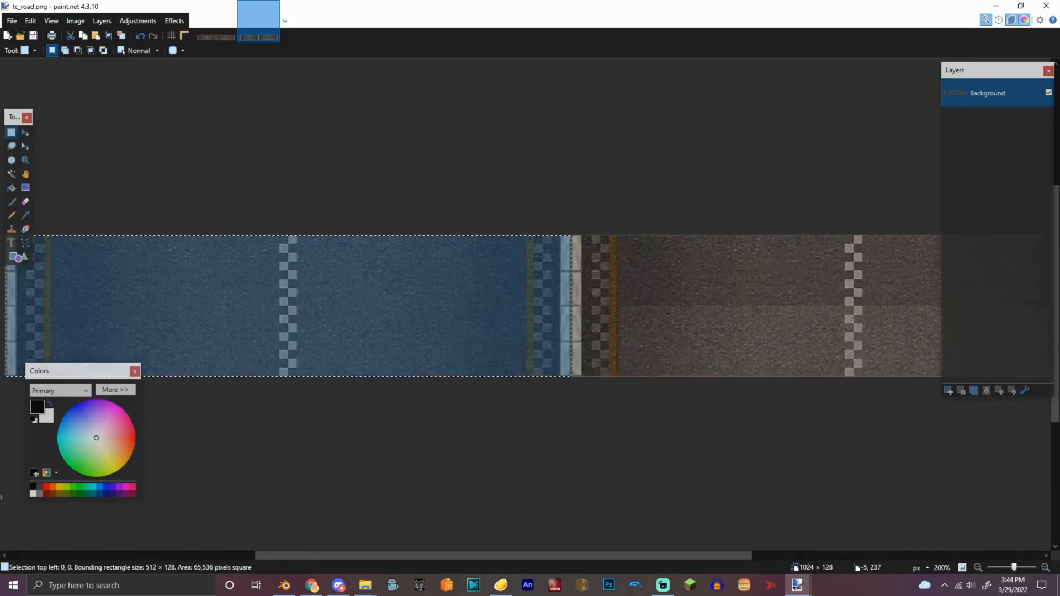
left_click(11, 20)
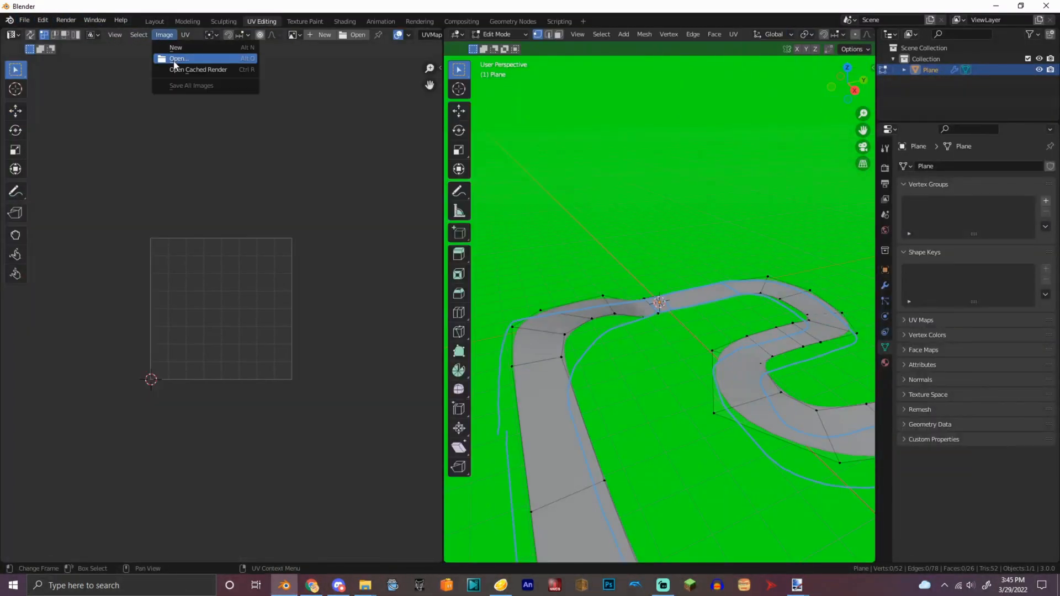
Load Road.png as an Image Texture on the track material's Base Color.
left_click(179, 59)
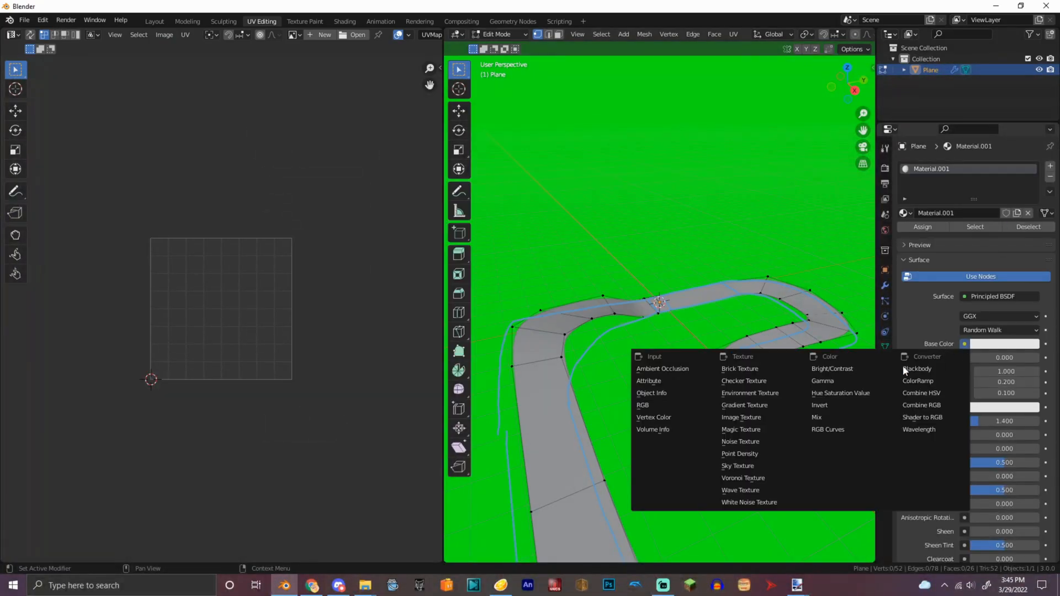
left_click(741, 417)
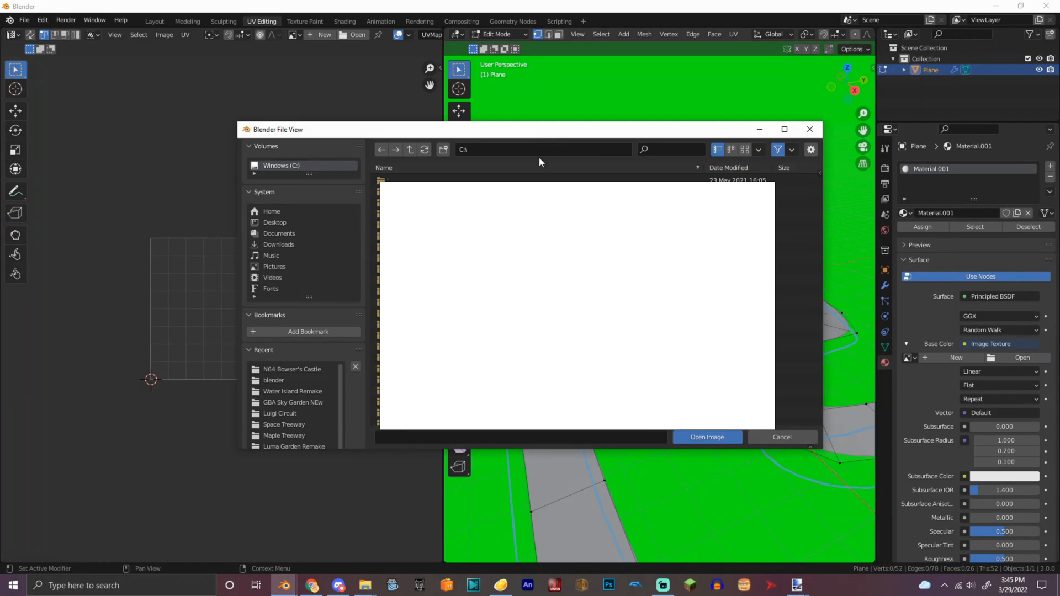
left_click(706, 438)
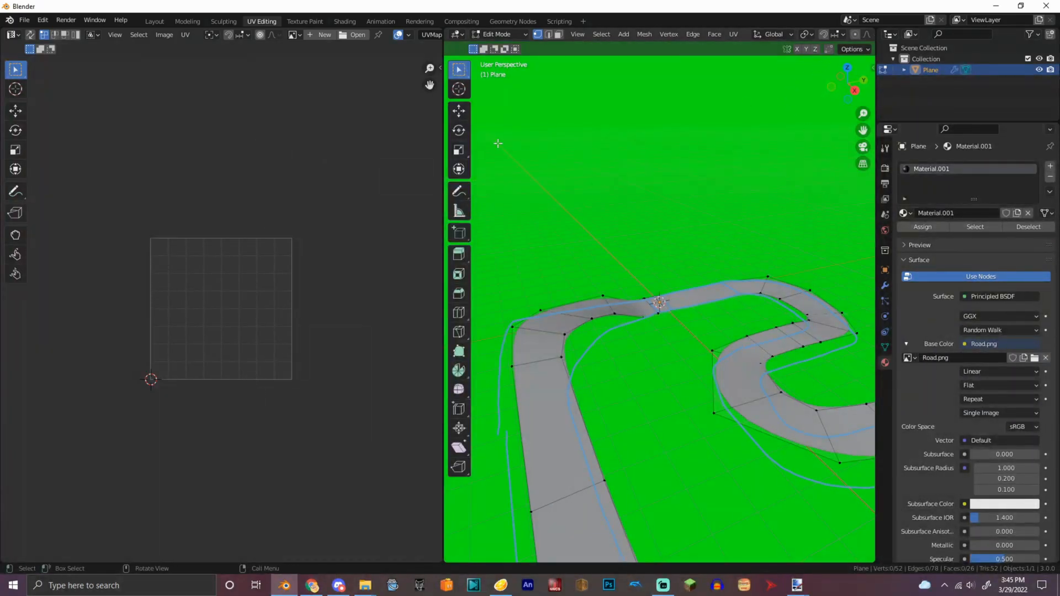
left_click(832, 34)
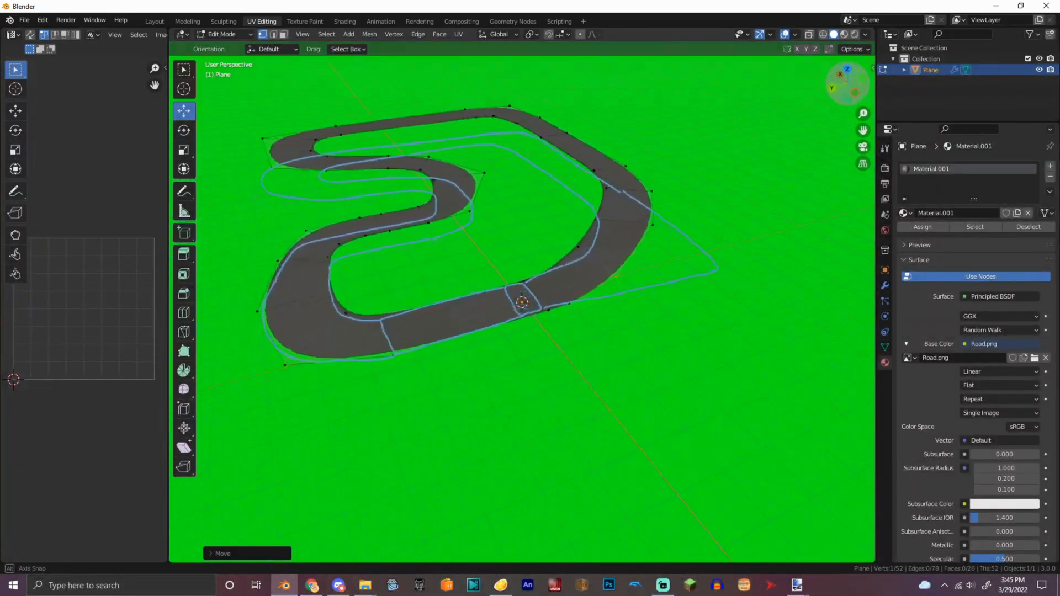
Unwrap the road faces and scale the UVs by 0.2 along Y to fit the texture strip.
left_click(458, 34)
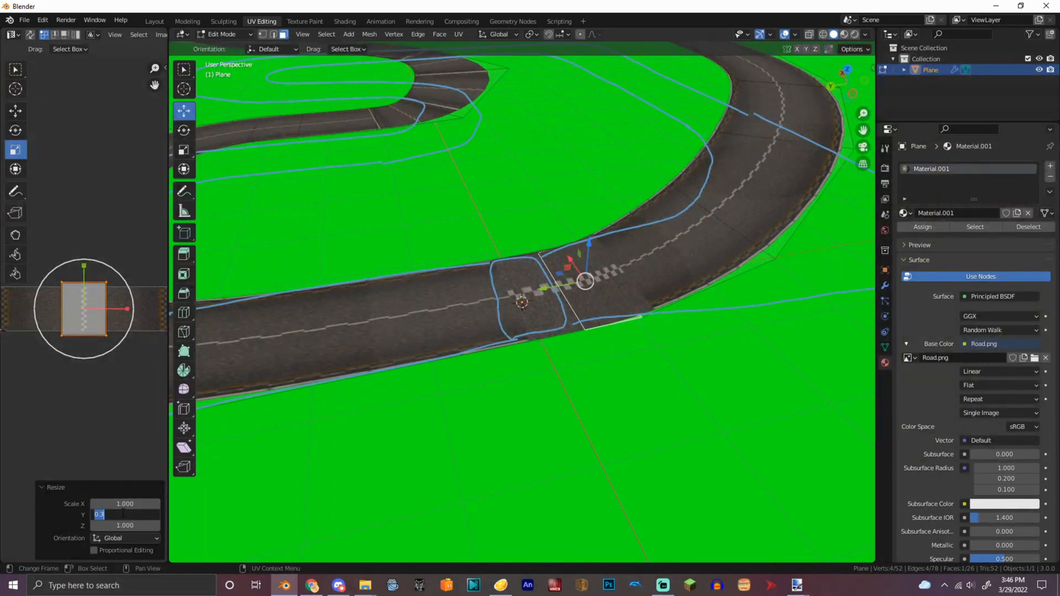
type("0.2")
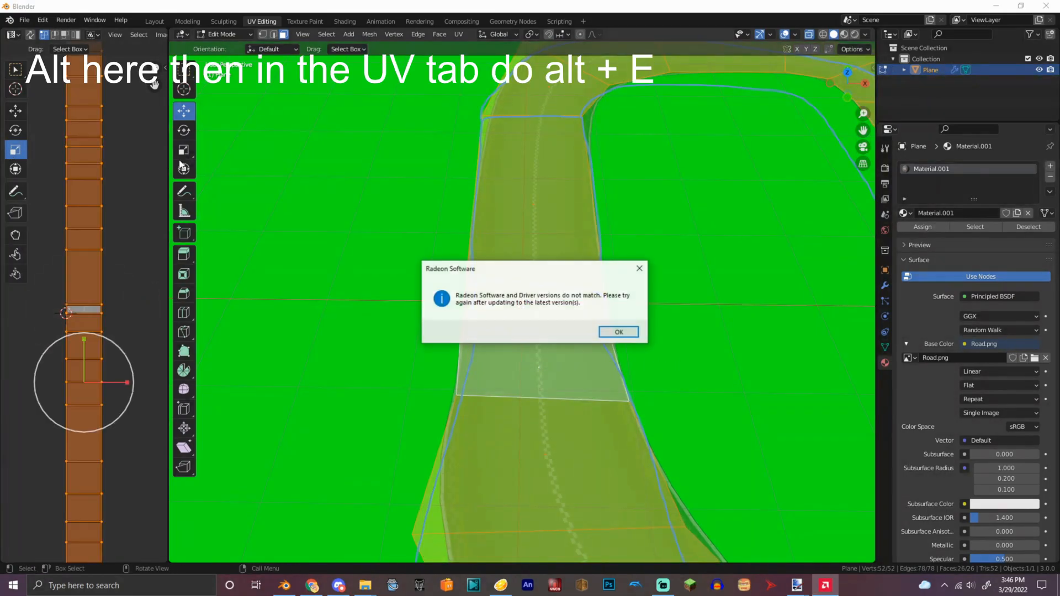
left_click(617, 332)
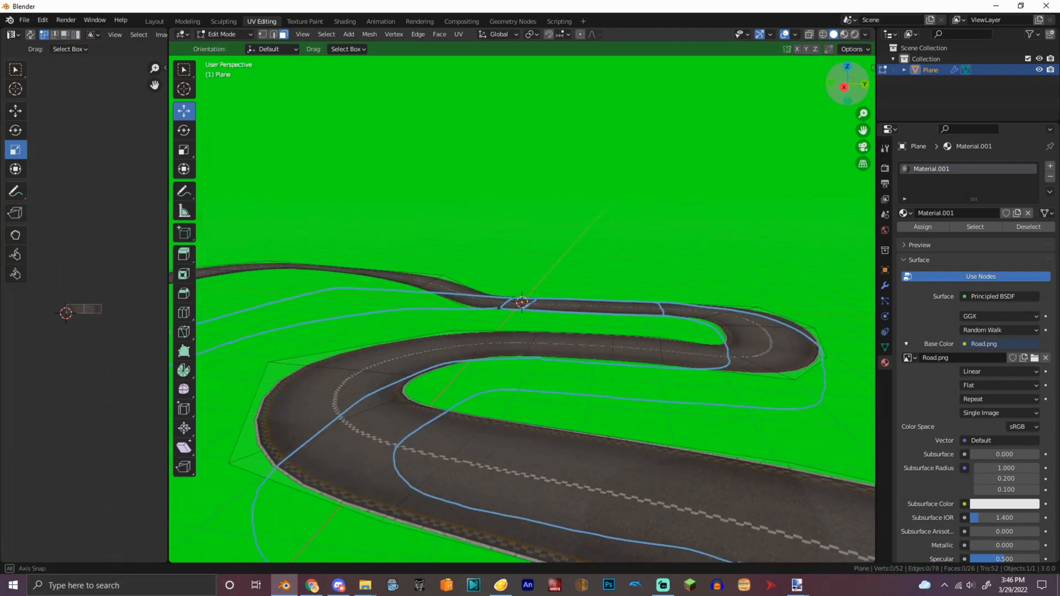
Try the Subdivision modifier's UV Smooth options and settle on Keep Boundaries.
left_click(885, 286)
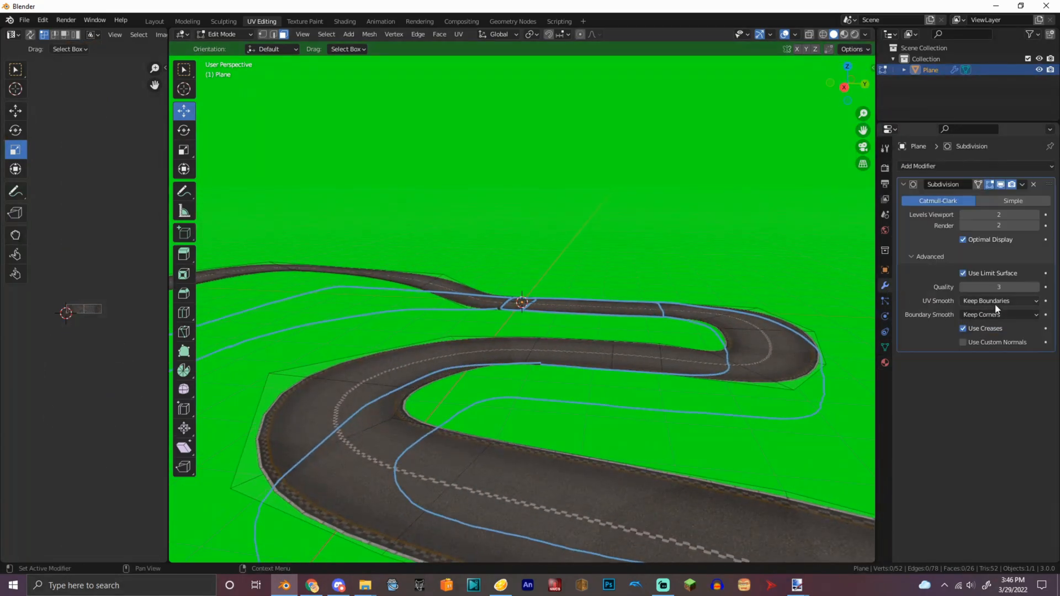
left_click(998, 300)
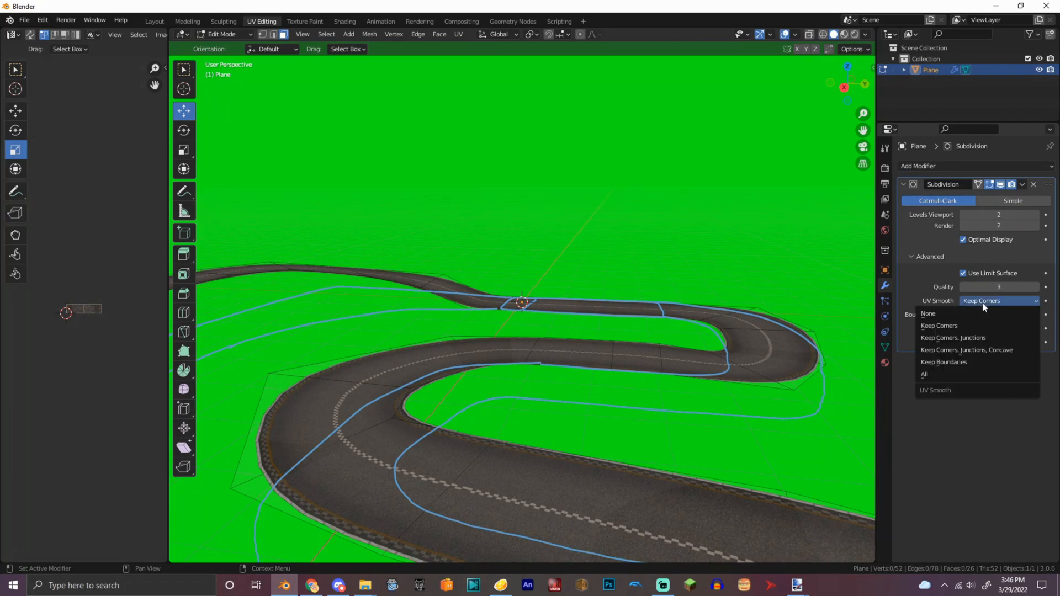
left_click(928, 313)
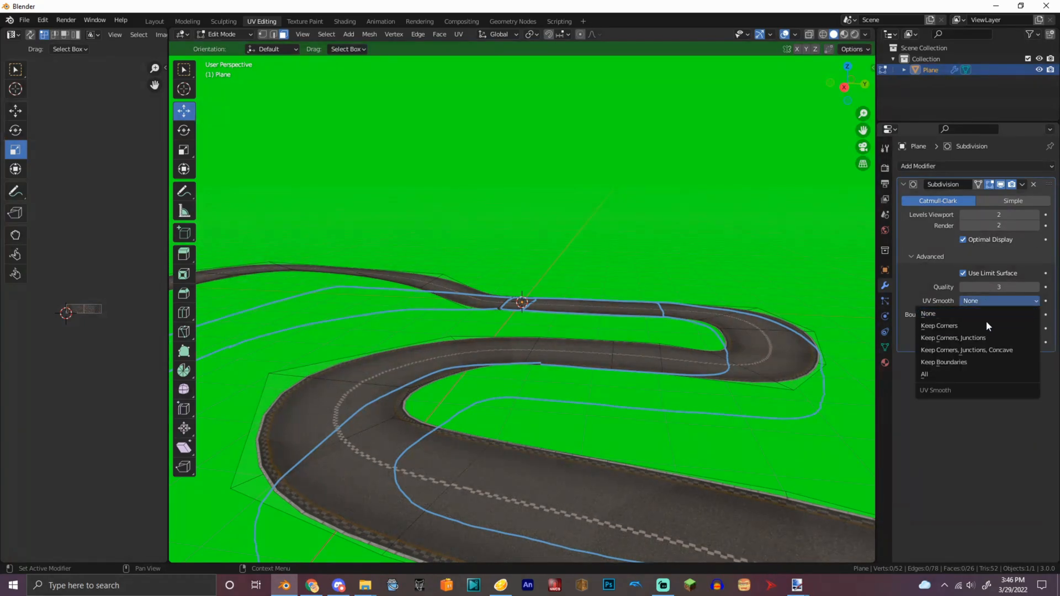
left_click(923, 374)
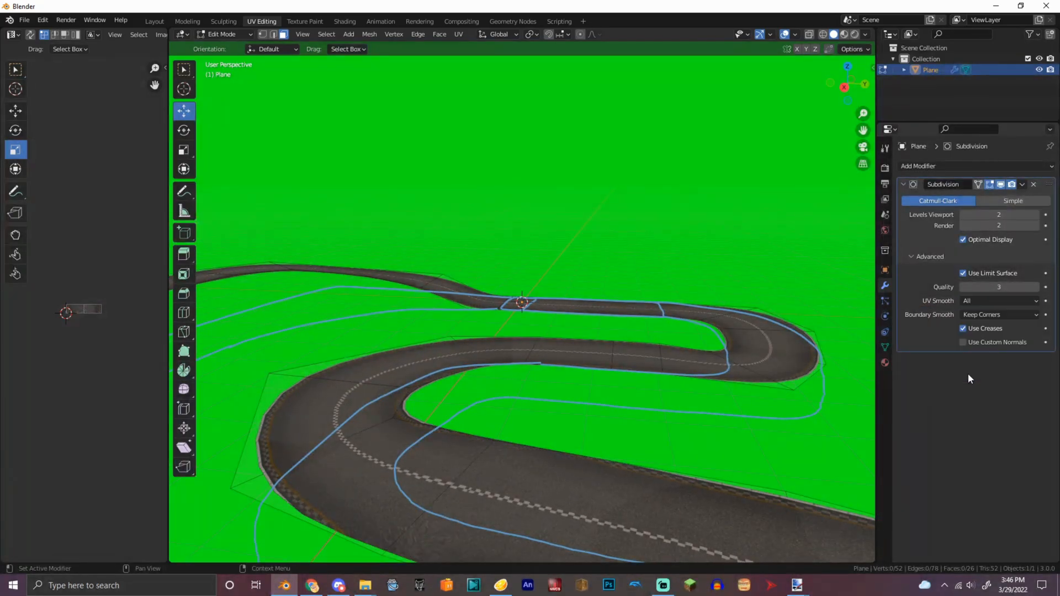
left_click(999, 301)
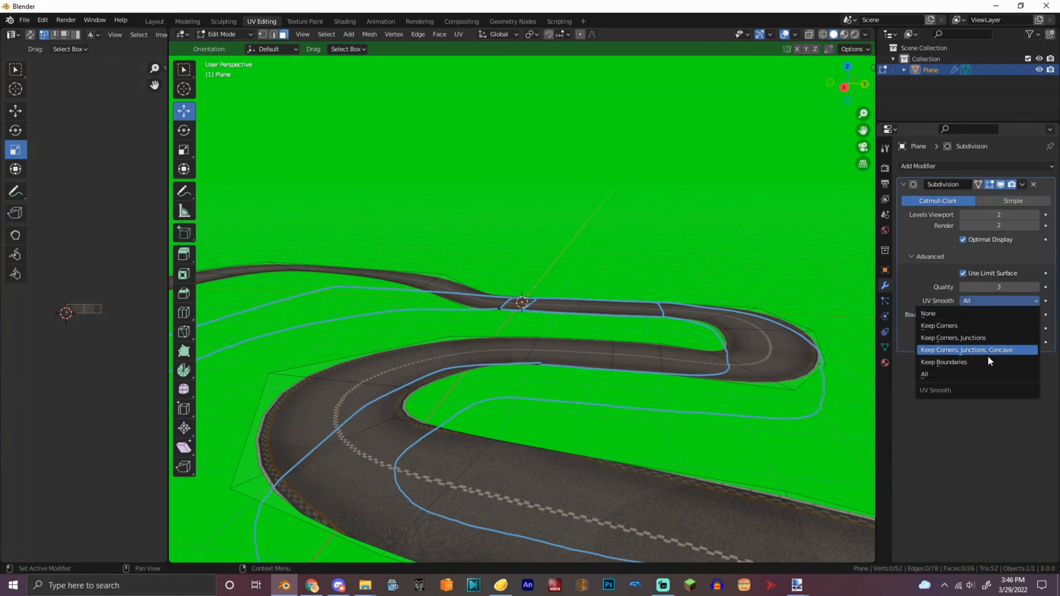
left_click(943, 362)
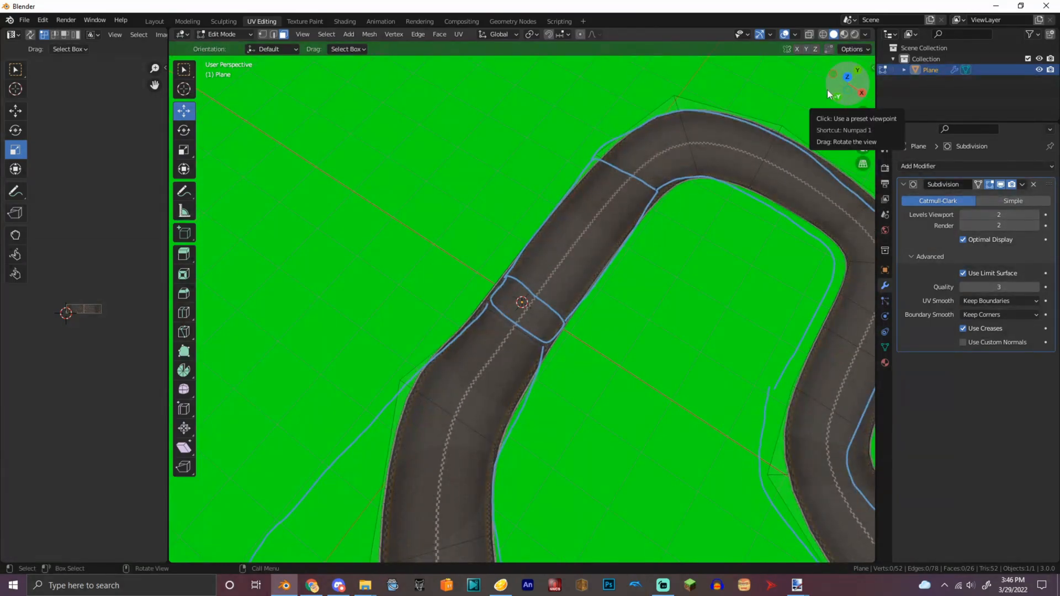
left_click(222, 34)
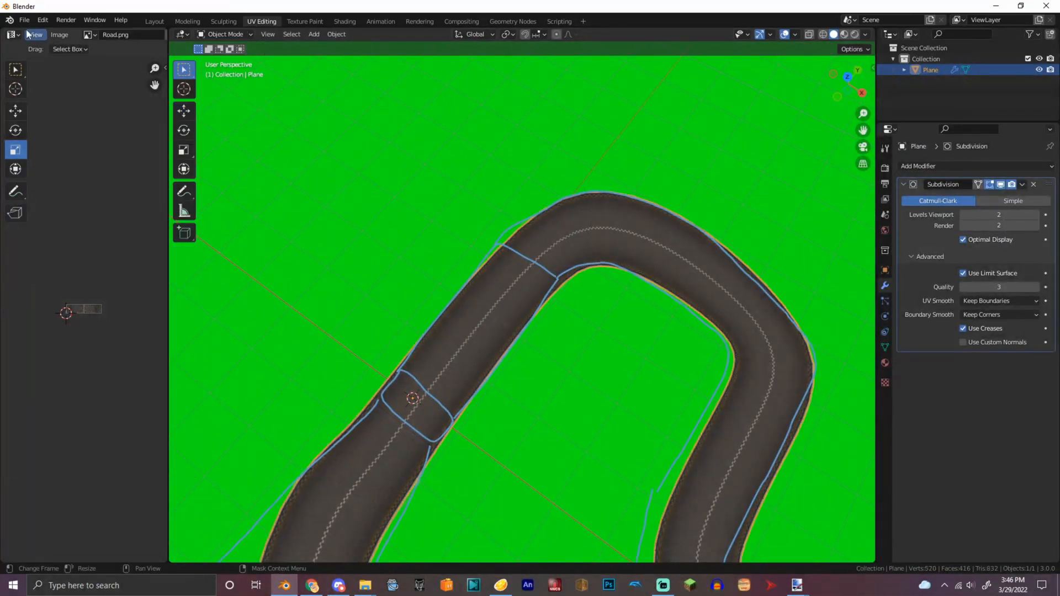
Save the project as a .blend file in the CT Tutorial folder and view the road's modifiers.
left_click(23, 19)
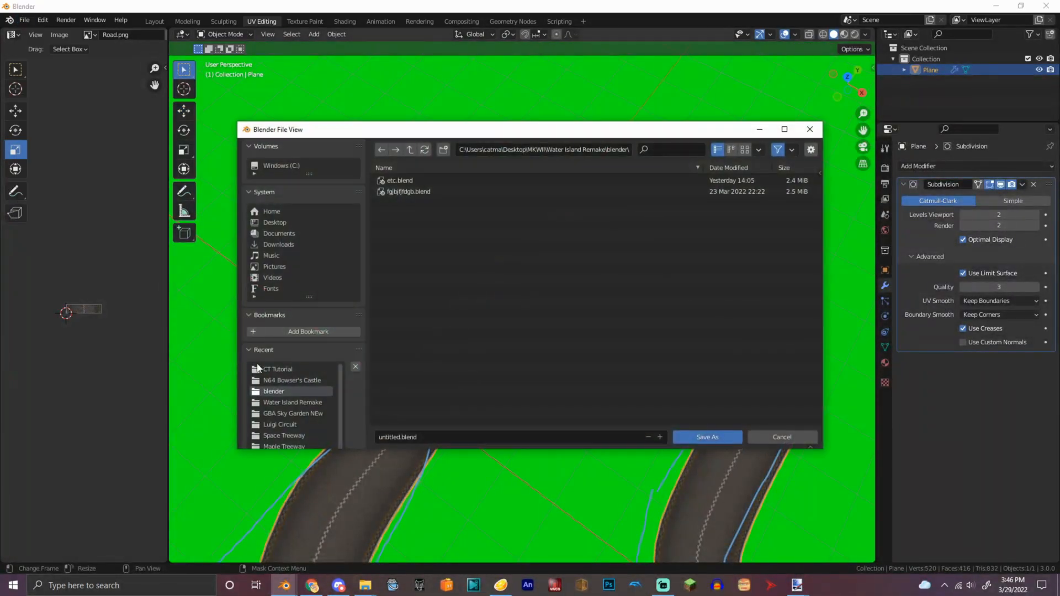
left_click(279, 369)
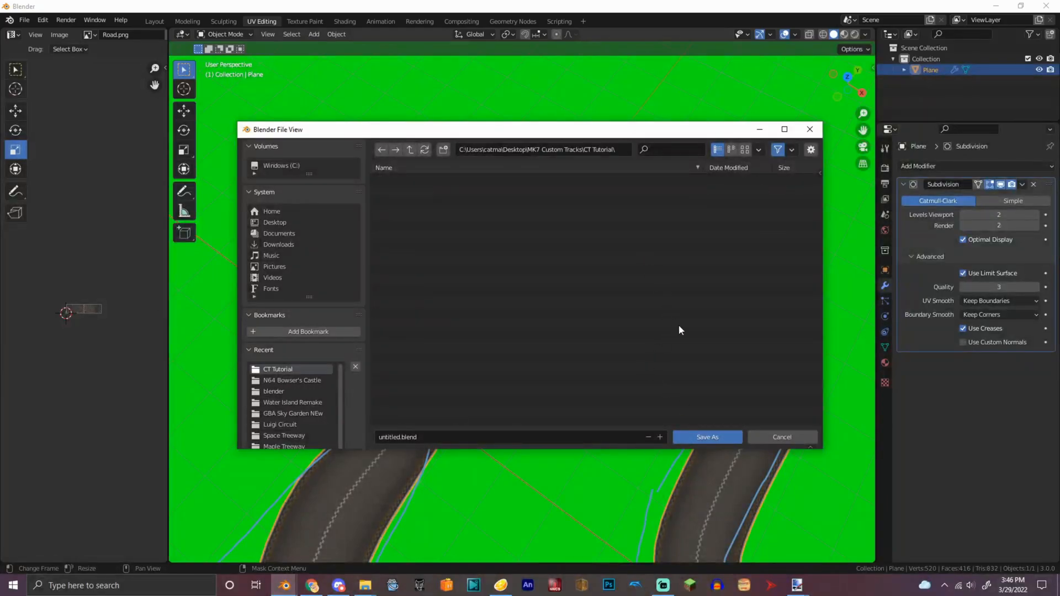
left_click(706, 437)
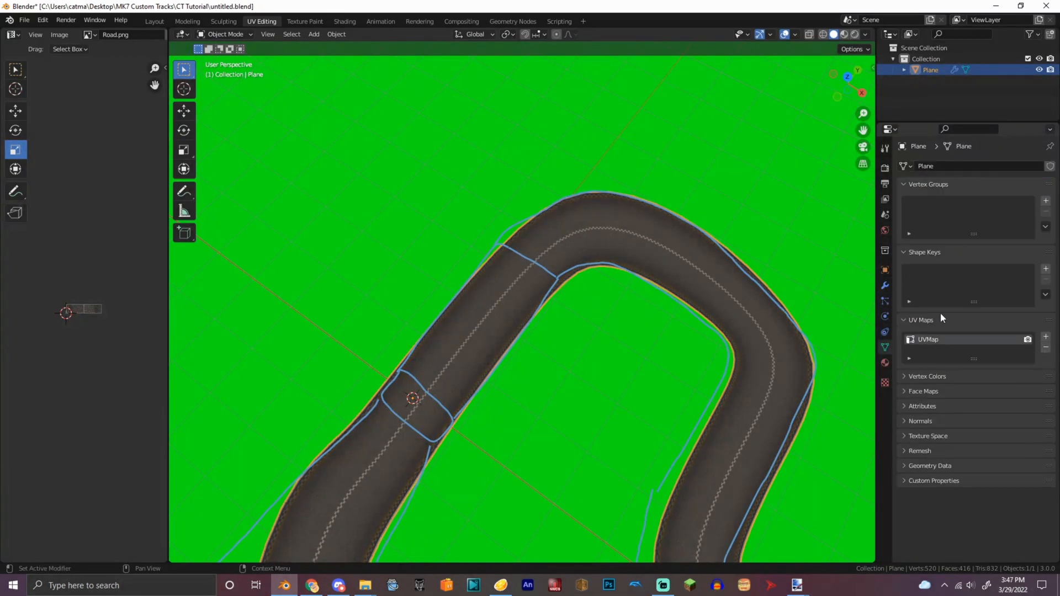
left_click(926, 375)
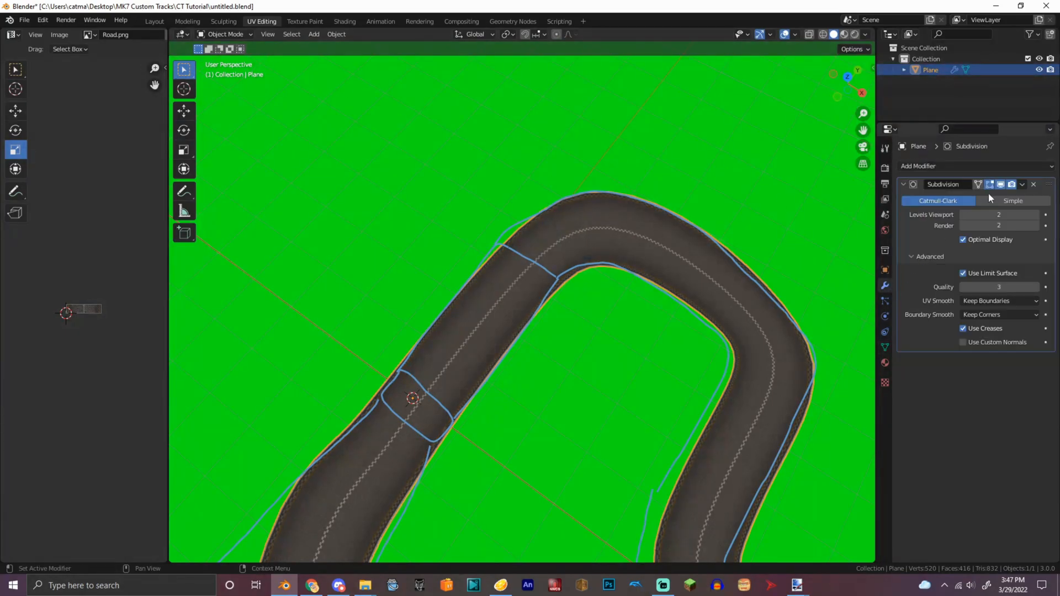
Remove the road's Subdivision modifier and switch to Vertex Paint with a darker grey colour.
left_click(225, 35)
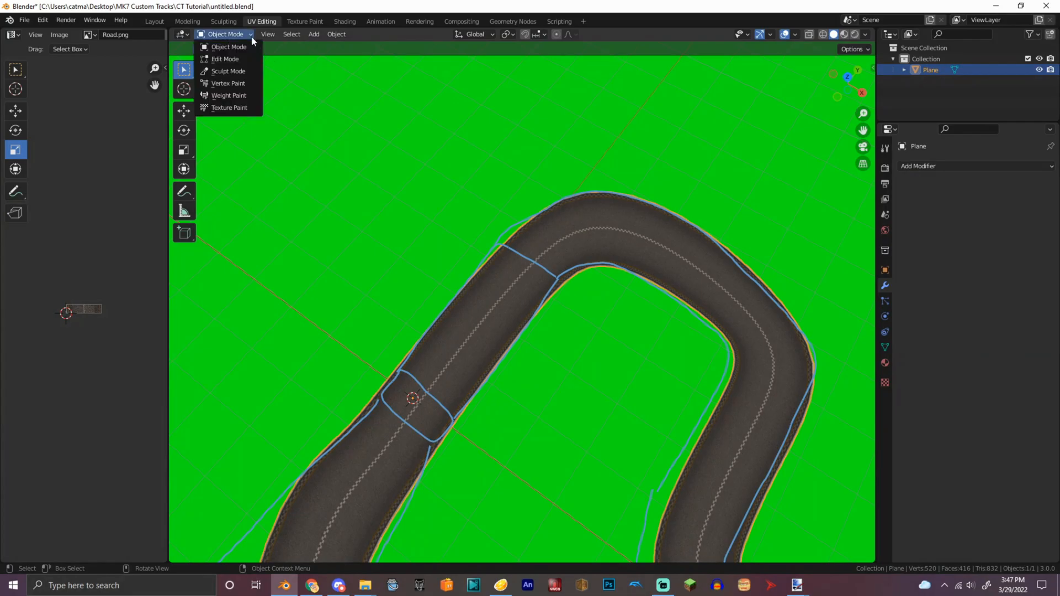
left_click(227, 82)
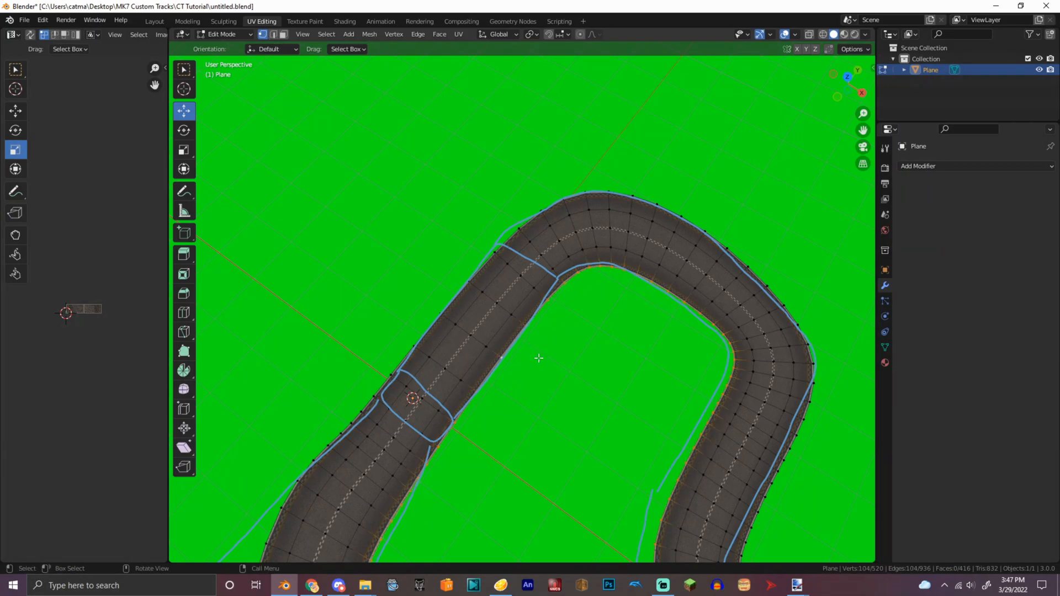
left_click(221, 34)
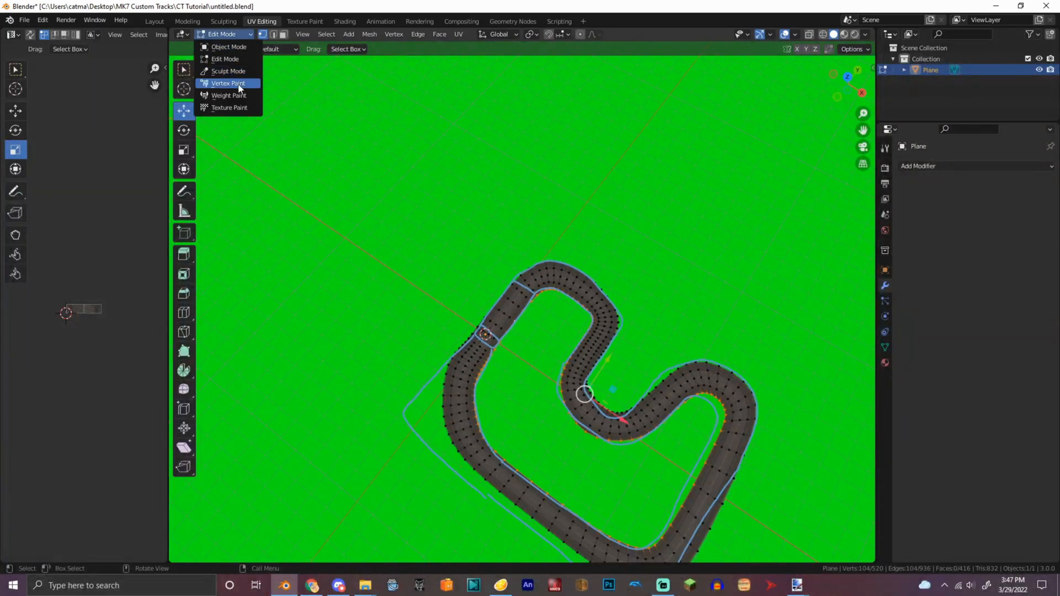
left_click(227, 82)
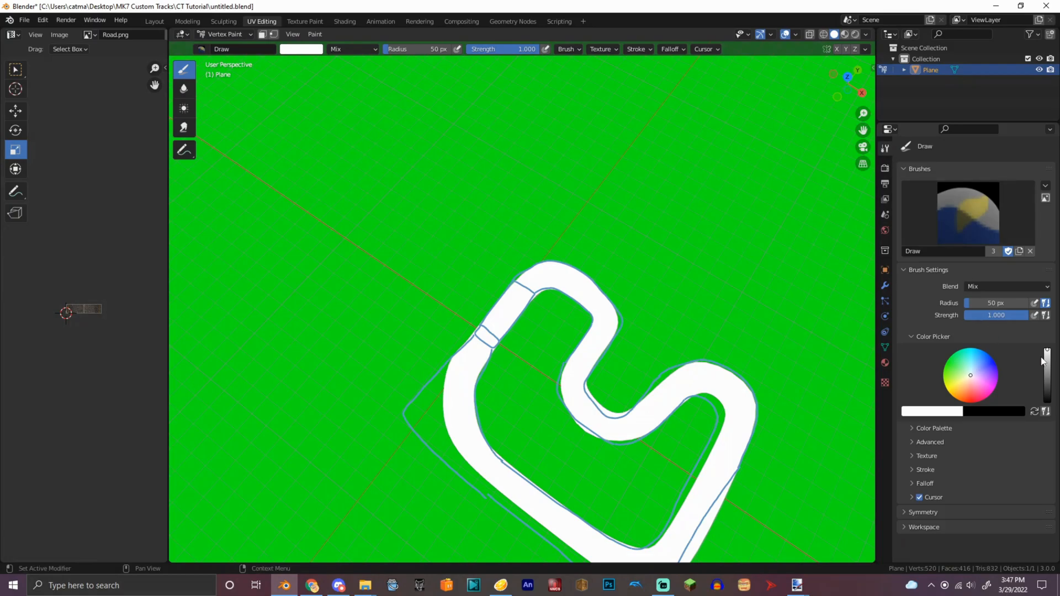
left_click(315, 34)
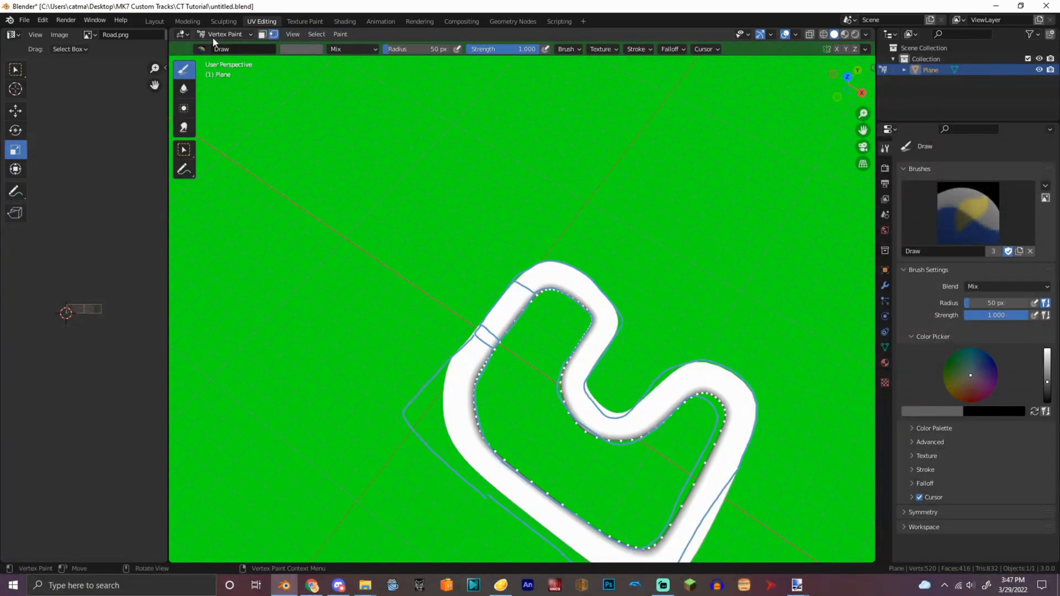
Paint grey along the road edges, toggling Edit Mode, then return to Object Mode.
left_click(224, 35)
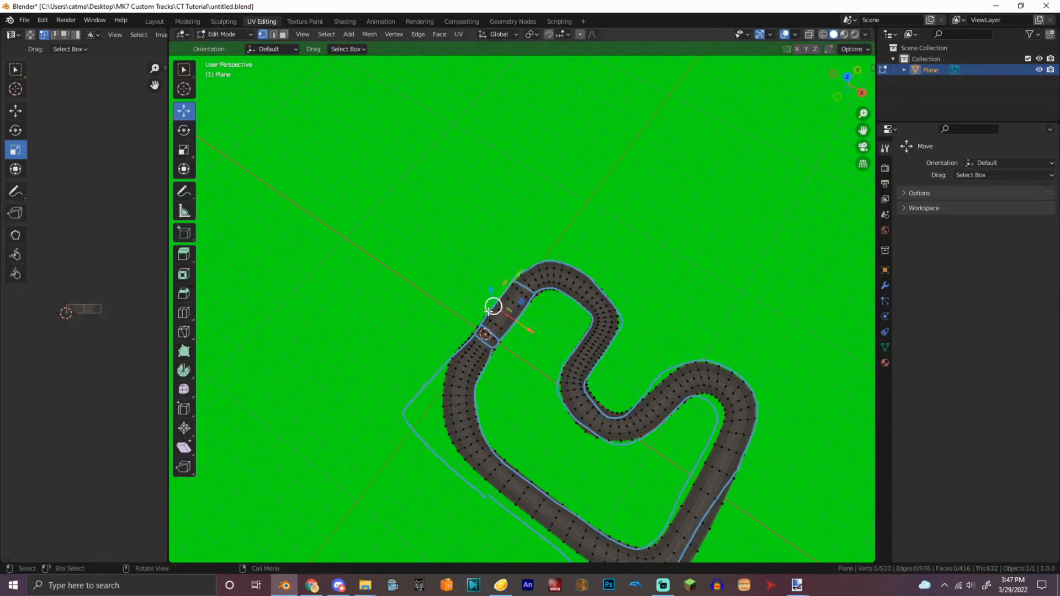
left_click(223, 34)
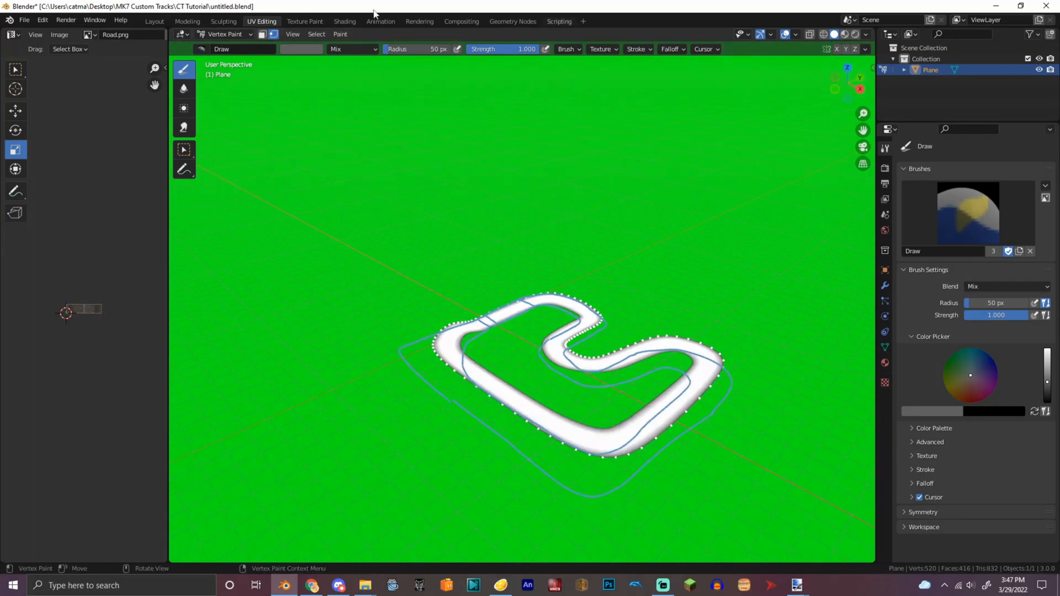
left_click(224, 34)
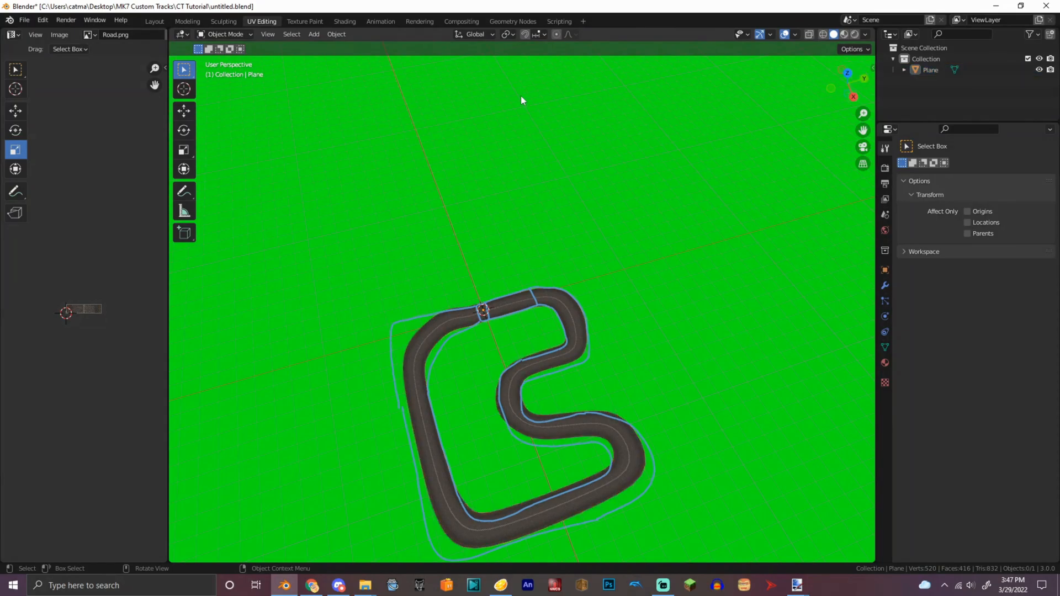
mouse_move(534, 261)
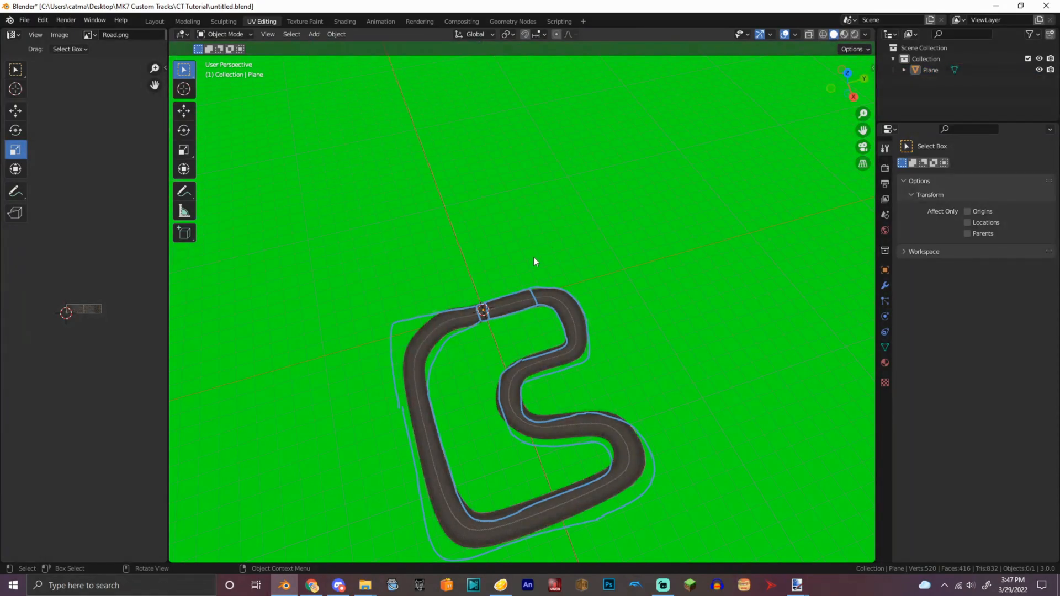
In top view, duplicate a vertex and place it inside the track's infield.
key("Tab")
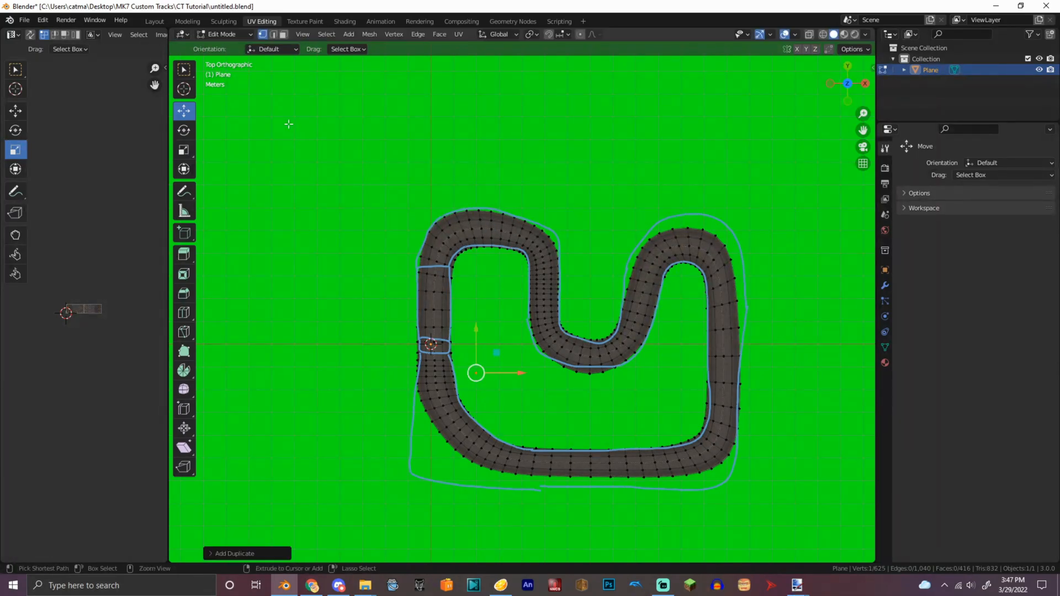
left_click(312, 35)
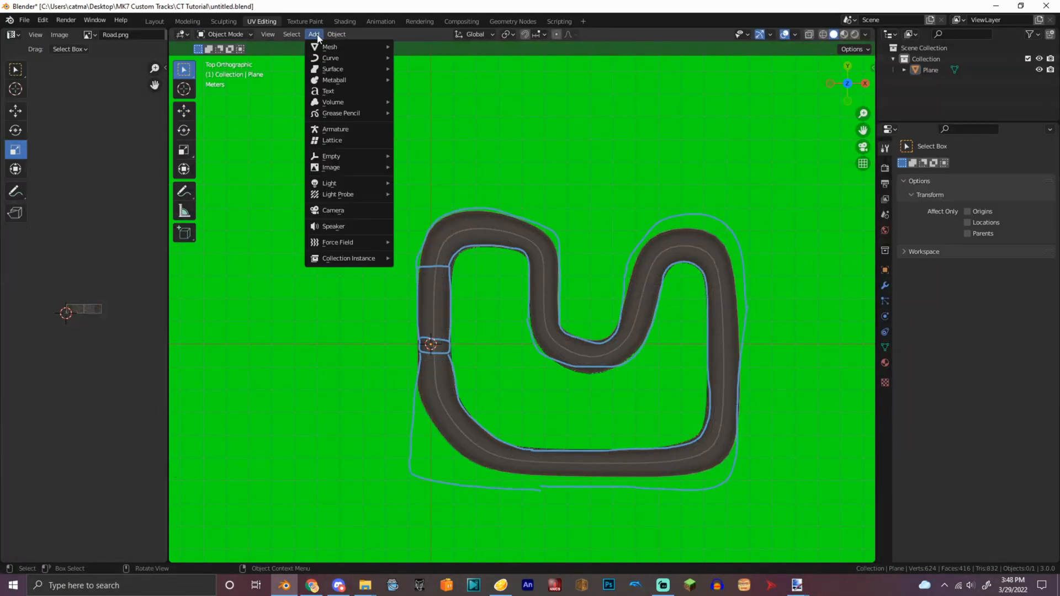
left_click(225, 34)
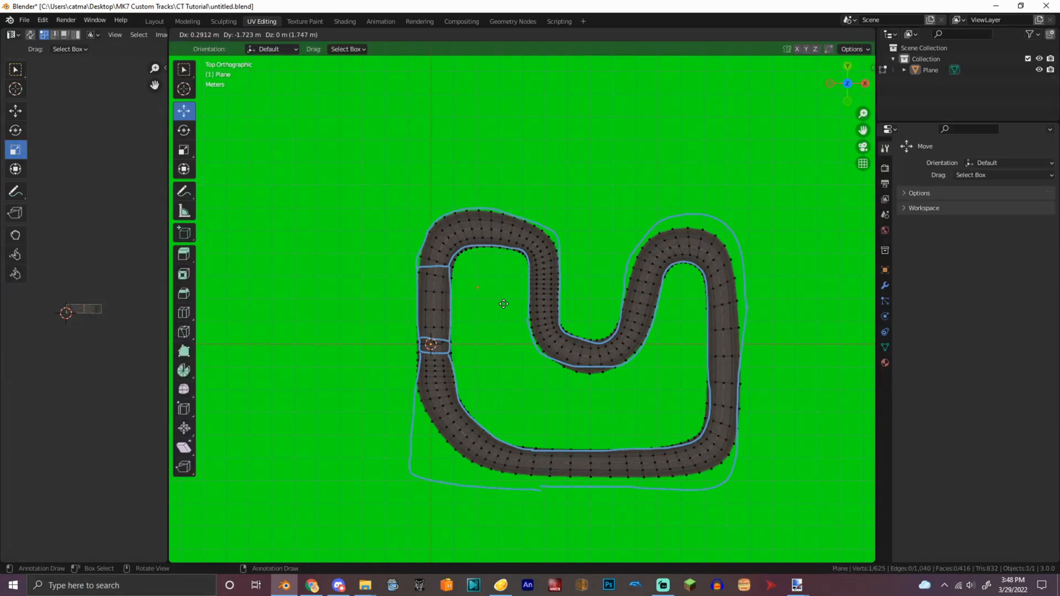
left_click_drag(503, 303, 505, 396)
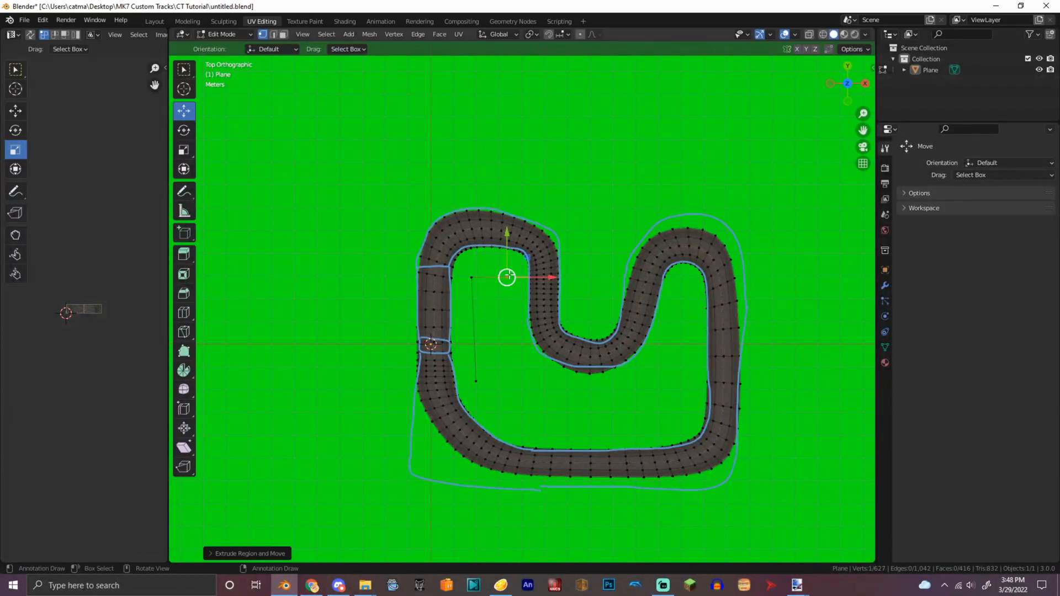
Extrude the infield outline, close the loop and separate it as Plane.001.
left_click_drag(507, 277, 660, 405)
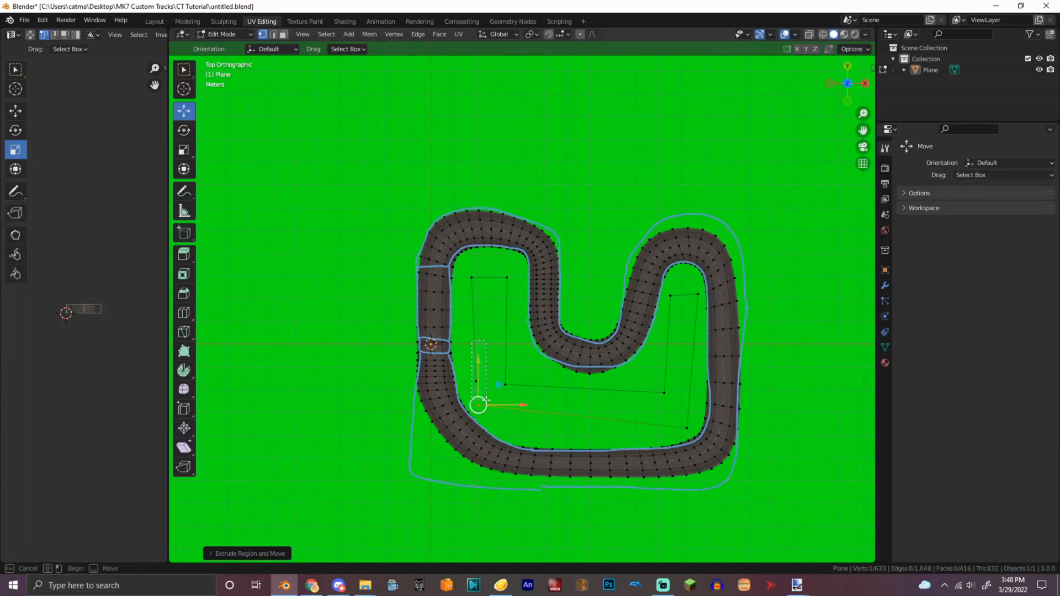
left_click(223, 34)
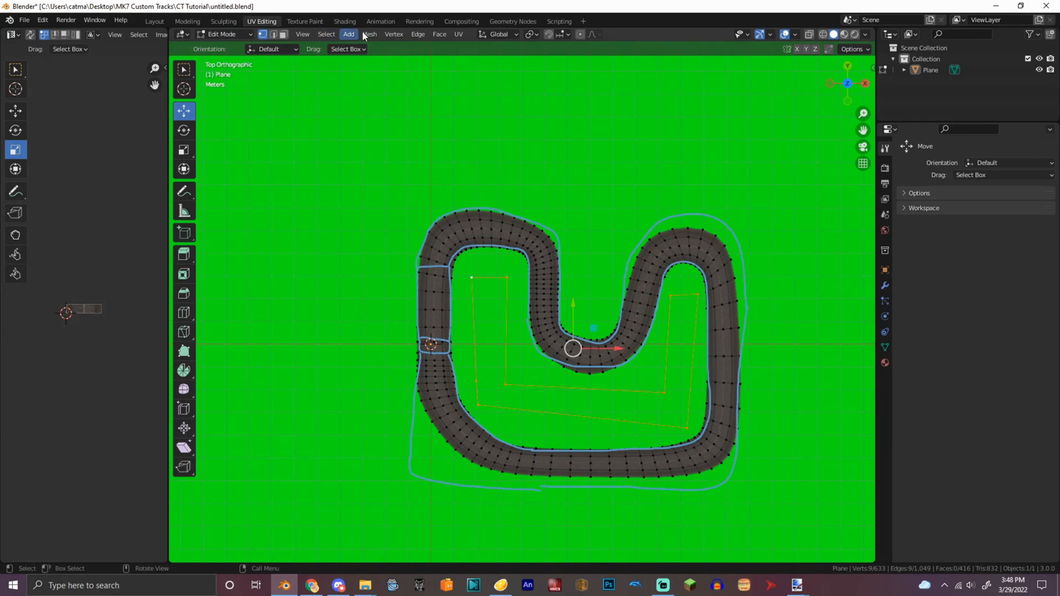
left_click(220, 34)
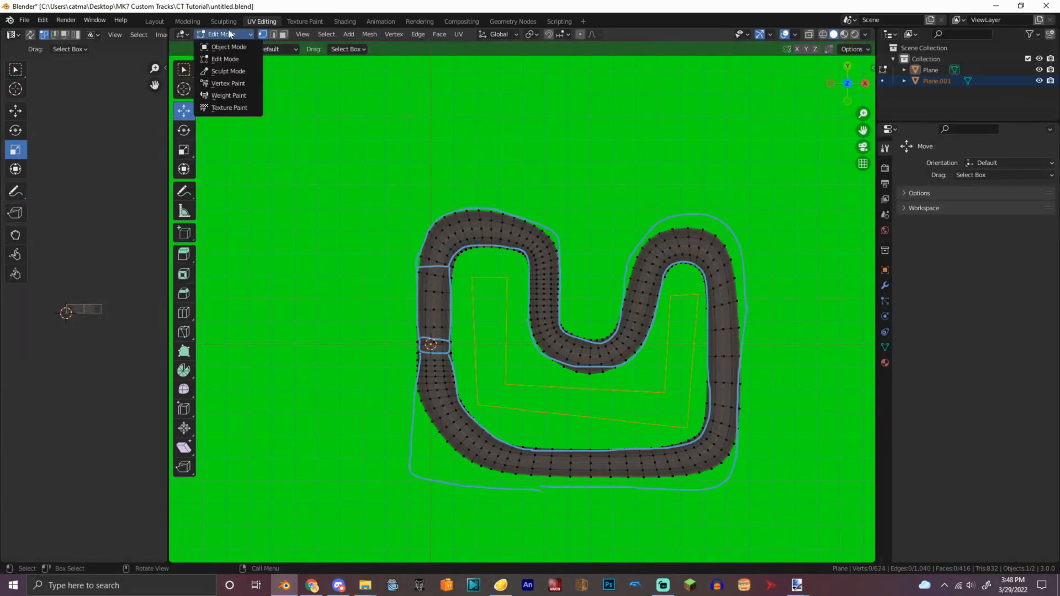
Subdivide Plane.001, join it into the road Plane and enter Edit Mode on the combined mesh.
left_click(225, 58)
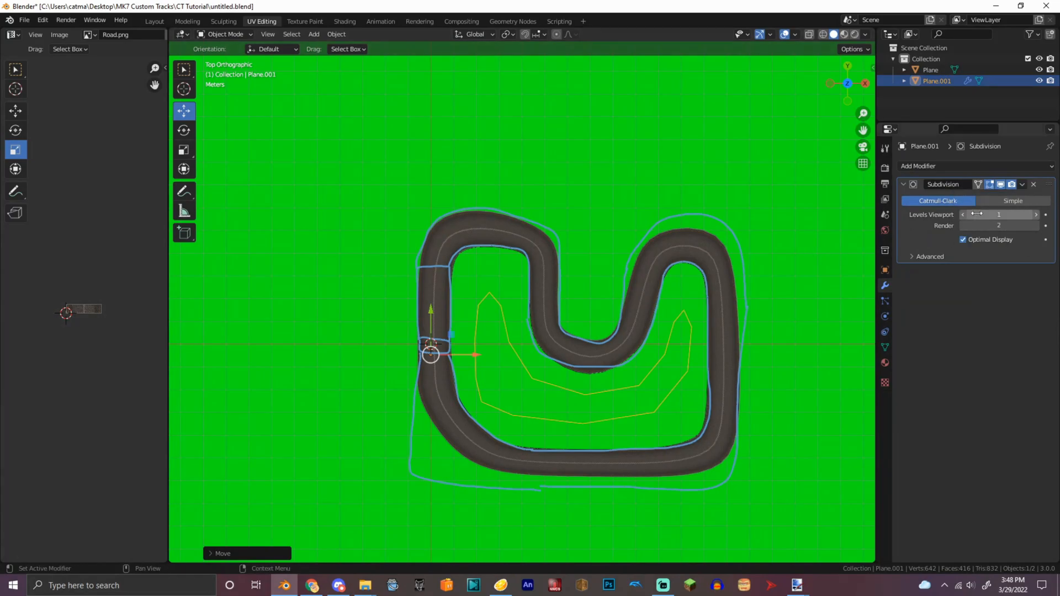
left_click(930, 70)
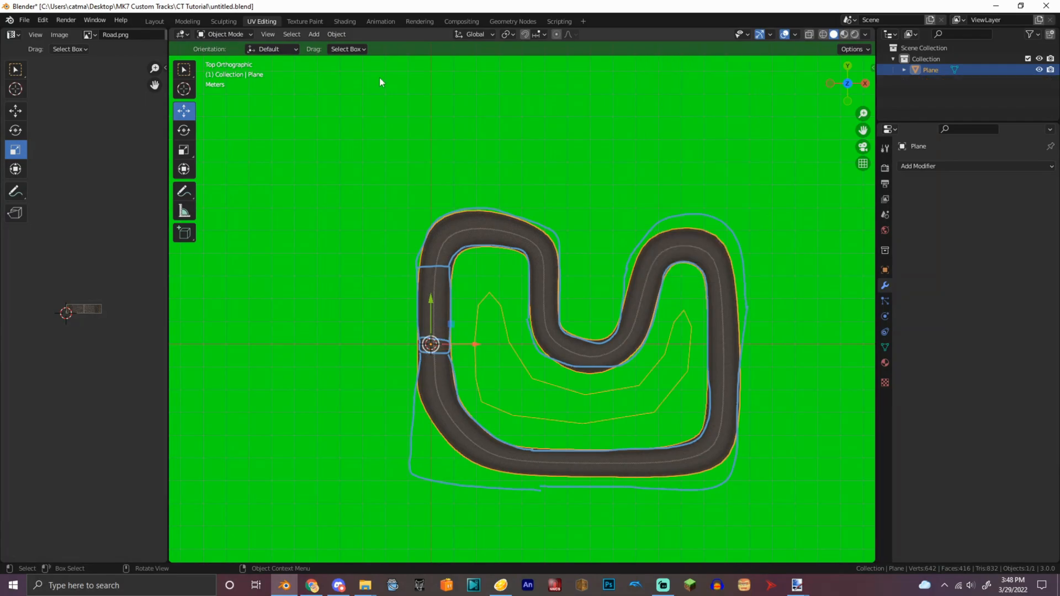
key("Tab")
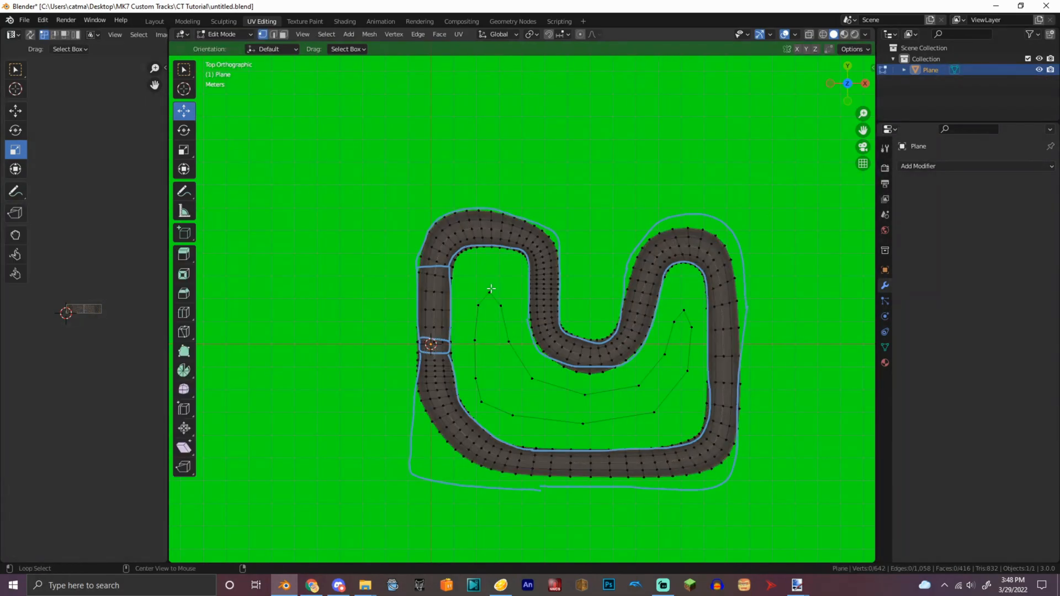
Select road inner-edge and outline vertices and fill faces bridging the infield gap.
left_click(522, 255)
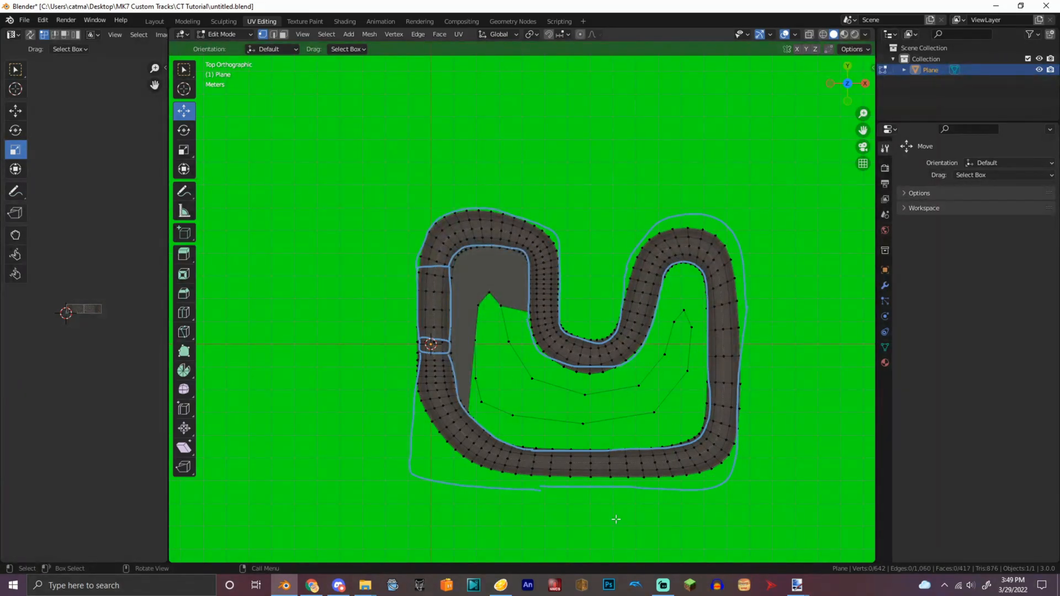
left_click_drag(471, 287, 500, 310)
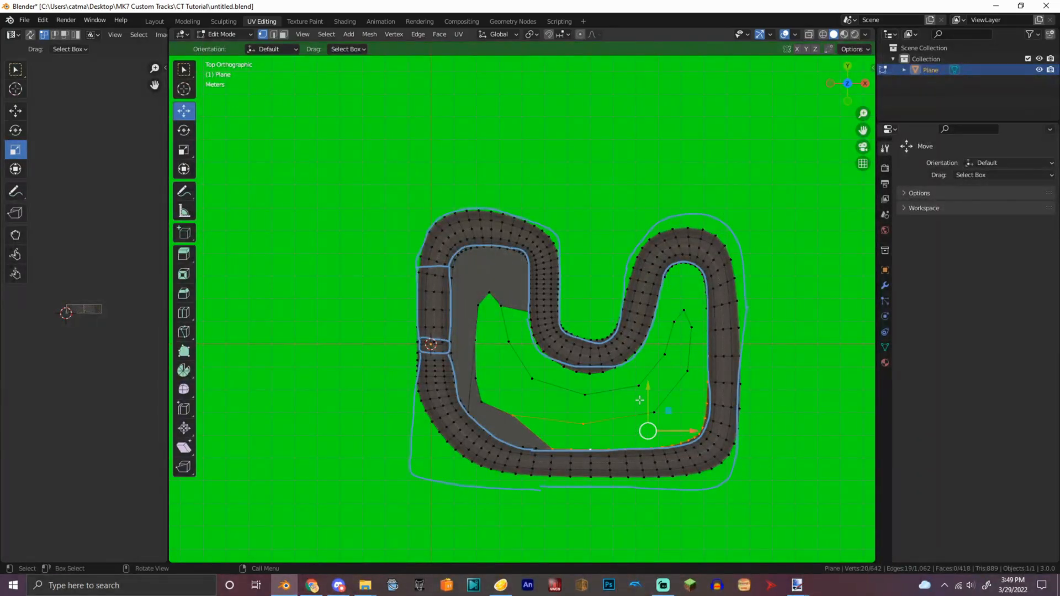
Separate the selected infield faces into their own object, Plane.001, and return to Object Mode.
left_click(1003, 175)
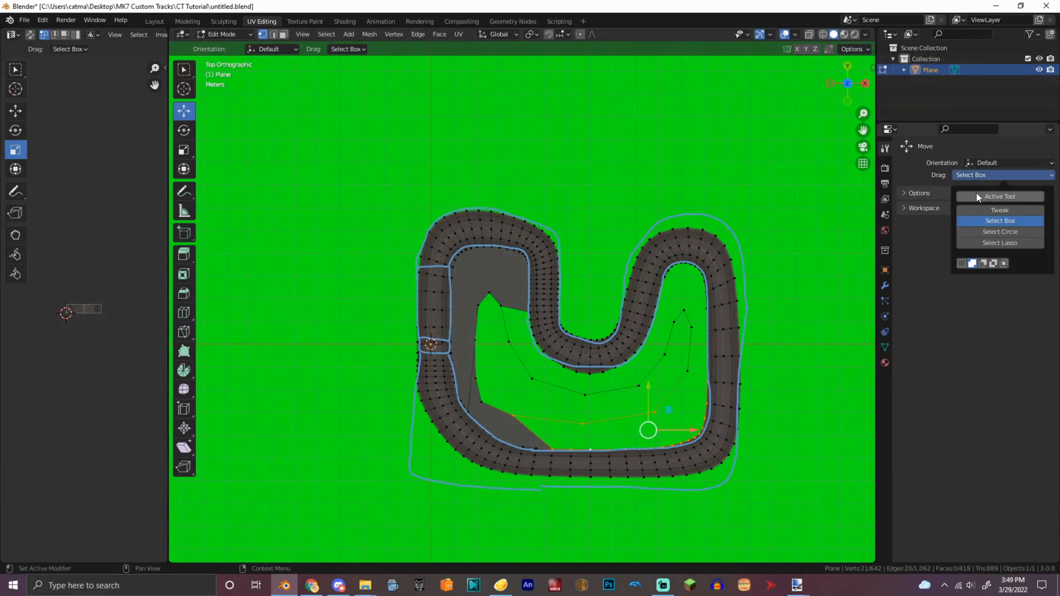
left_click(1000, 221)
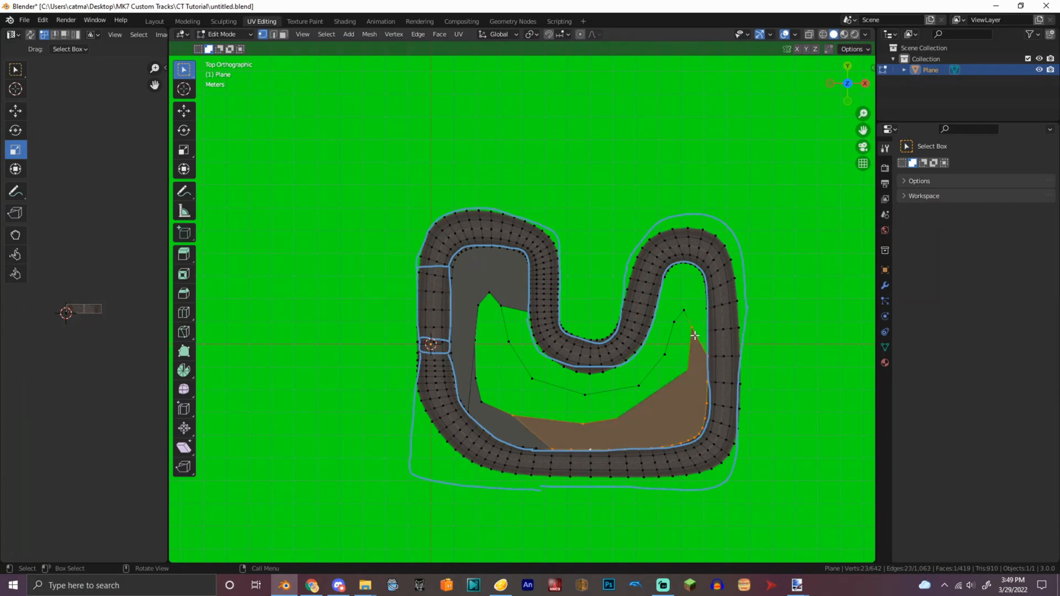
mouse_move(790, 339)
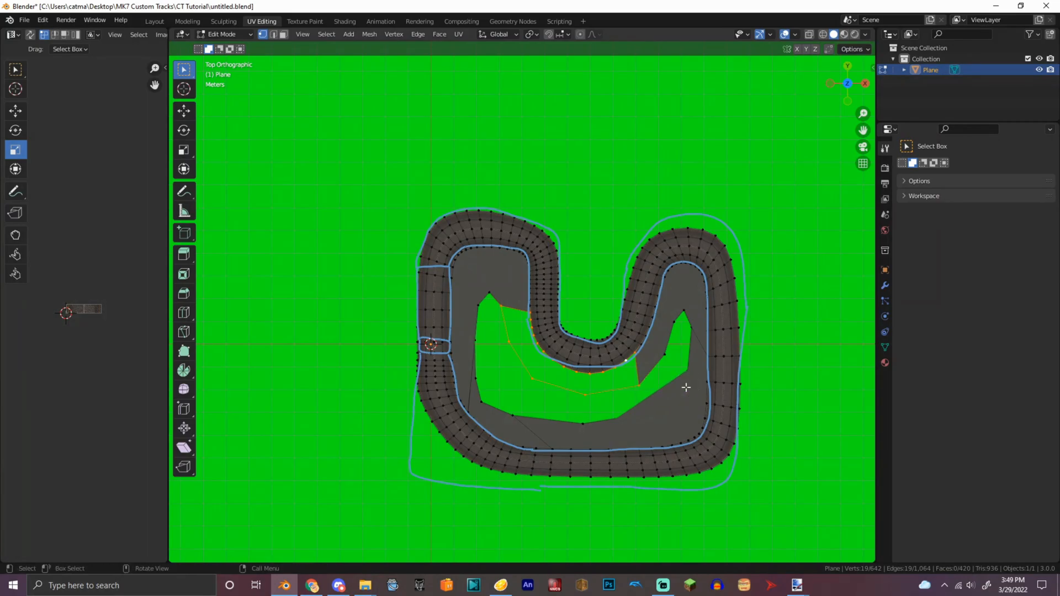
left_click(574, 358)
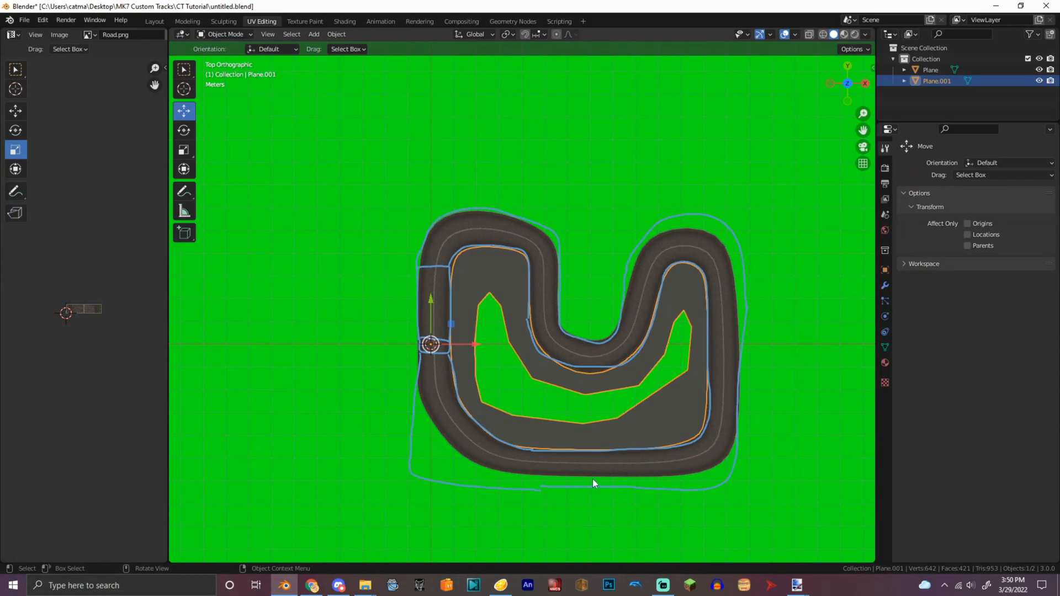
Undo the separation, then delete the leftover infield faces from the Plane road mesh, leaving a clean strip.
left_click(942, 166)
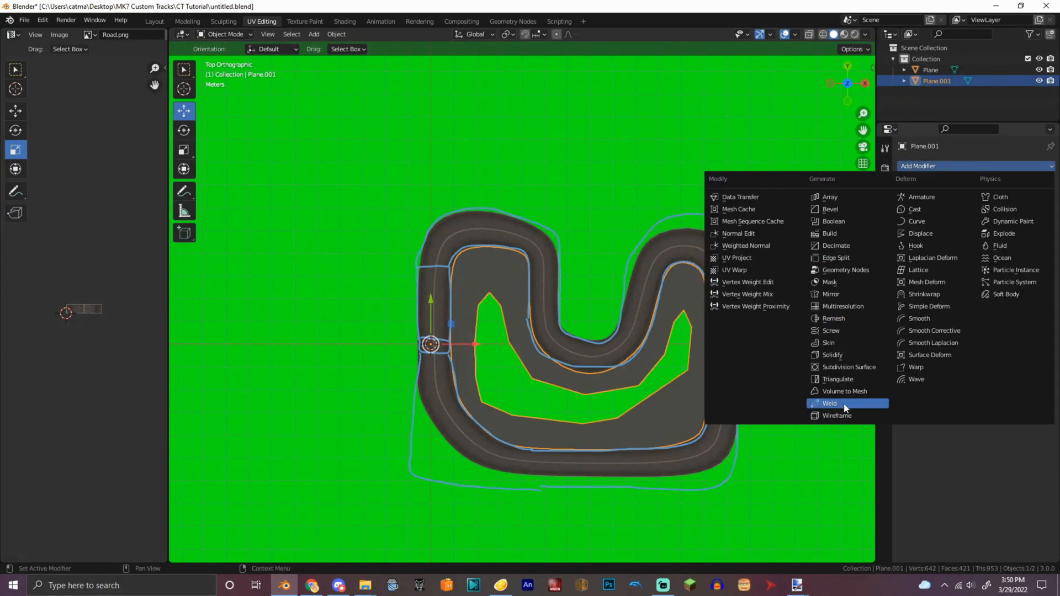
left_click(850, 366)
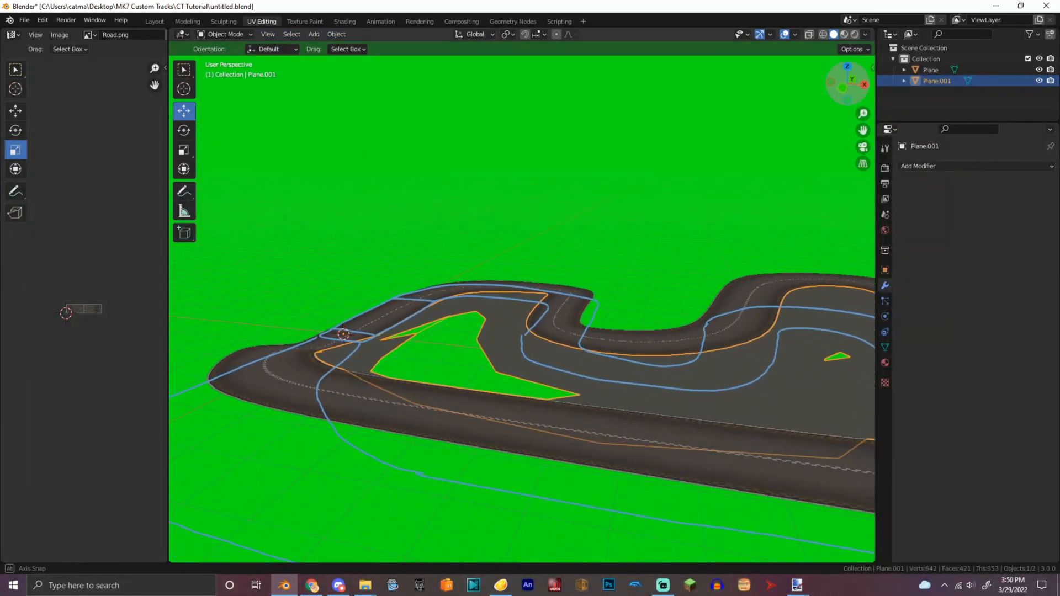
key("Tab")
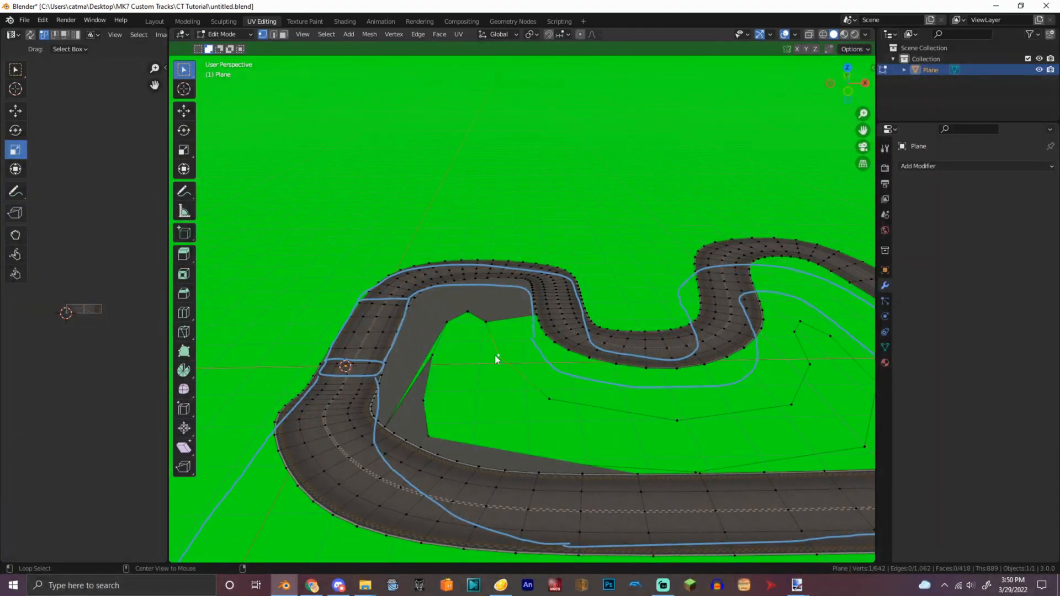
left_click(466, 314)
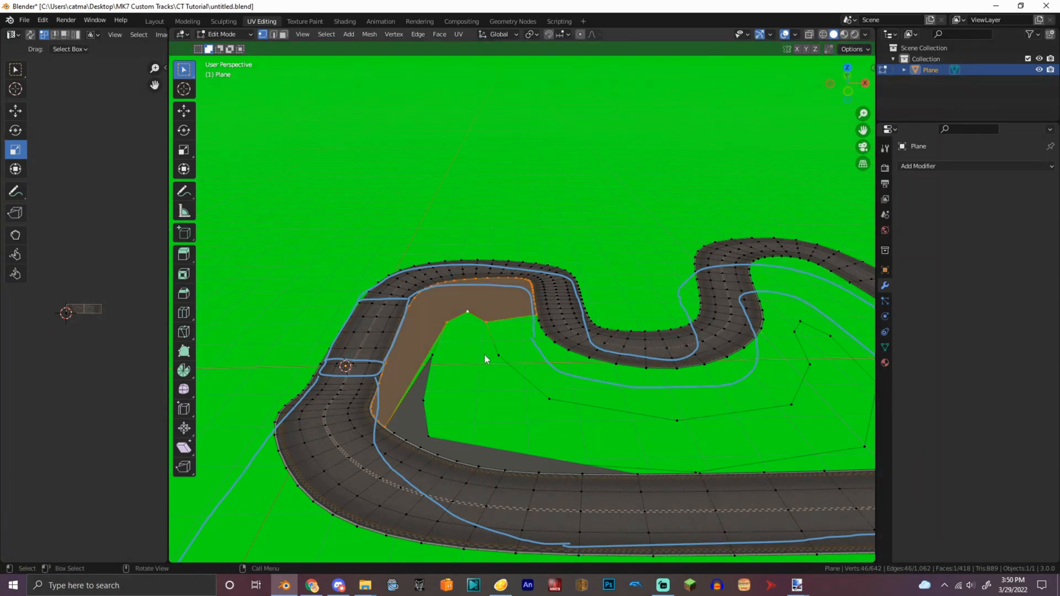
key("7")
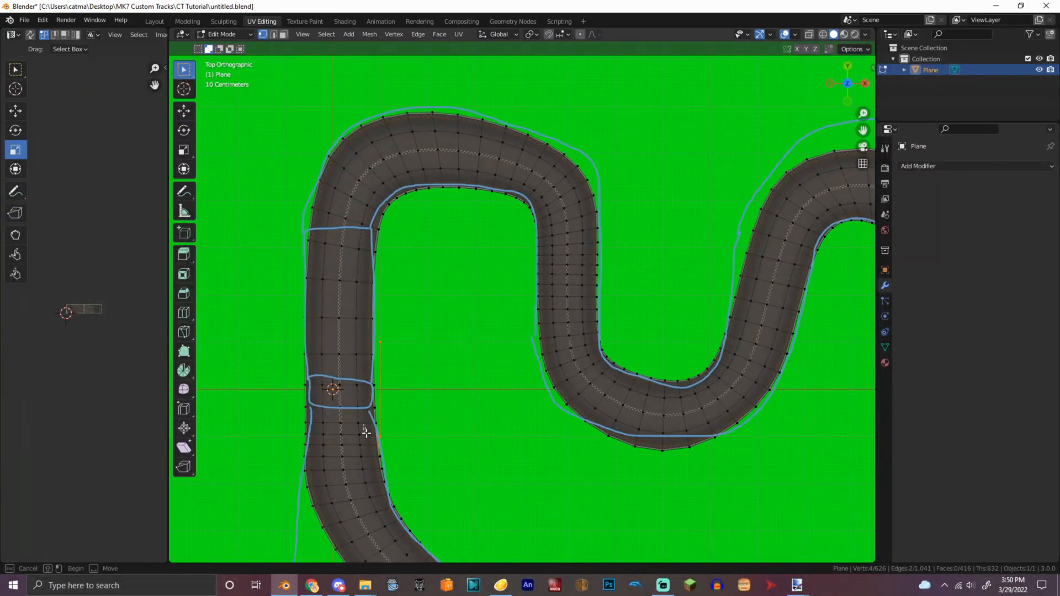
Duplicate the inner edge loop into Plane.001 and simplify it to a blocky infield outline.
left_click(184, 110)
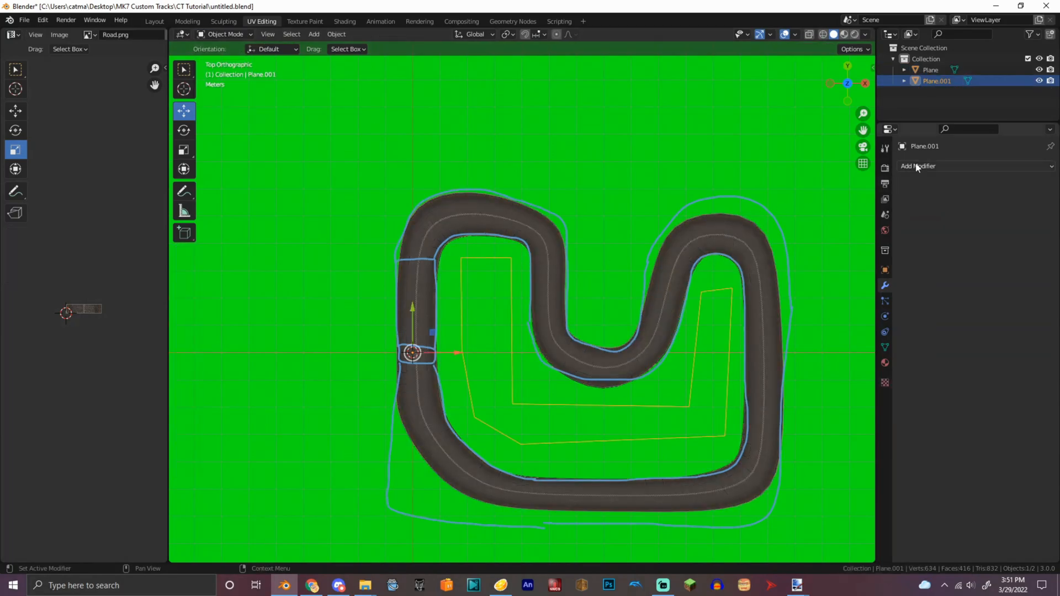
Add a Subdivision Surface modifier to the Plane.001 infield outline.
left_click(917, 166)
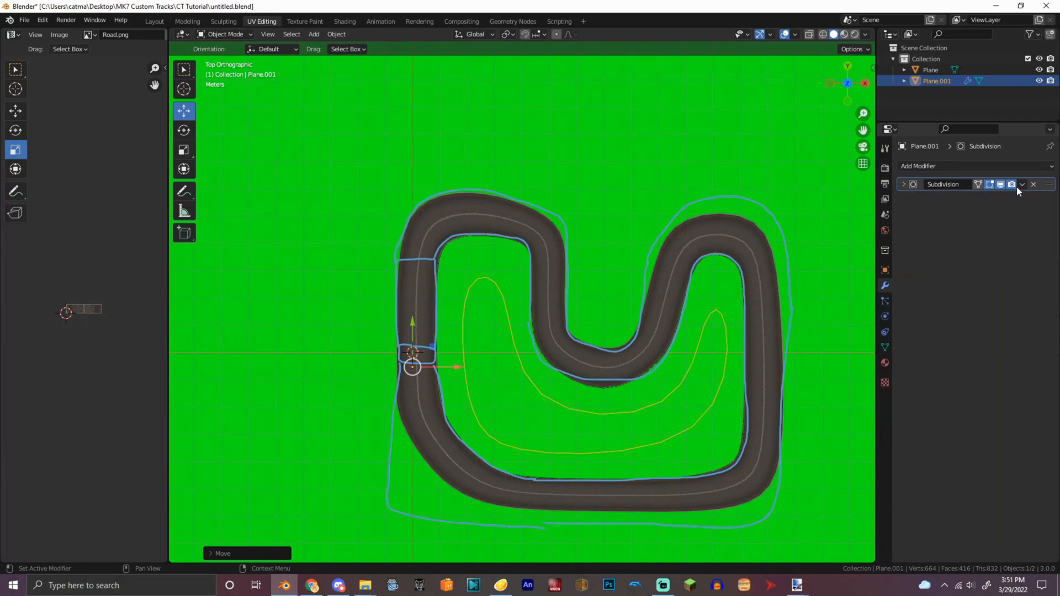
left_click(1010, 185)
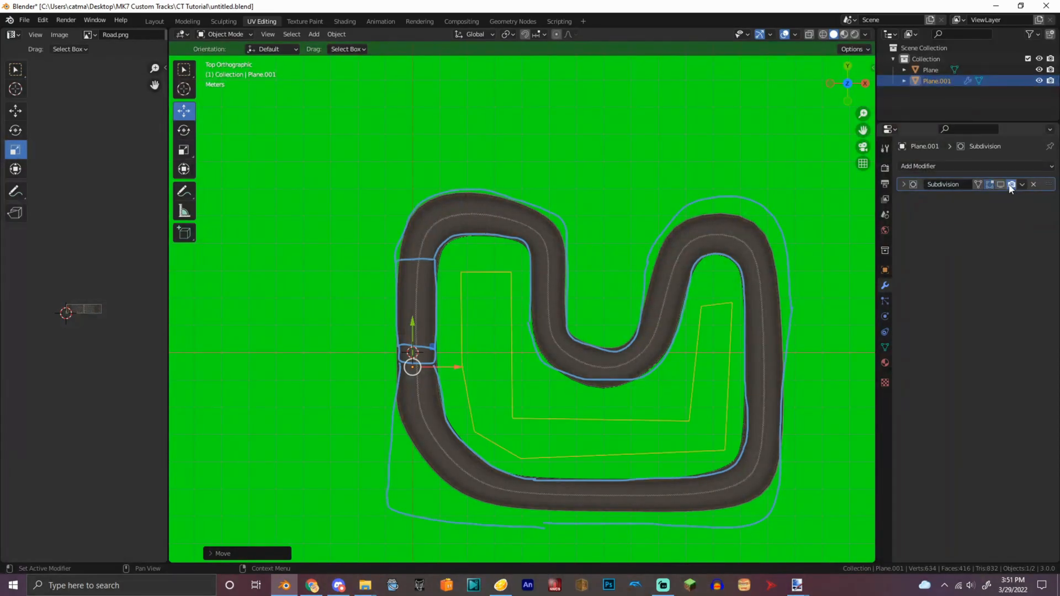
left_click(1012, 184)
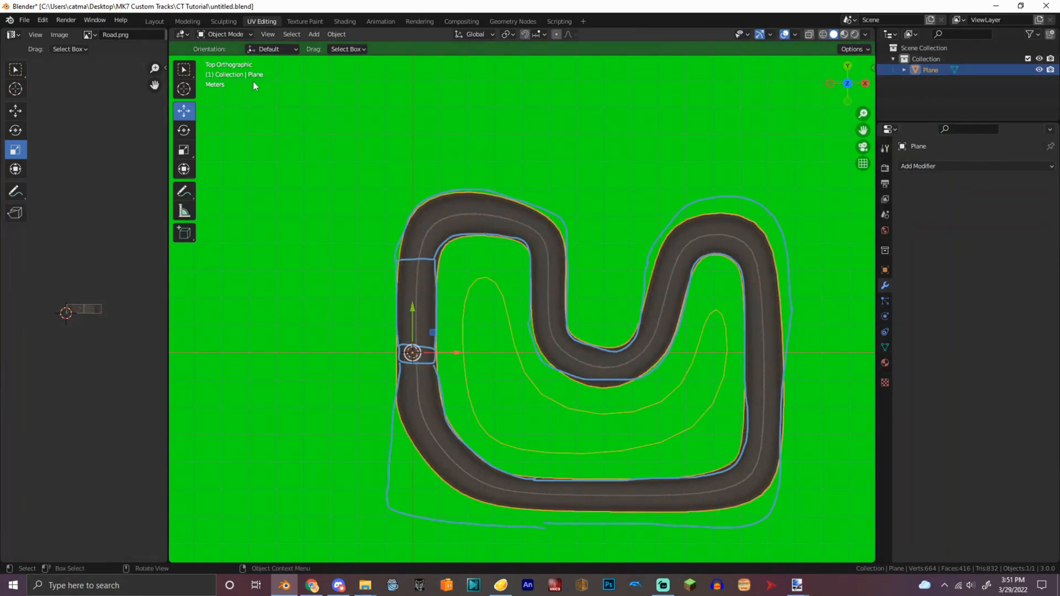
key("Tab")
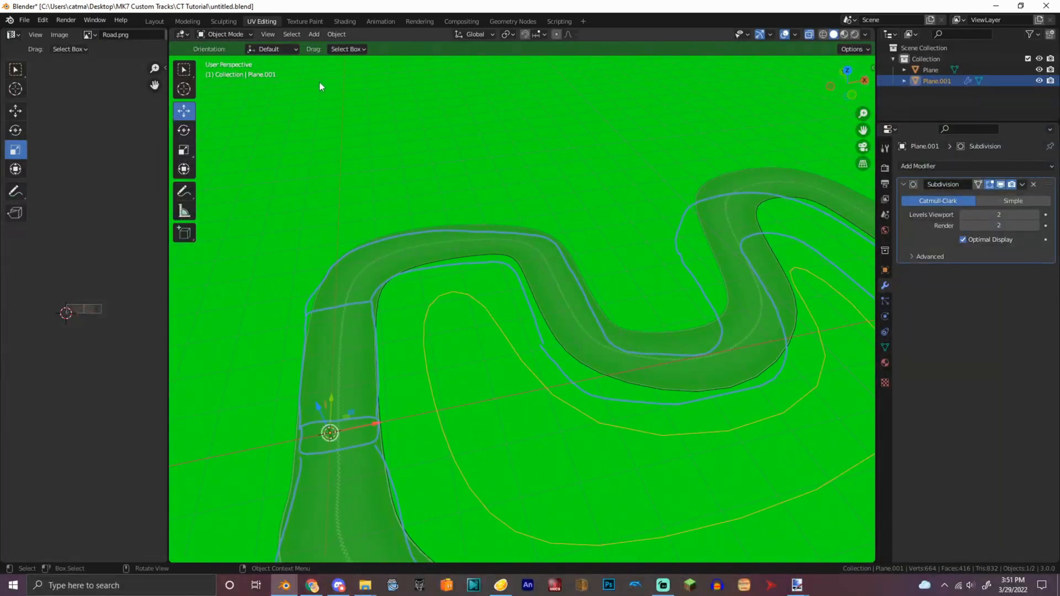
Grab infield vertices and move them toward the road's inner edge.
key("Tab")
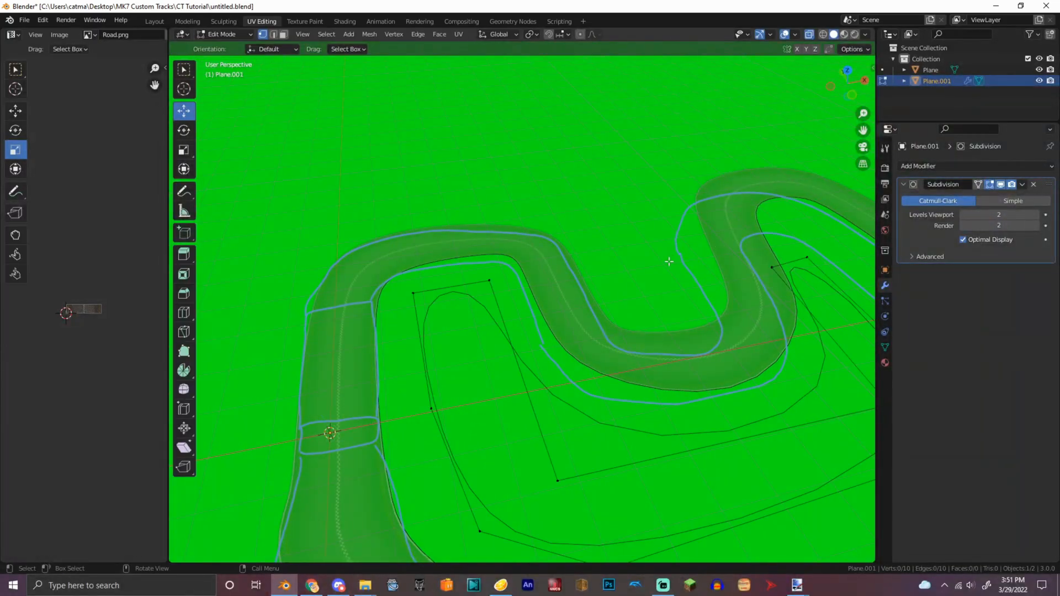
left_click(928, 257)
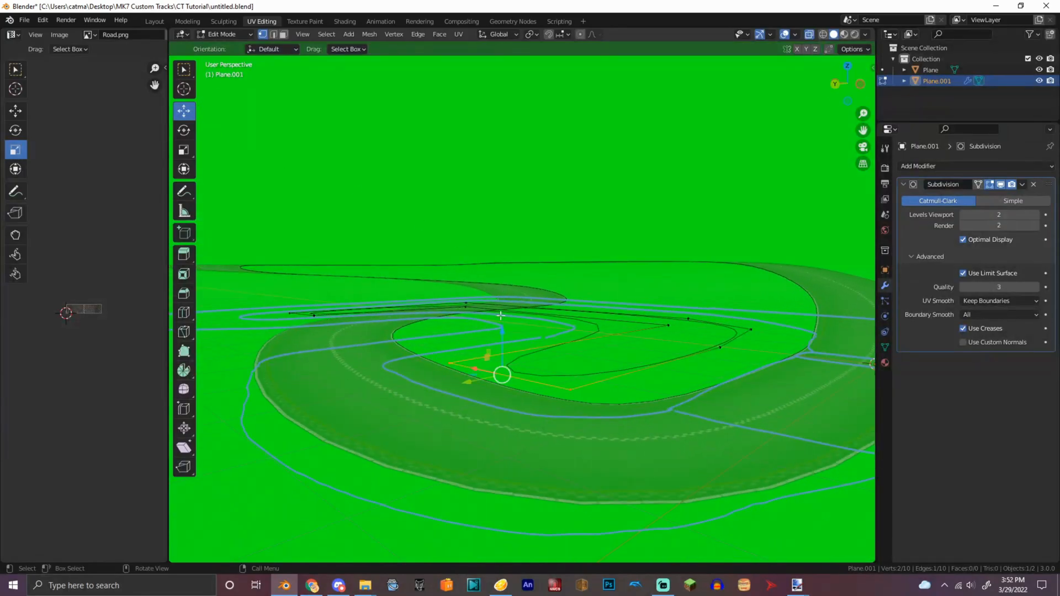
left_click_drag(502, 374, 502, 334)
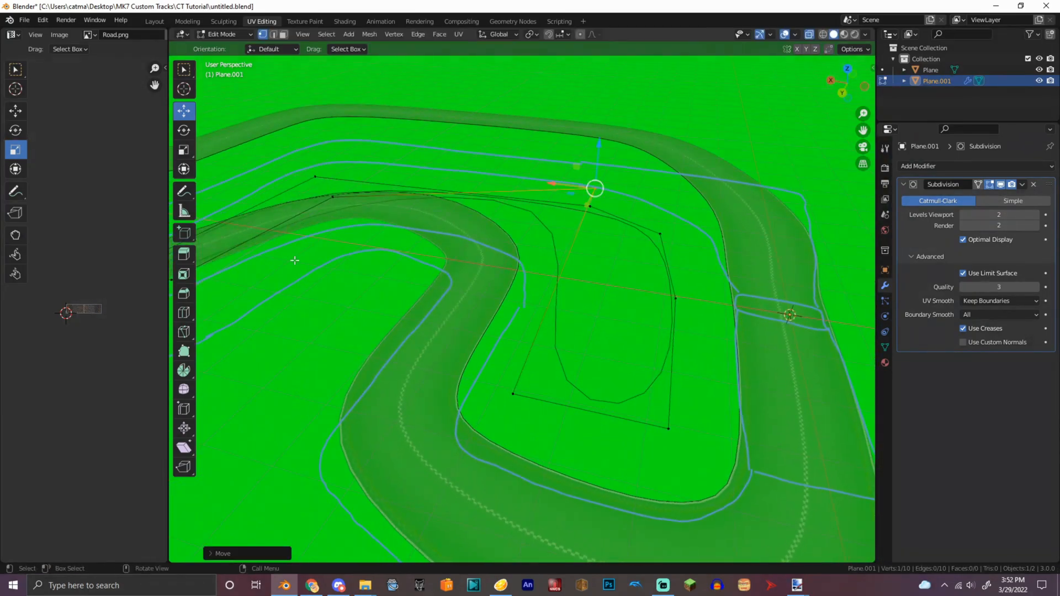
left_click_drag(594, 187, 324, 158)
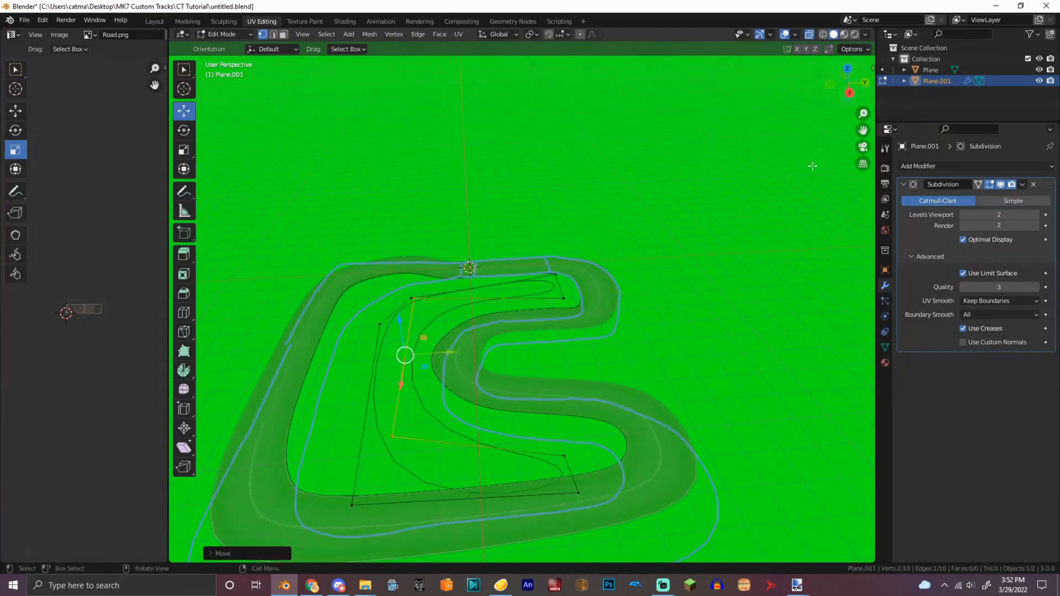
Finish reshaping the infield outline inside the track, then begin editing the road mesh.
left_click_drag(405, 354, 573, 433)
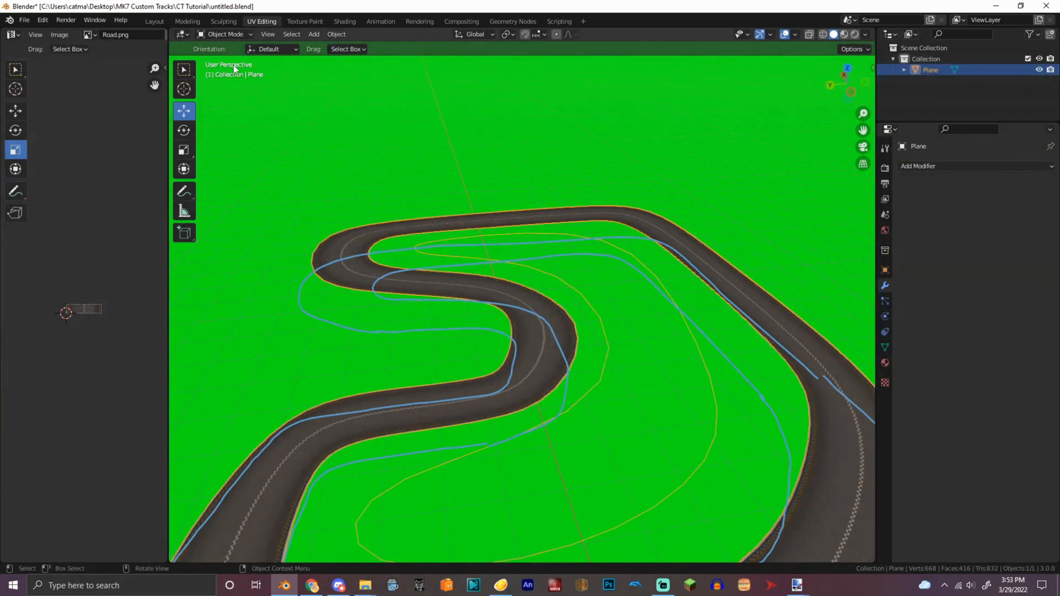
key("Tab")
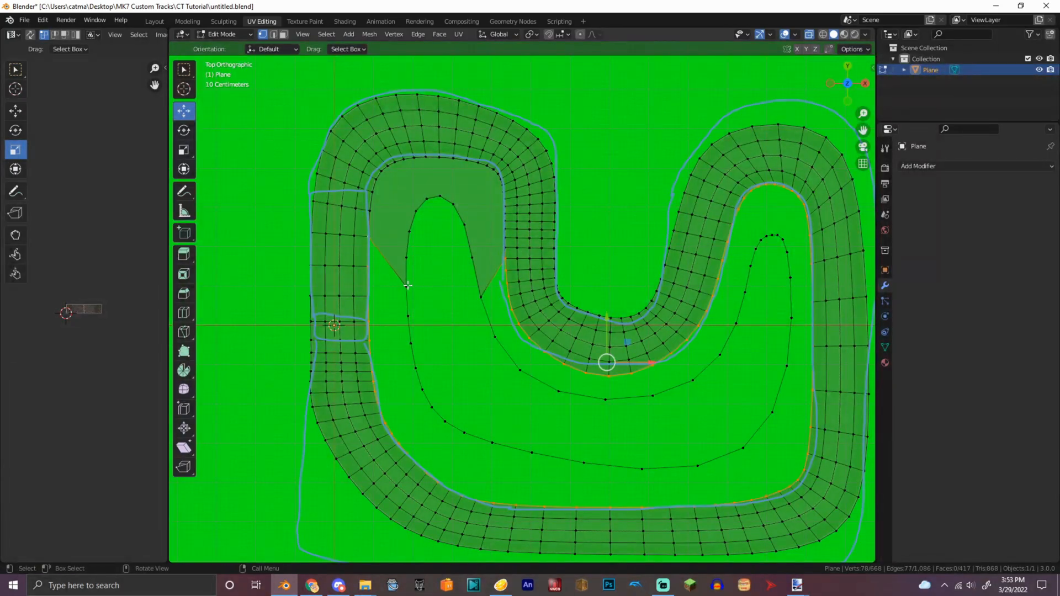
Box-select the boundary vertices near the start line and fill a face between road and infield.
left_click_drag(480, 149, 882, 405)
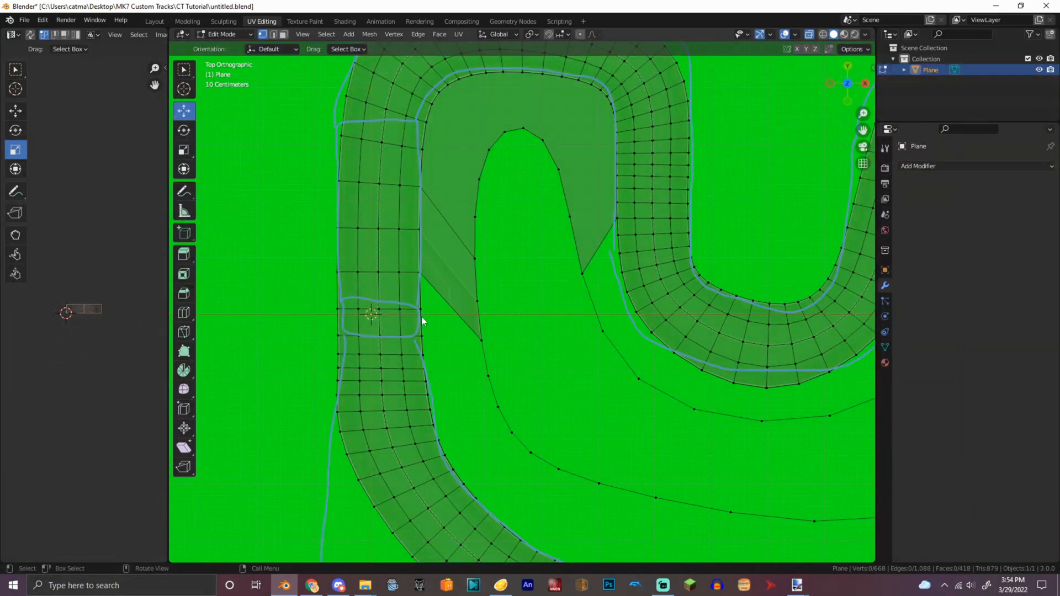
Select the gap vertices at the S-bend's inner corner and fill them with new faces.
left_click(419, 277)
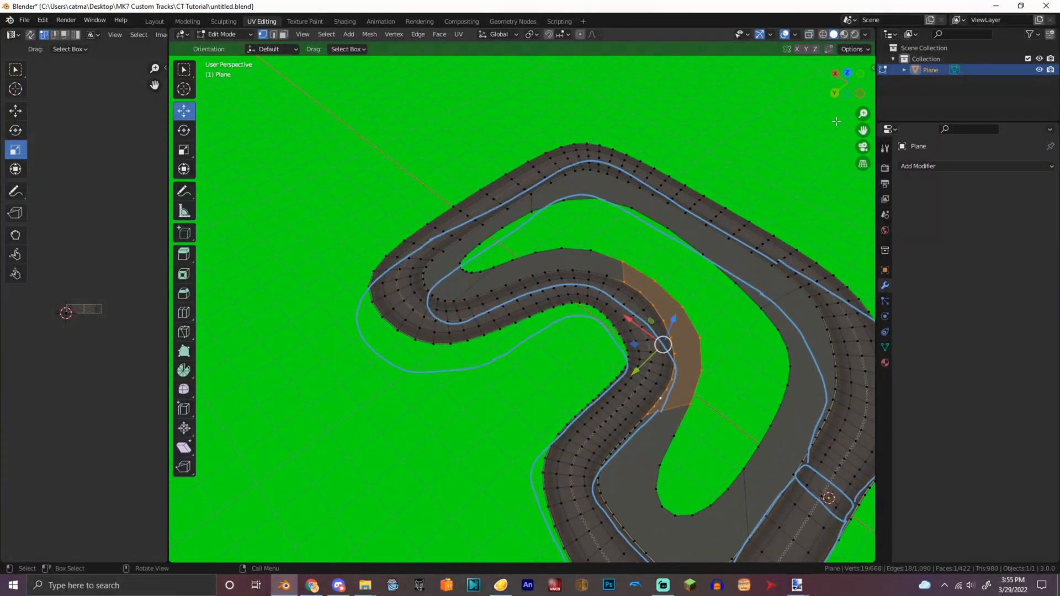
left_click(364, 585)
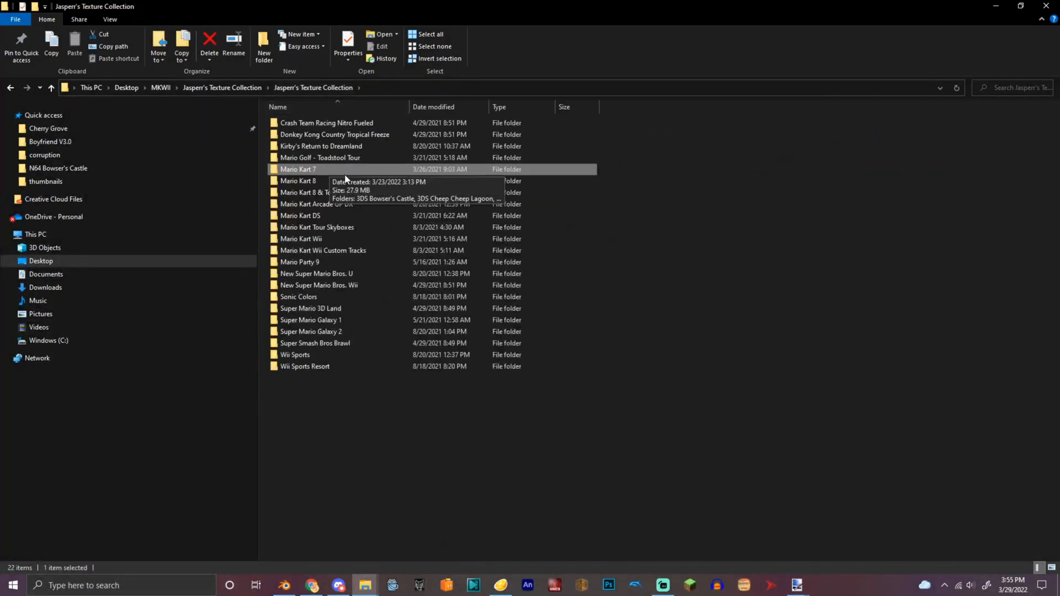
left_click(302, 238)
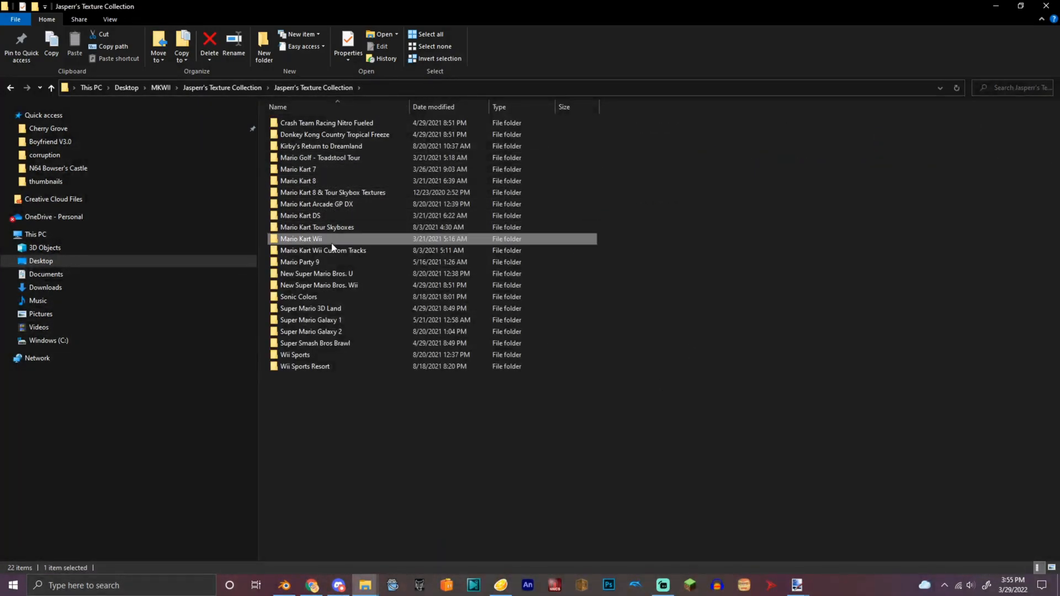
double_click(310, 239)
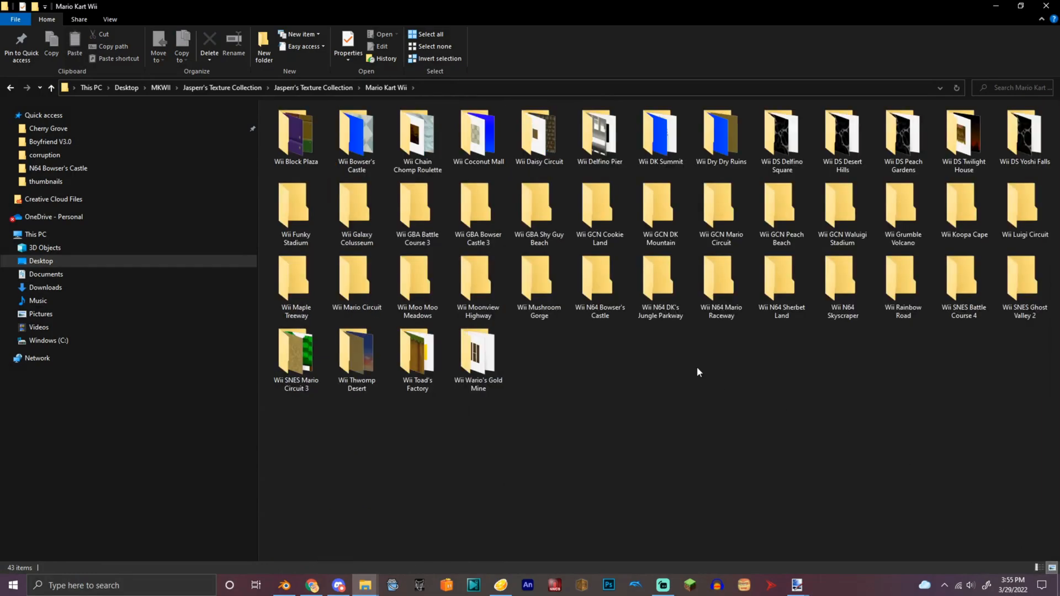
double_click(599, 284)
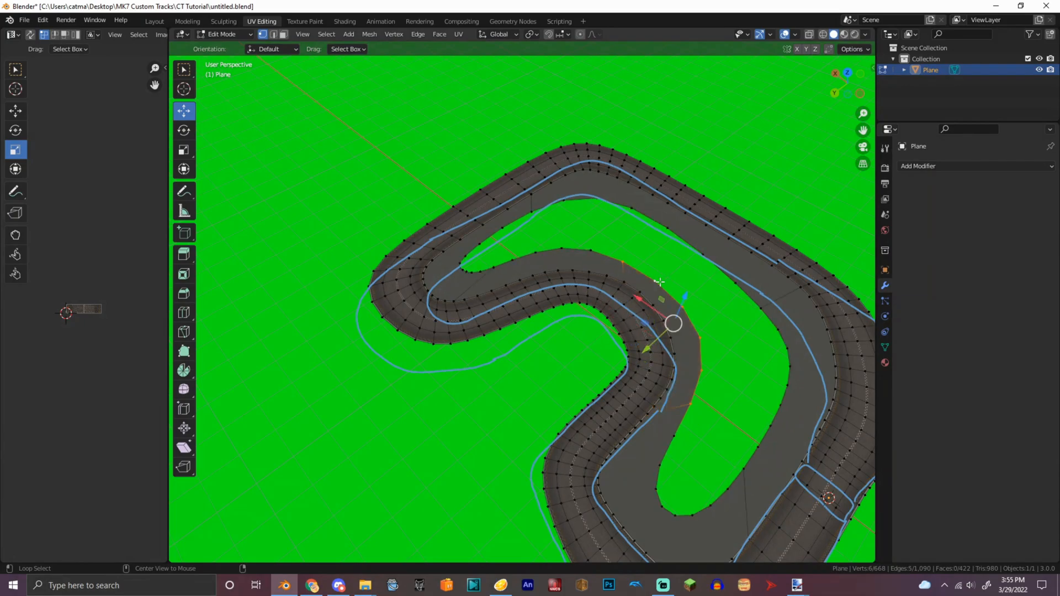
Switch to top orthographic view with numpad 7 to see the whole track from above.
key("7")
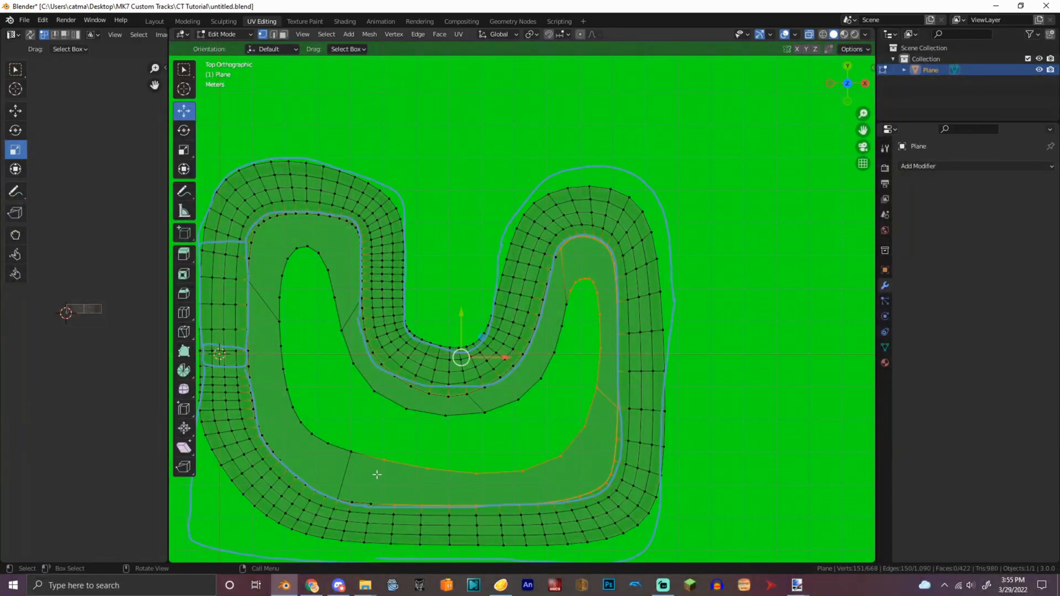
mouse_move(512, 490)
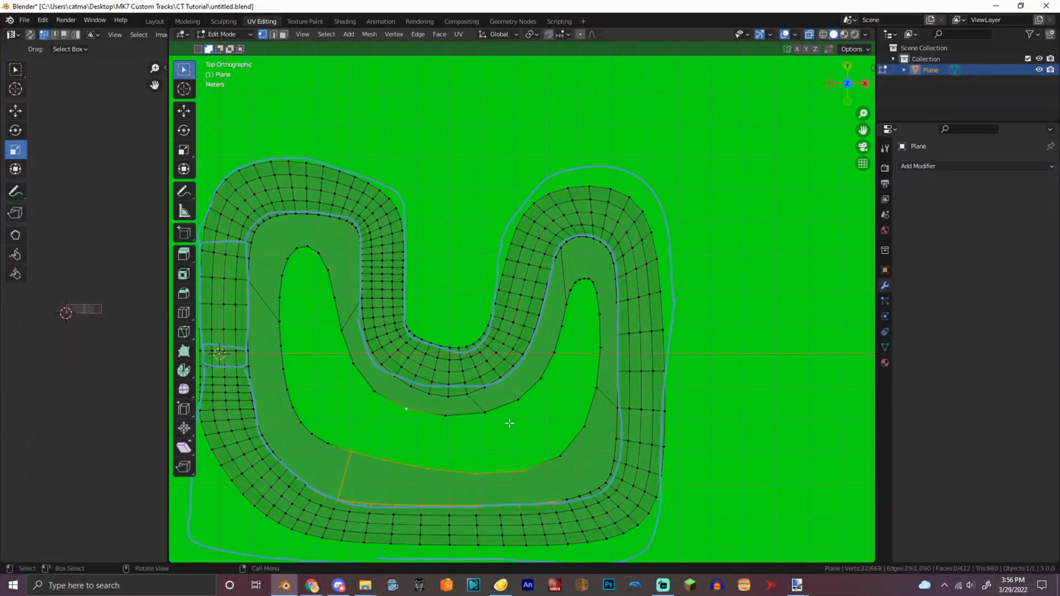
Box-select the remaining infield faces so the whole grassy ring is selected.
left_click_drag(416, 405, 583, 504)
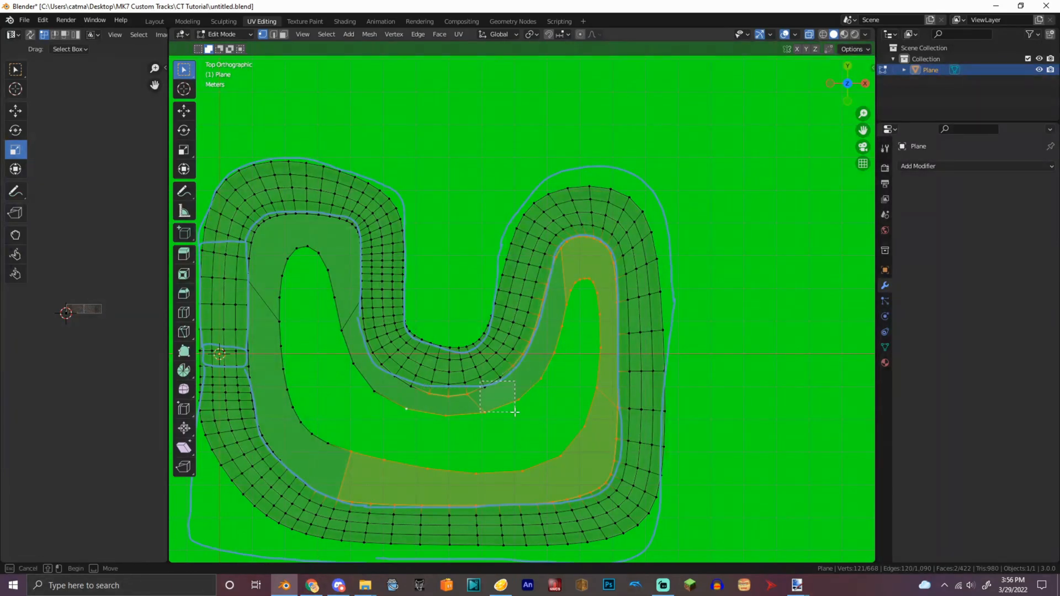
left_click_drag(480, 385, 517, 414)
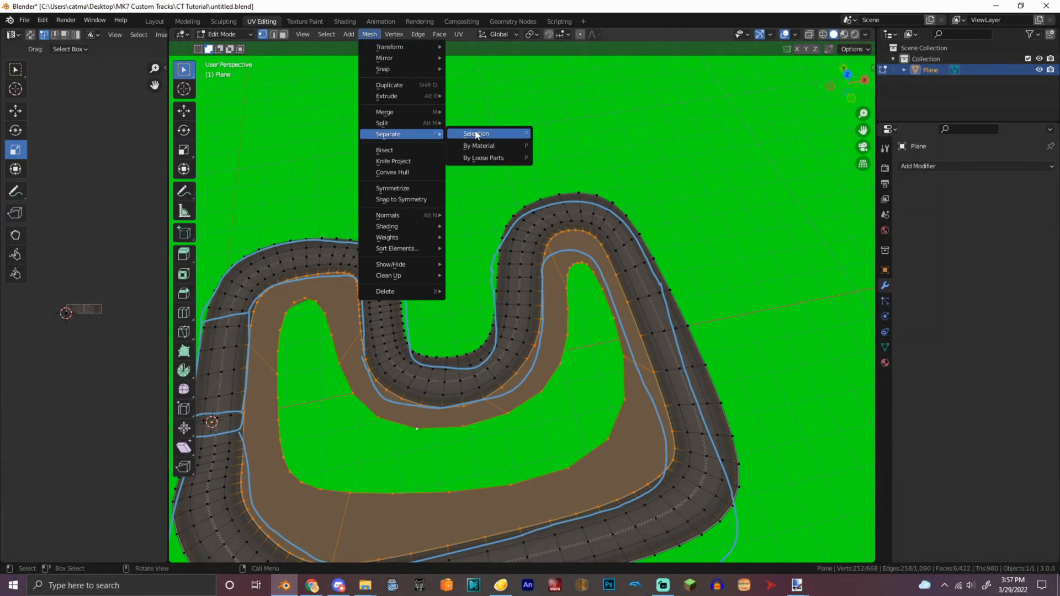
Separate the infield ring into its own object and give its new material an Image Texture base colour for m64_kusa.png.
left_click(475, 134)
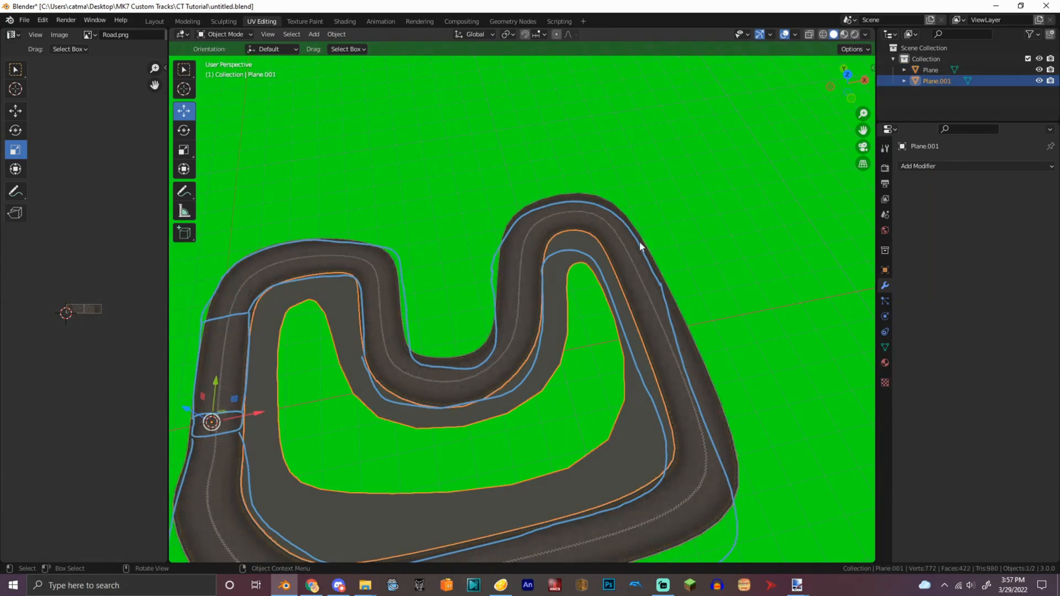
key("Tab")
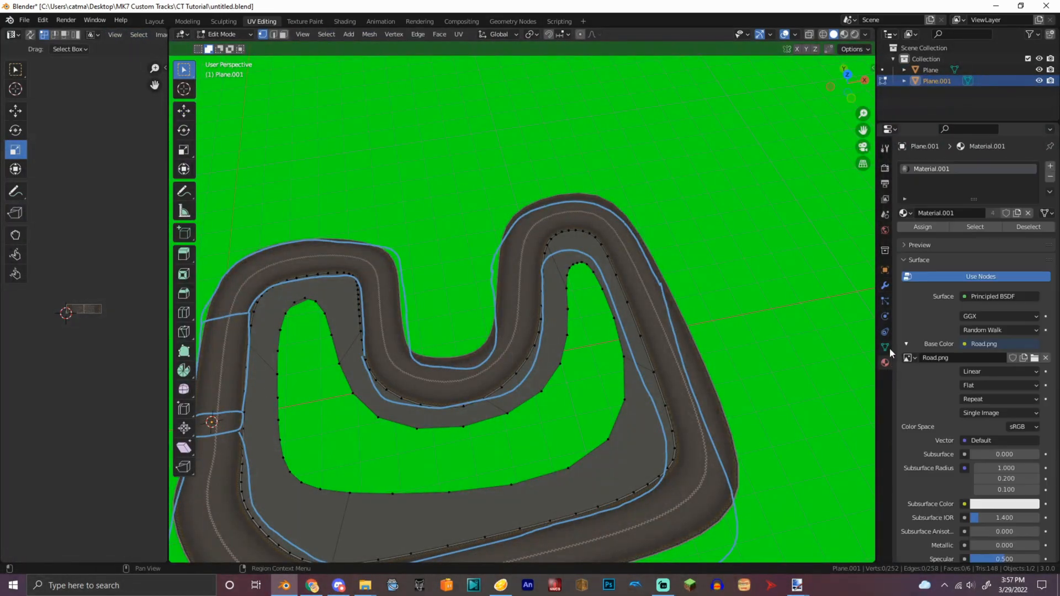
left_click(221, 34)
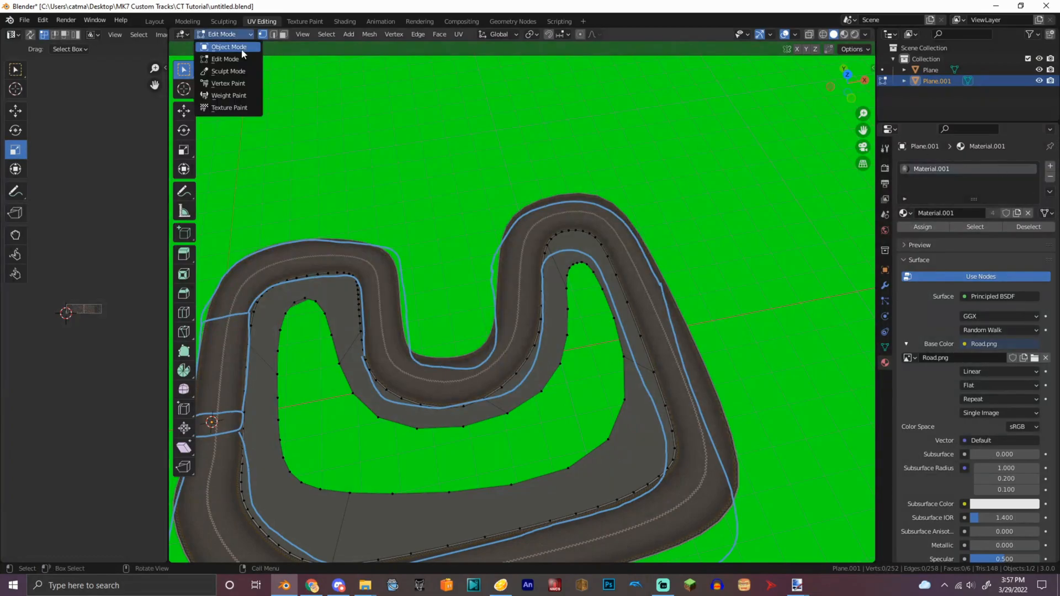
left_click(230, 47)
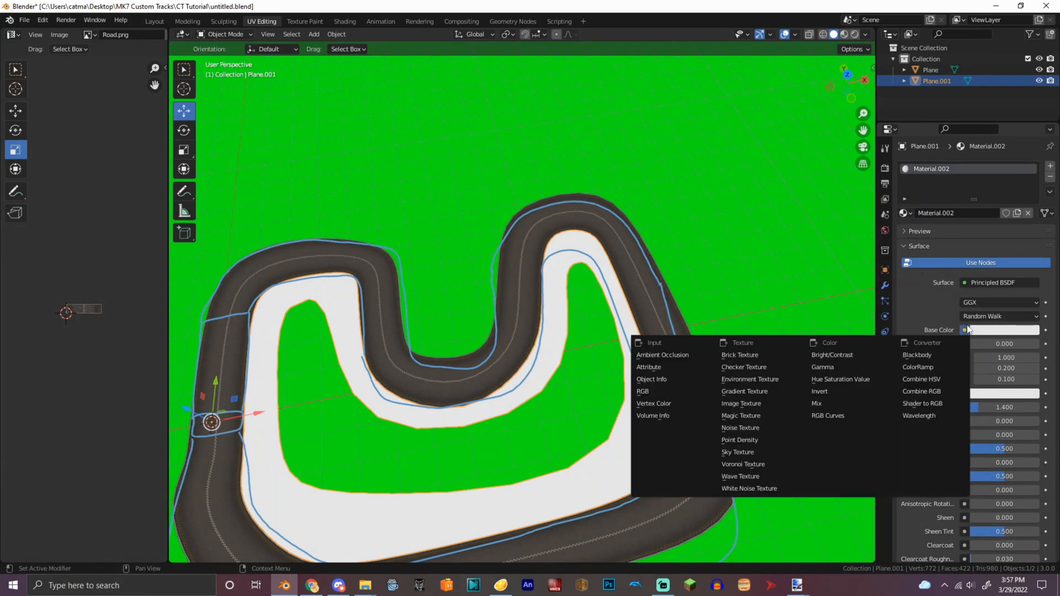
left_click(740, 403)
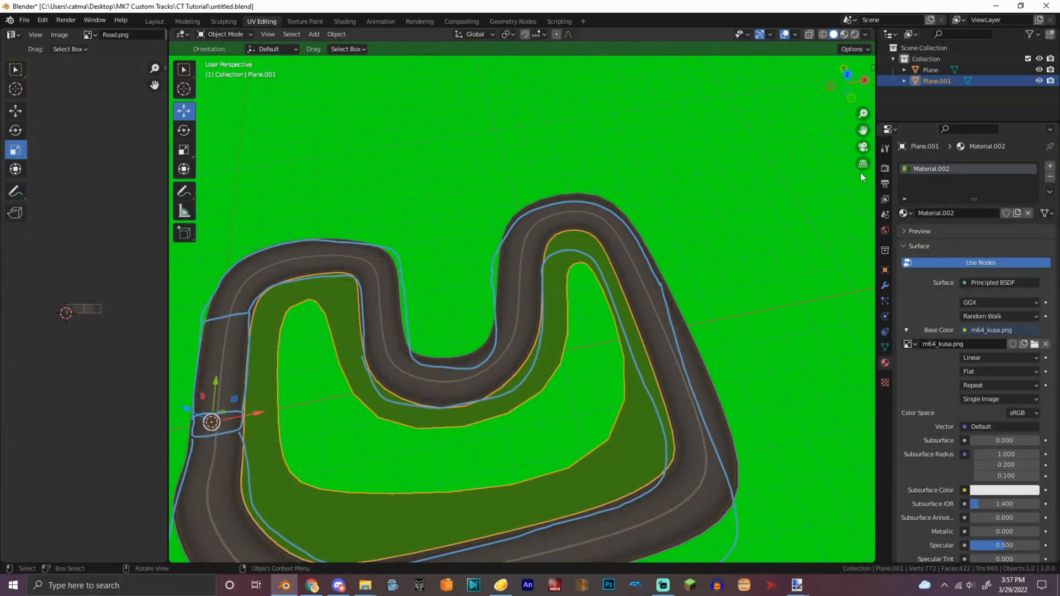
Cube-project the infield mesh so the grass texture appears across its faces.
key("Tab")
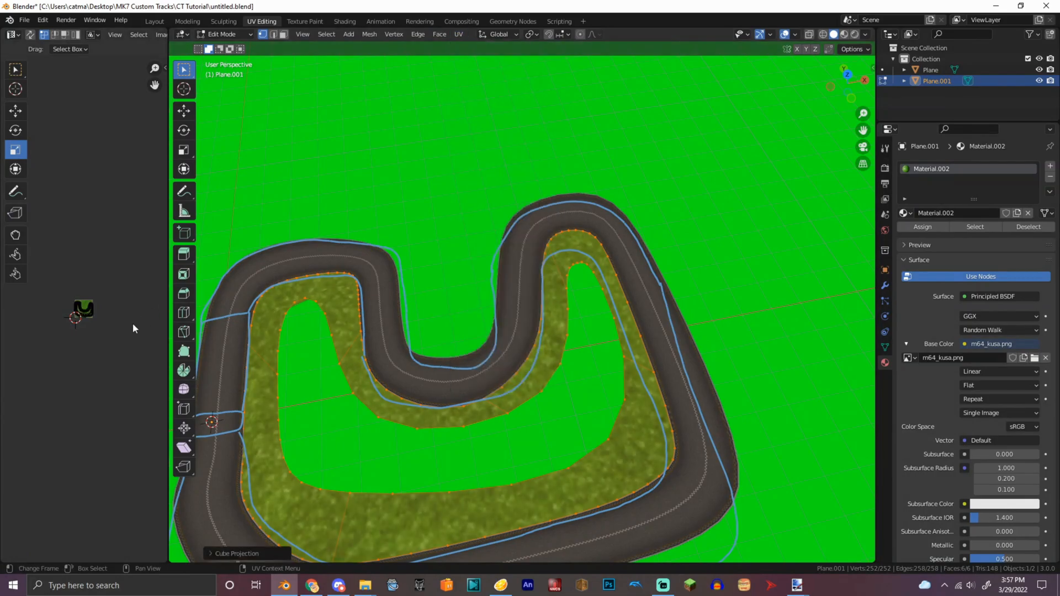
key("s")
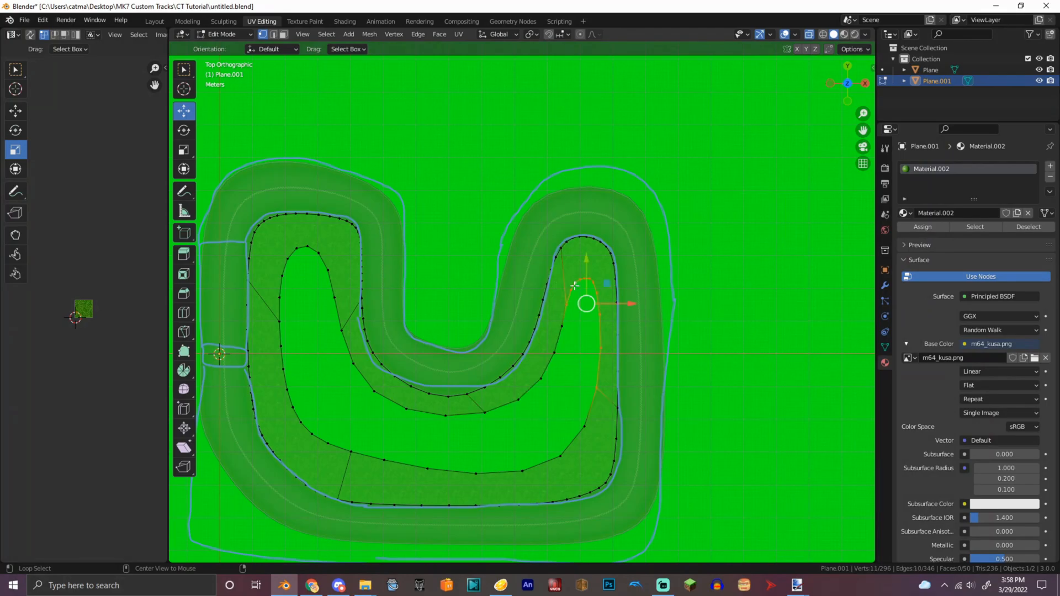
Extrude the infield's inner edge loop upward into a tall wall of faces.
left_click_drag(574, 300, 591, 379)
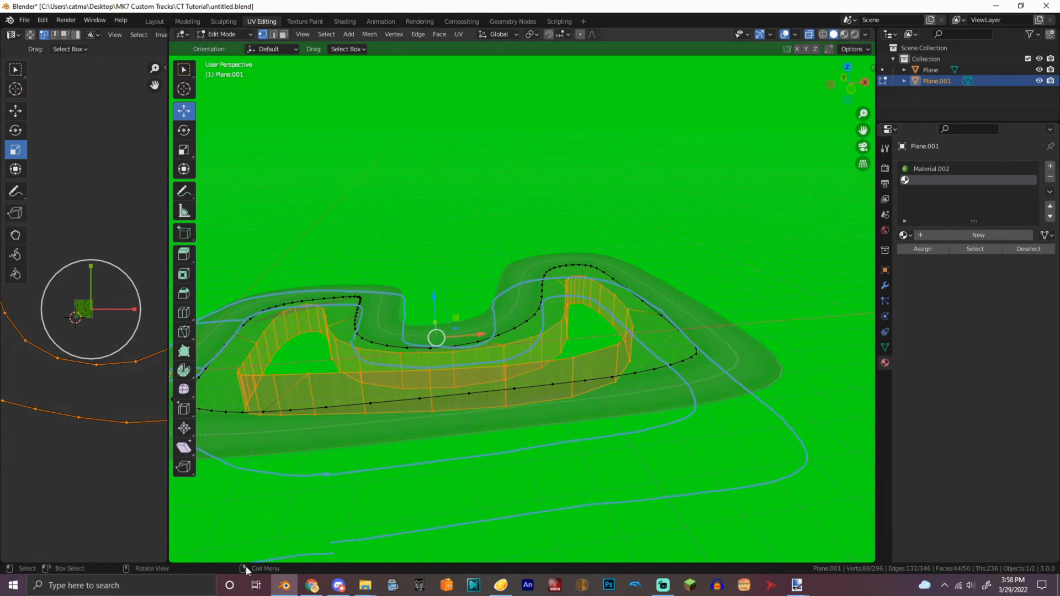
left_click(364, 585)
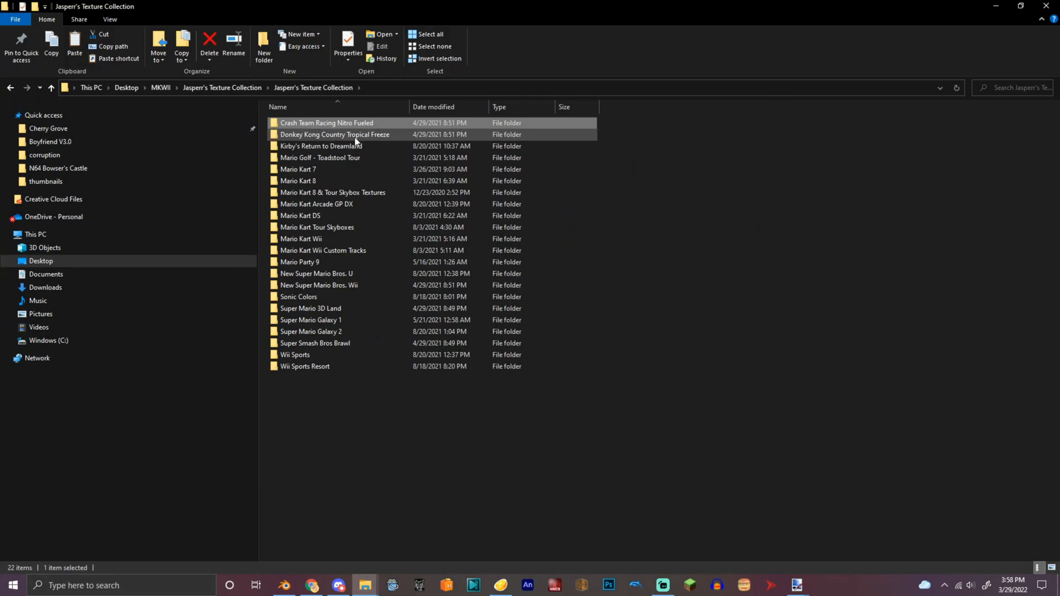
Browse the texture collection down to the Mario Kart folder holding B_iwaba_yama1.png.
double_click(320, 145)
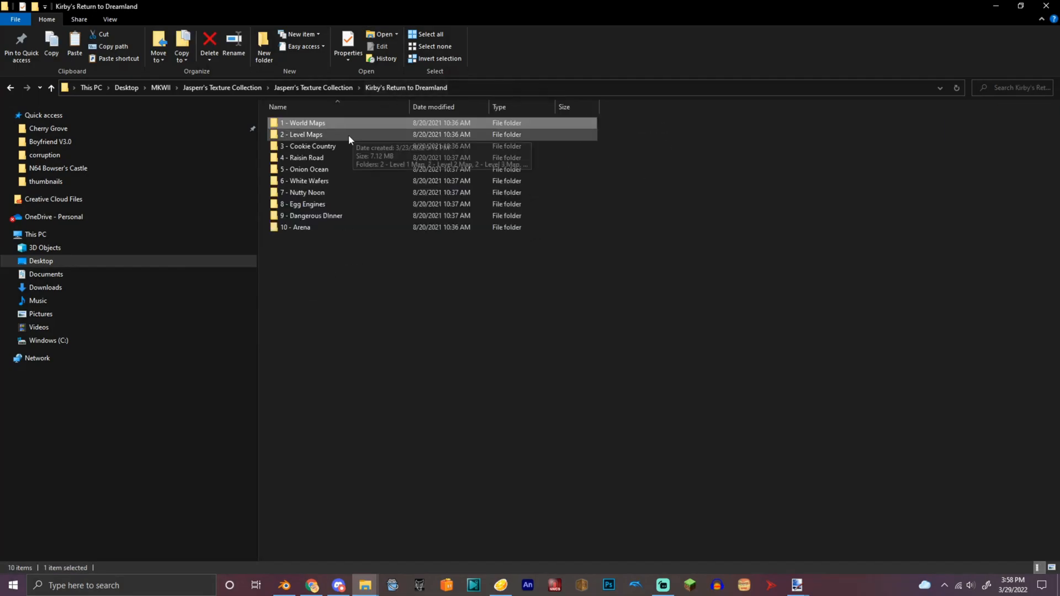
double_click(302, 134)
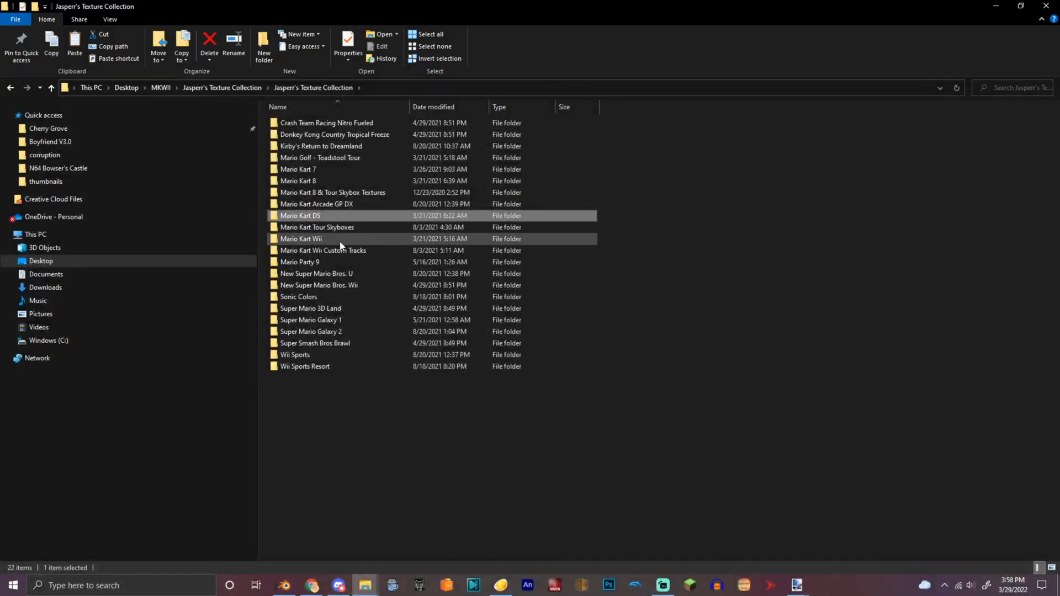
double_click(319, 285)
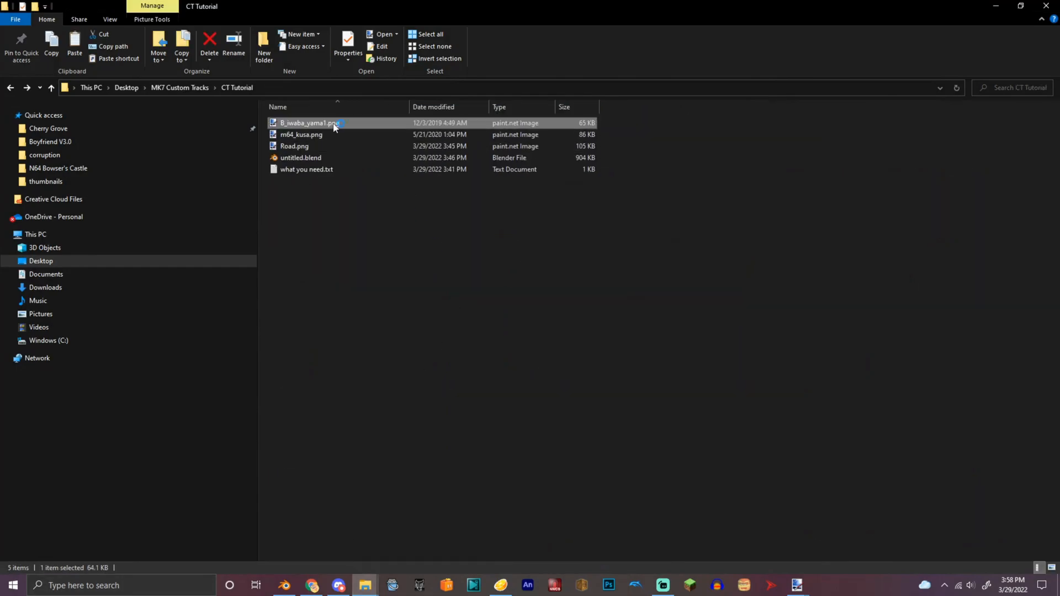
Load B_iwaba_yama1.png as the image for the walls' new rock material.
double_click(309, 123)
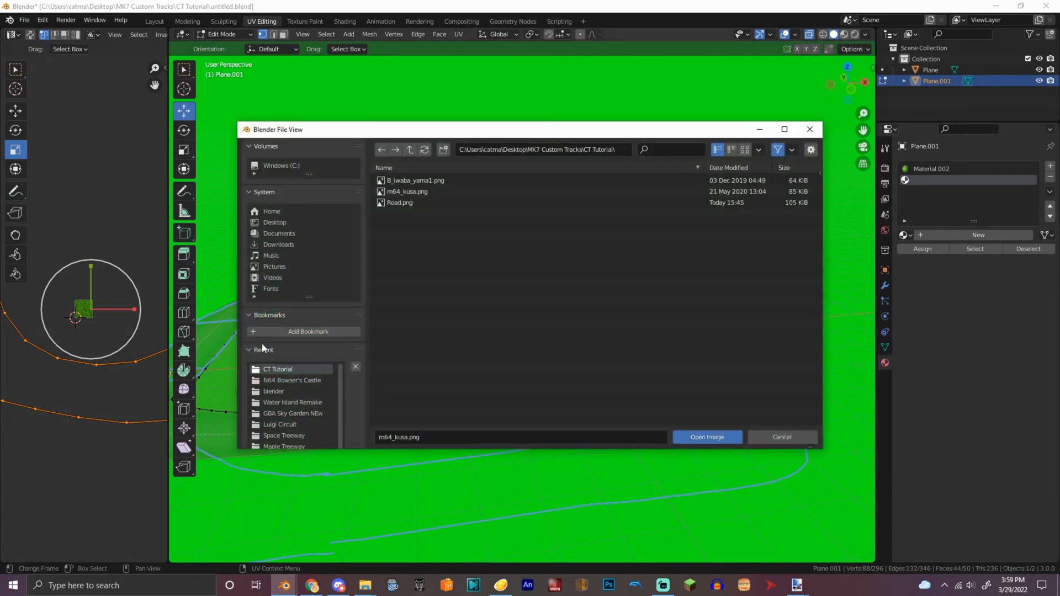
left_click(706, 437)
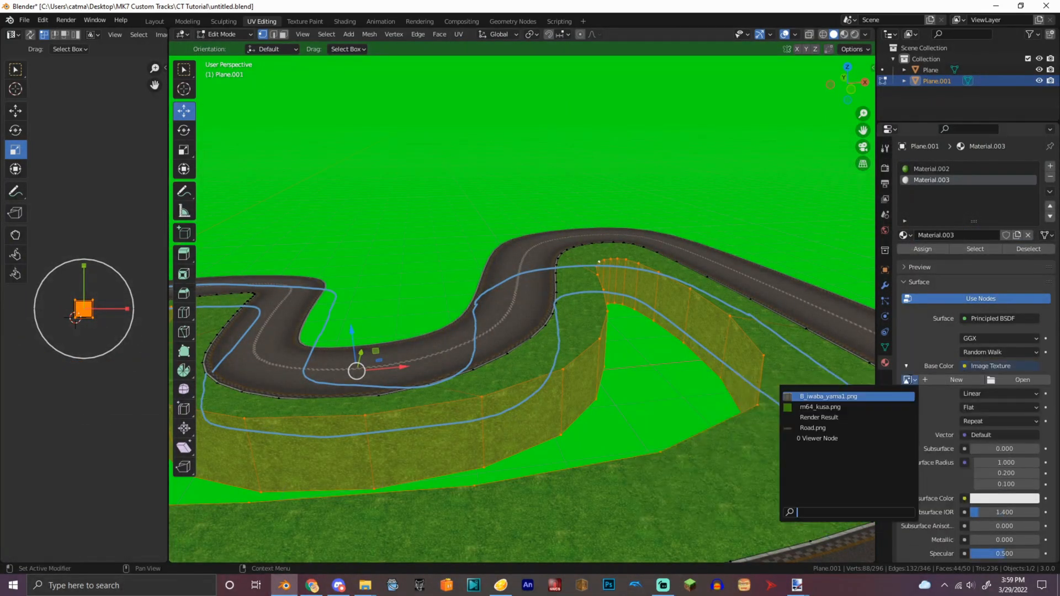
left_click(828, 396)
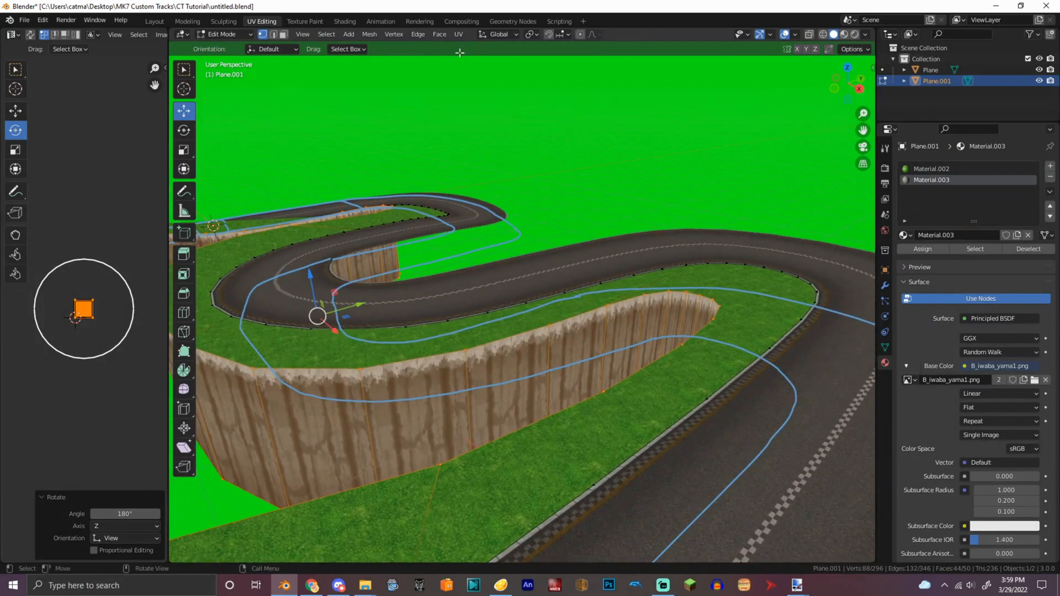
Unwrap and orient the wall UVs along the cliffs, then return to Object Mode.
left_click(458, 34)
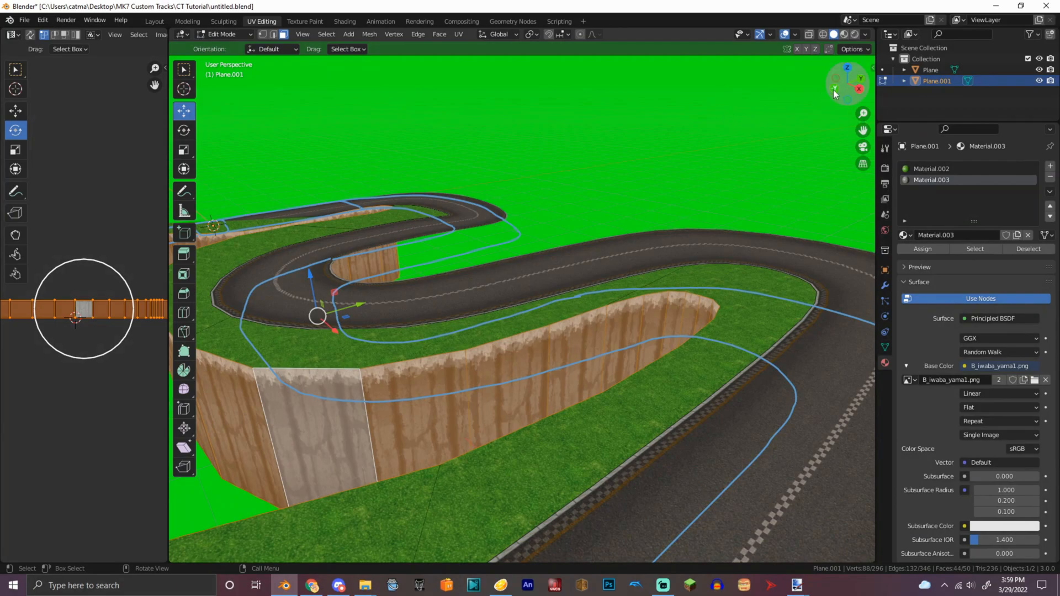
left_click(223, 34)
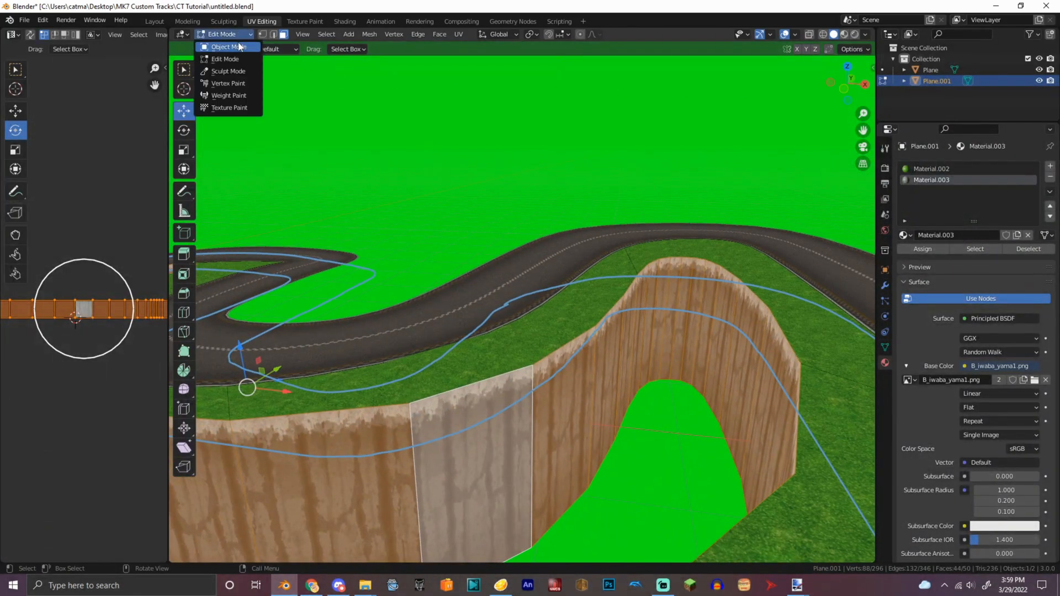
left_click(225, 46)
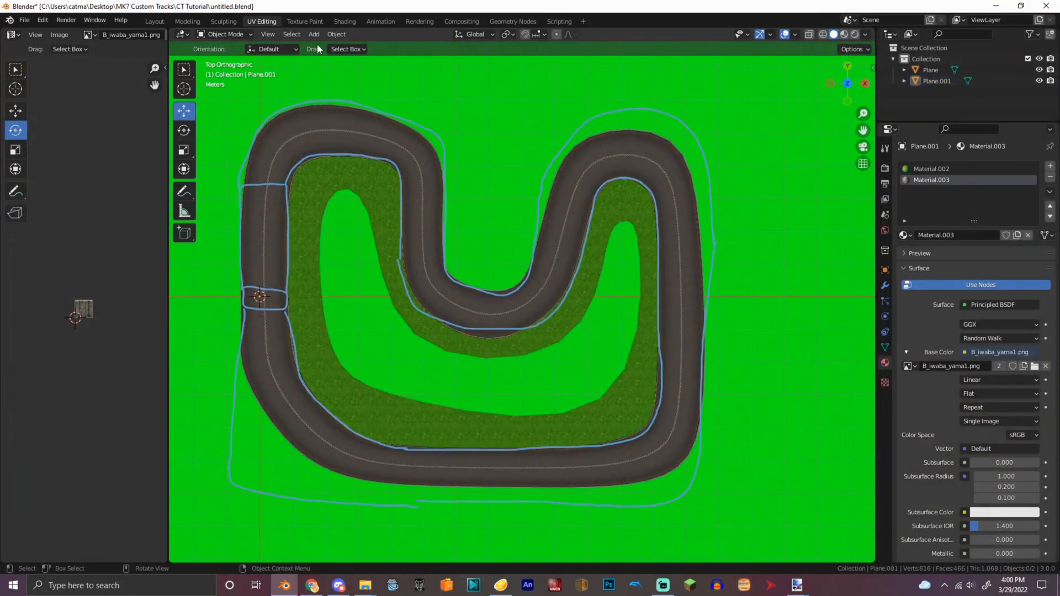
left_click(314, 34)
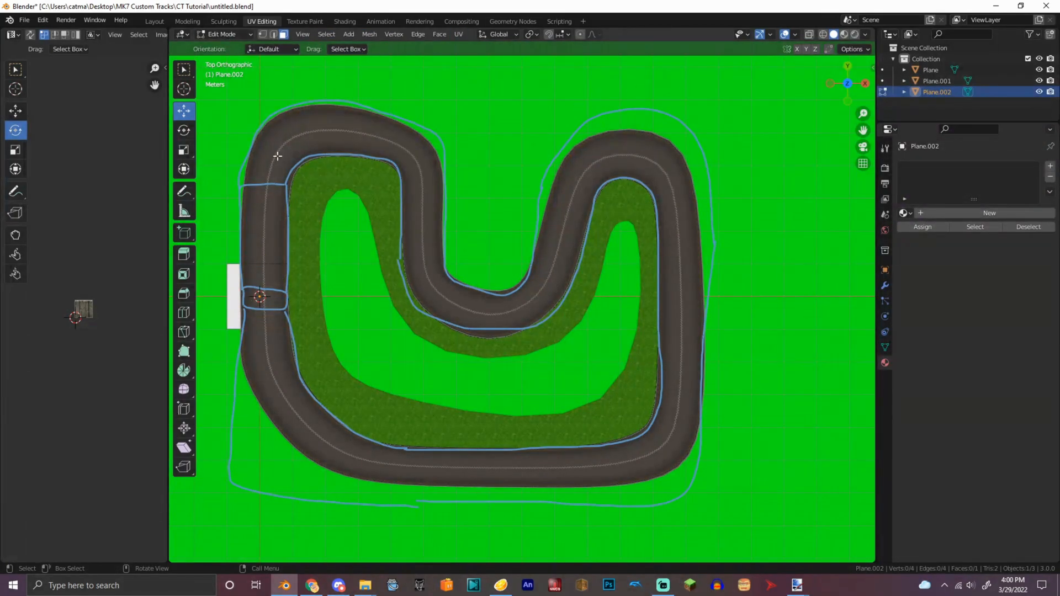
scroll("down", 3)
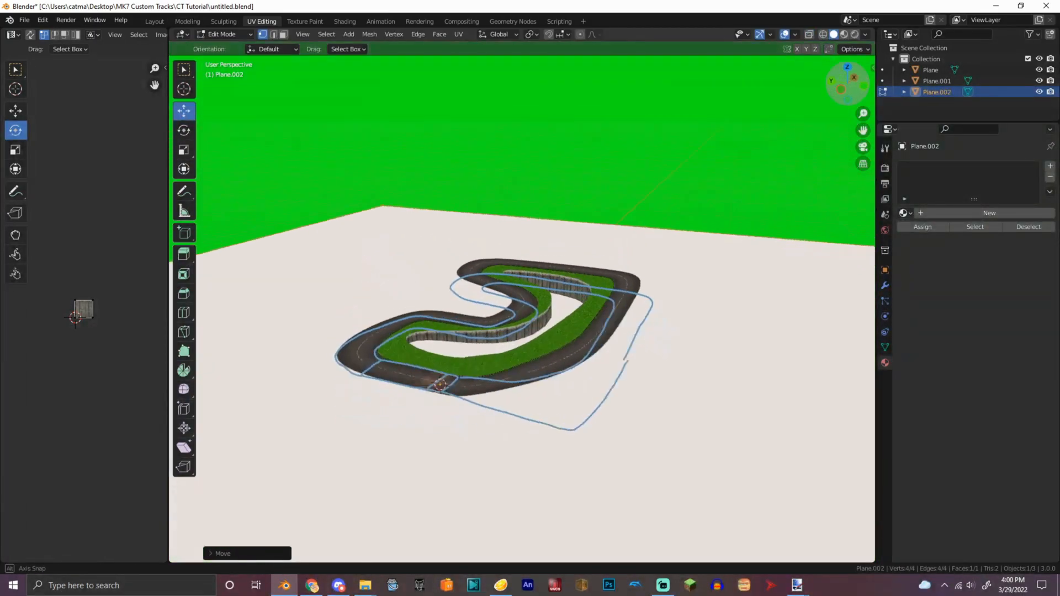
left_click_drag(439, 385, 534, 304)
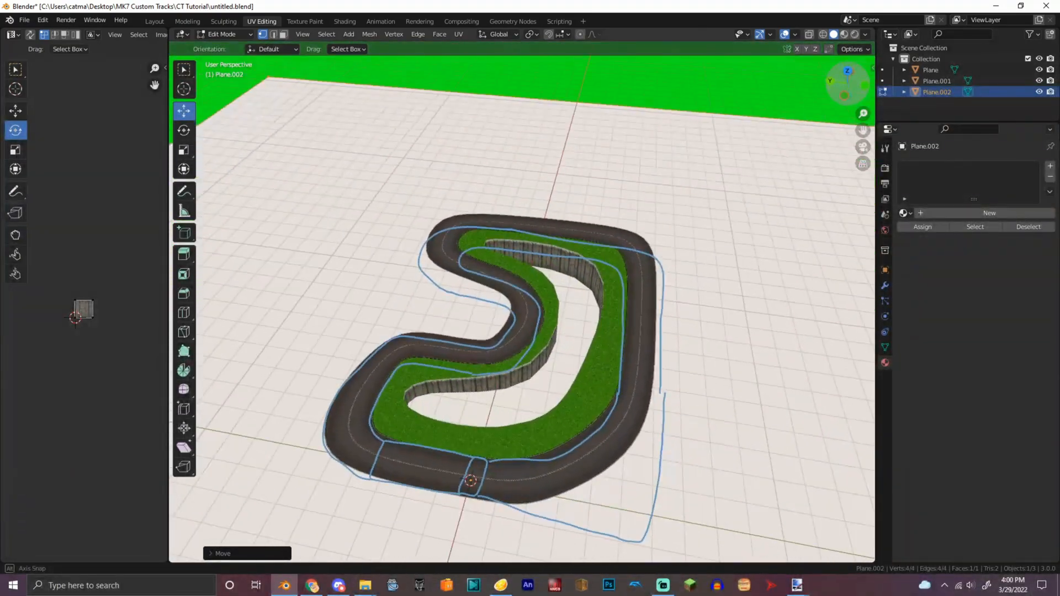
left_click(364, 585)
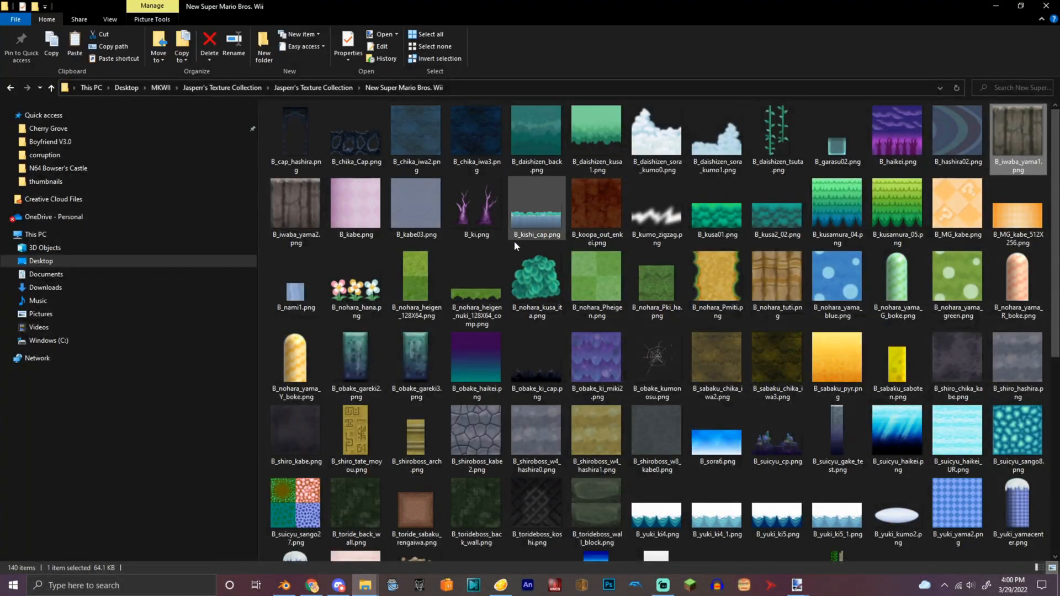
Navigate from MKWII into Jasper's Texture Collection and the Mario Kart Wii course folders.
scroll("down", 3)
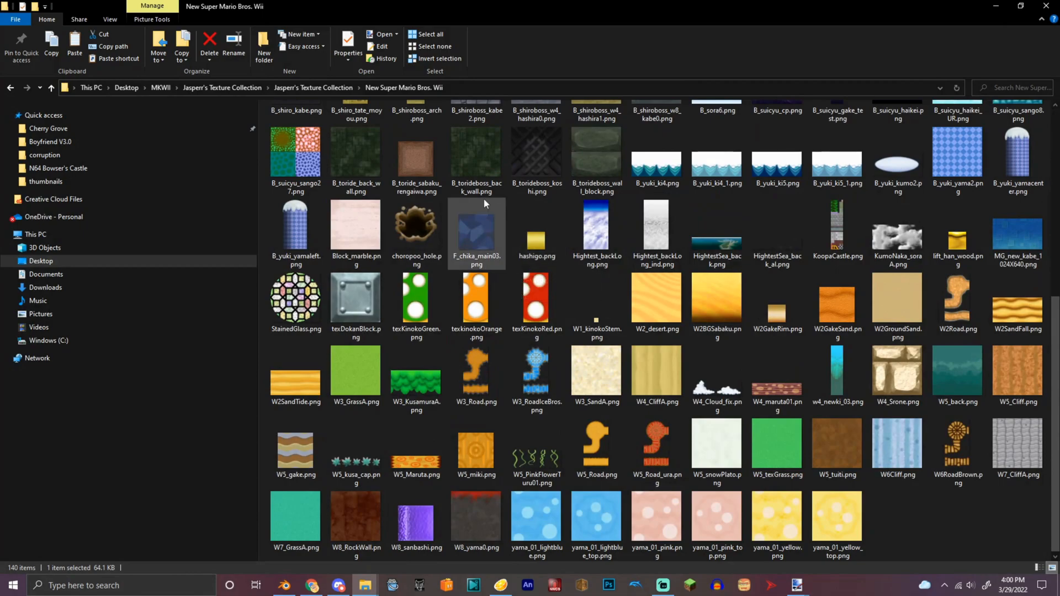
left_click(161, 87)
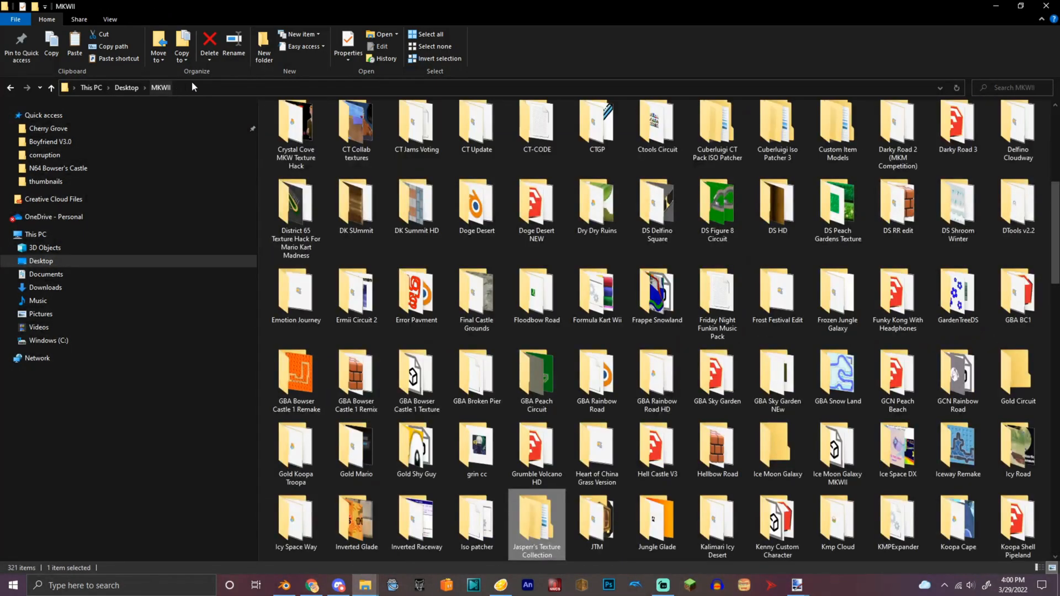
left_click(416, 375)
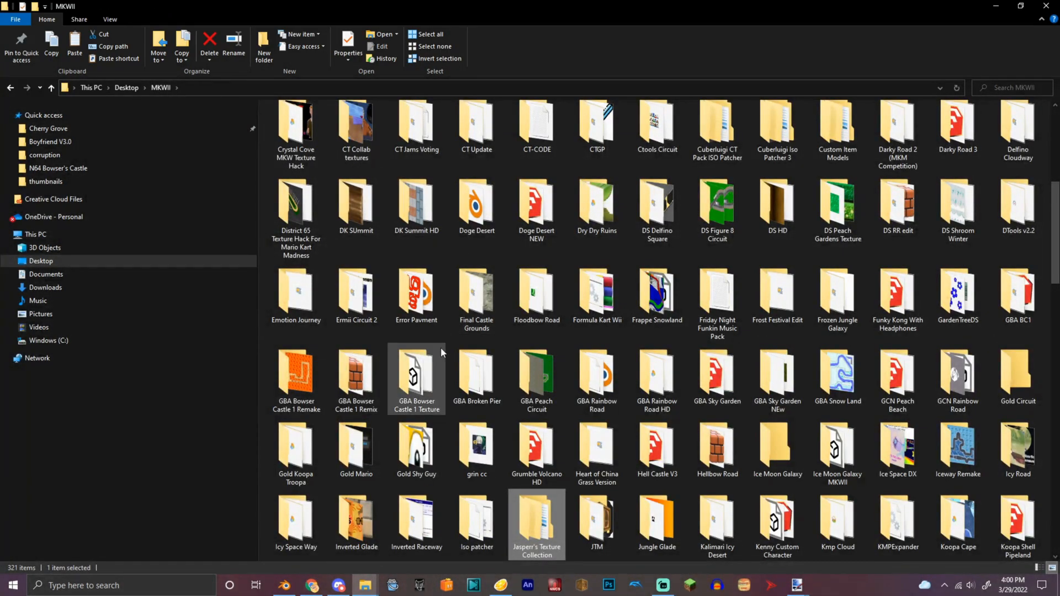
double_click(537, 523)
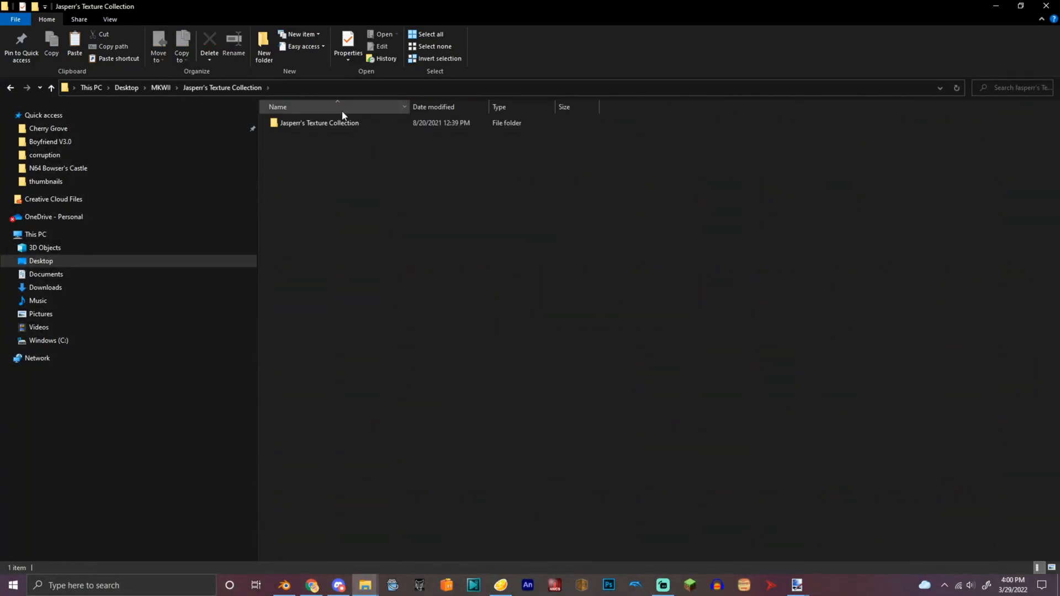
double_click(319, 122)
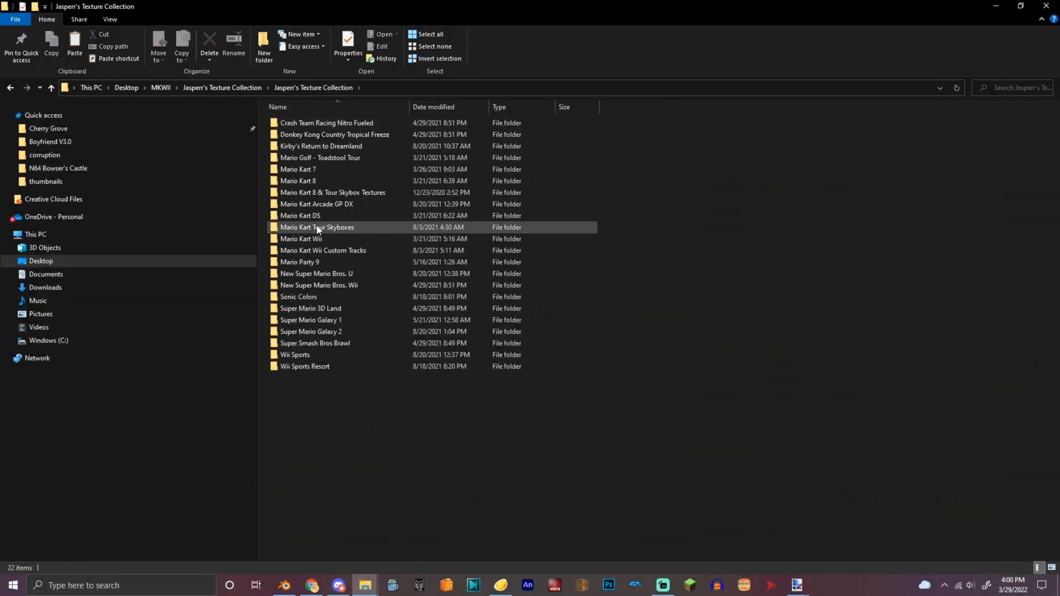
double_click(301, 239)
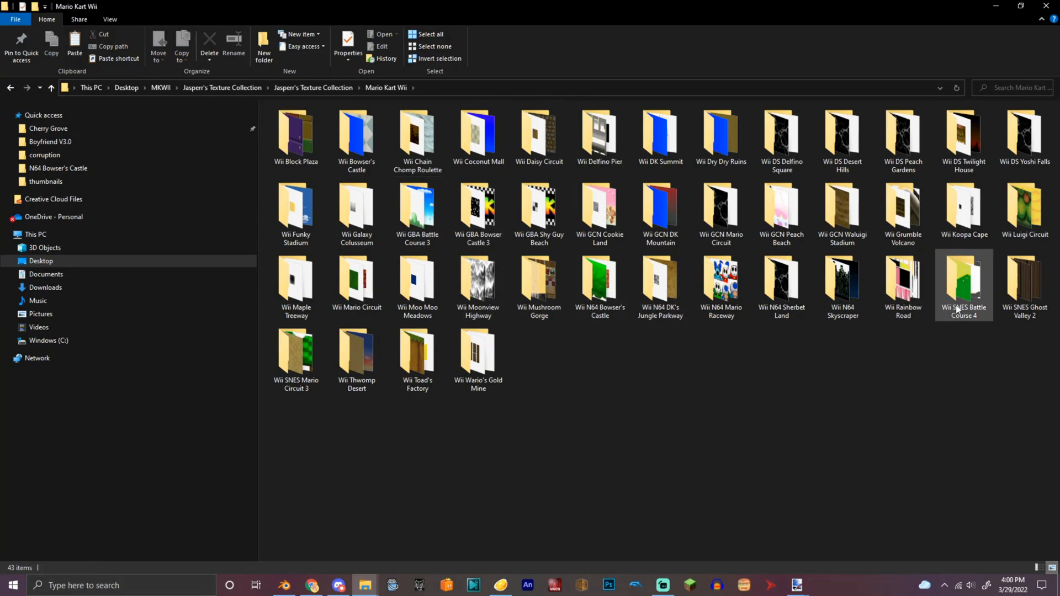
double_click(780, 280)
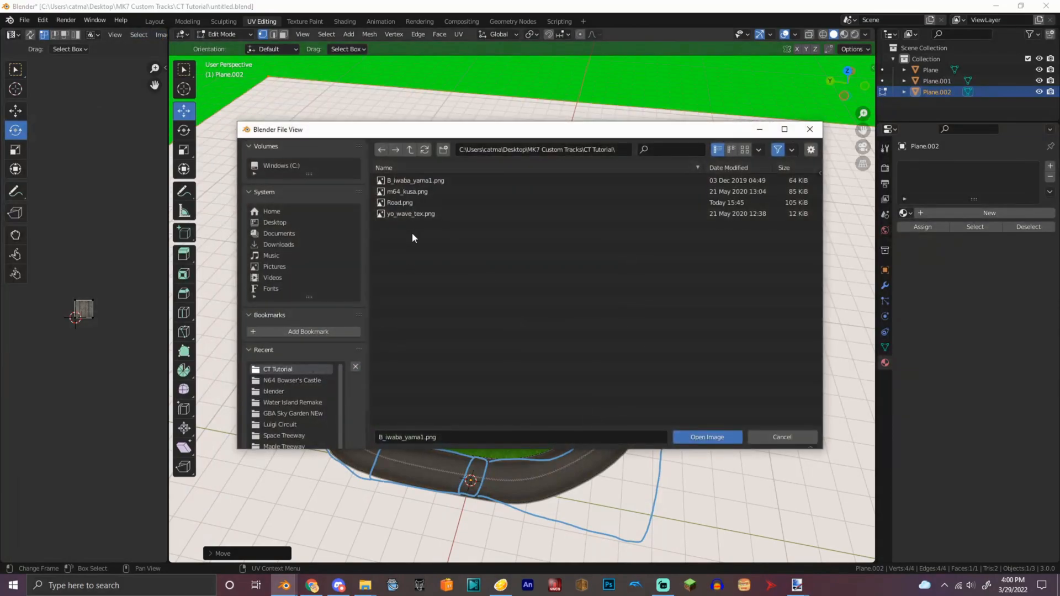
Load yo_wave_tex.png as the image texture for the ground plane's new material.
left_click(705, 438)
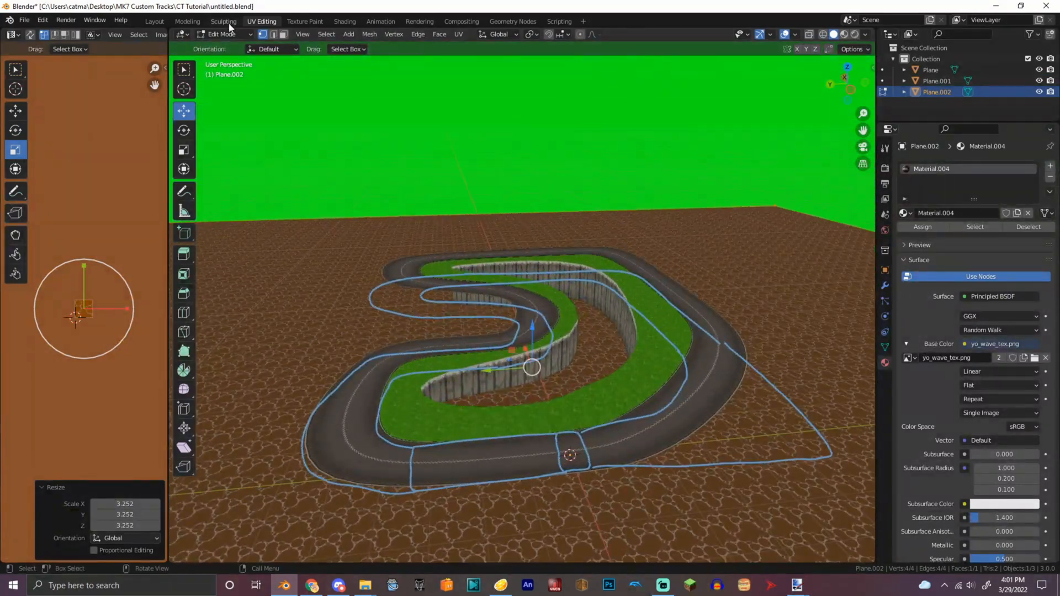
left_click(223, 35)
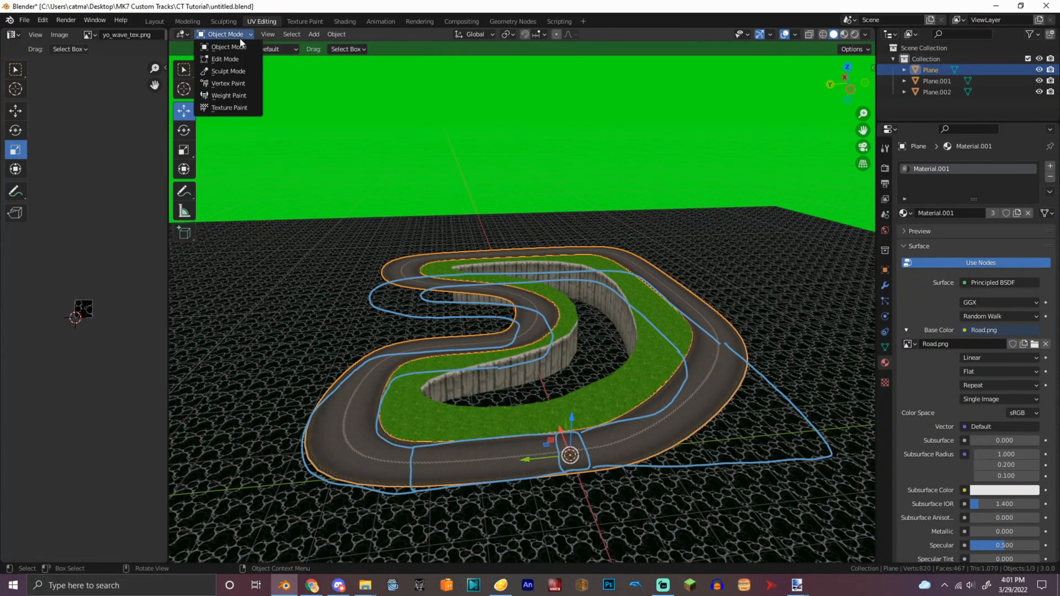
Box-select the narrow band of road faces where the start line will go.
left_click(225, 58)
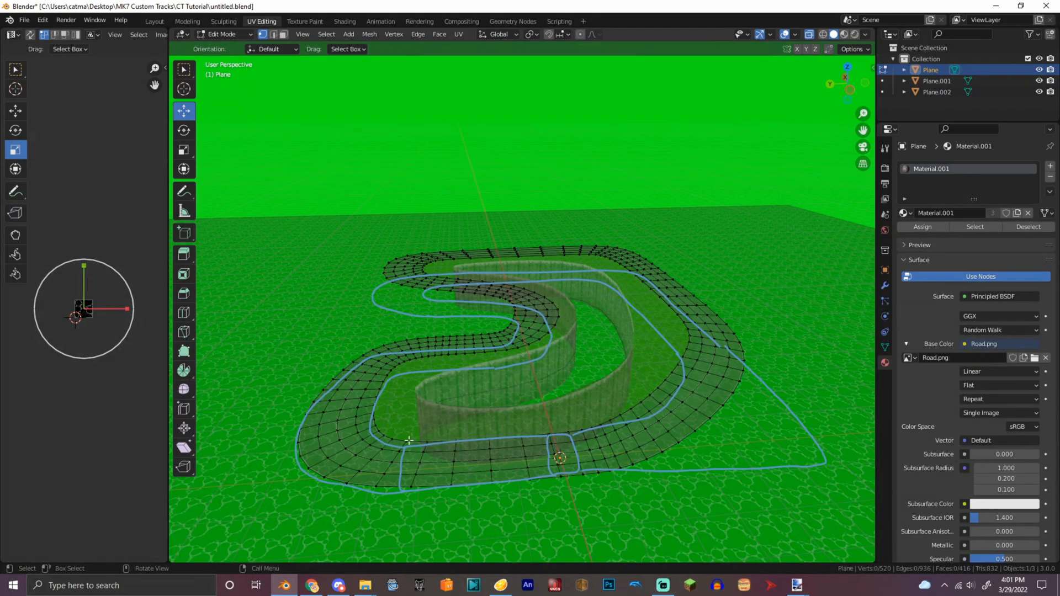
left_click_drag(408, 440, 436, 445)
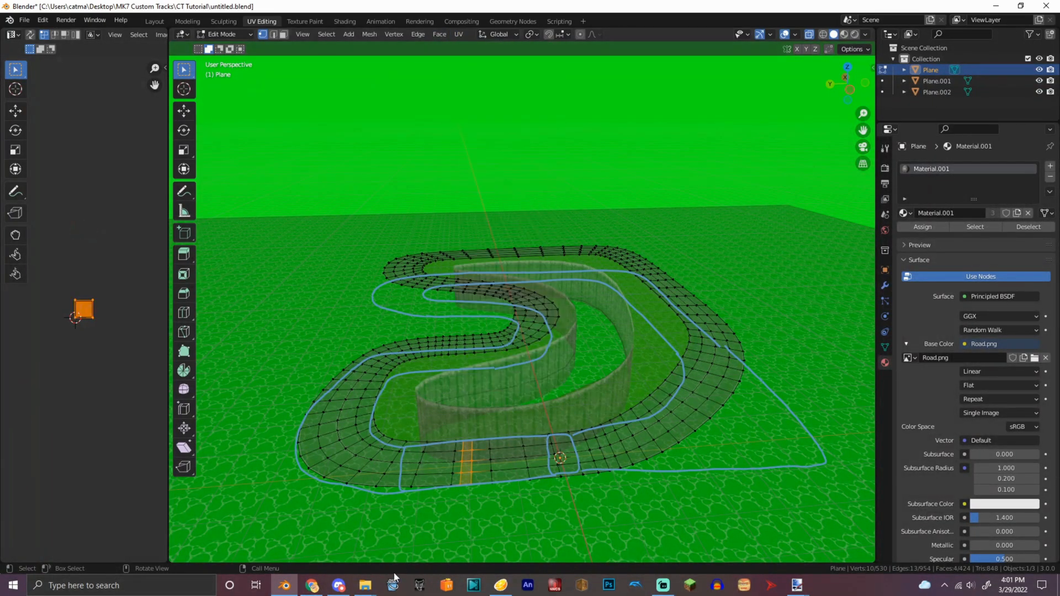
left_click(365, 585)
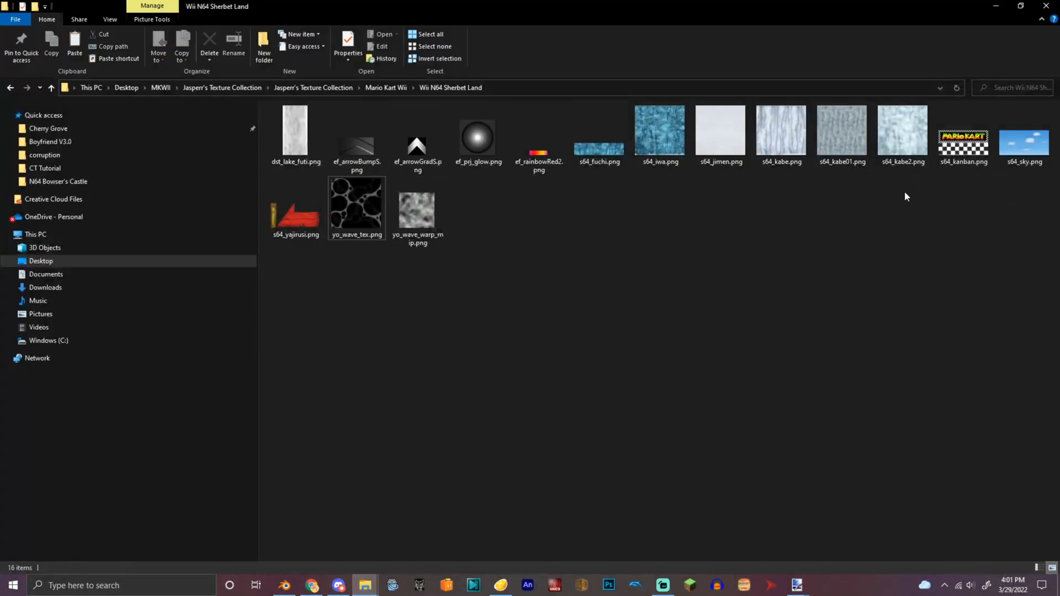
Crop s64_kanban.png to four checker squares and resize it to a small tile.
left_click(963, 132)
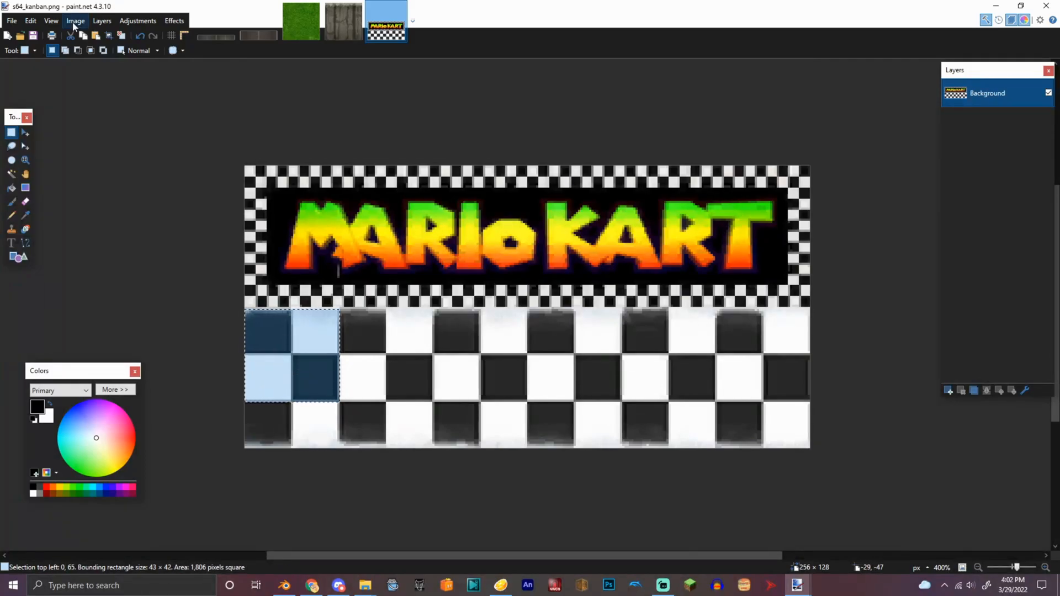
left_click(75, 20)
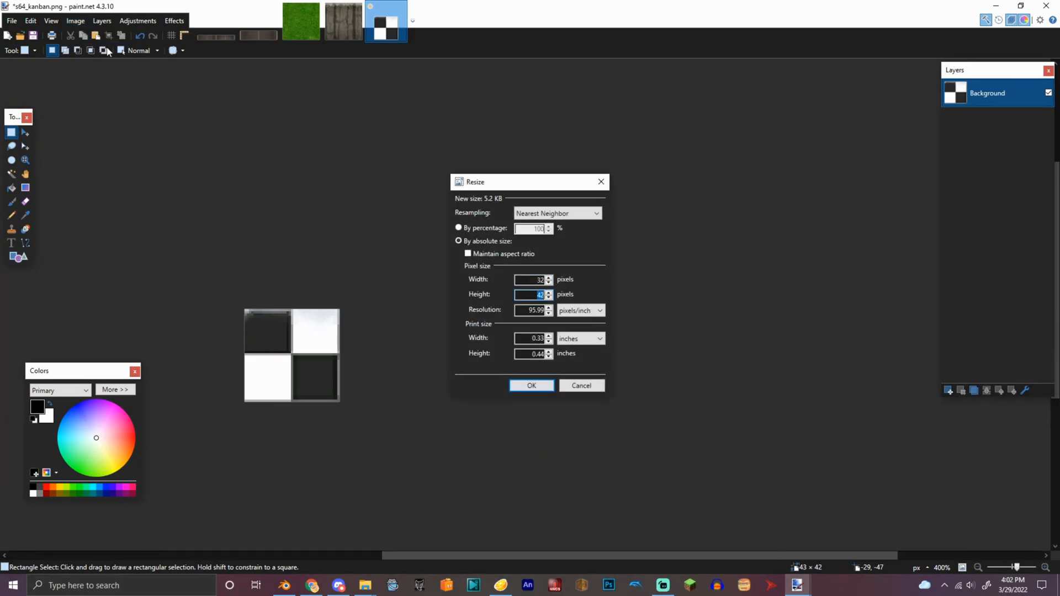
left_click(531, 386)
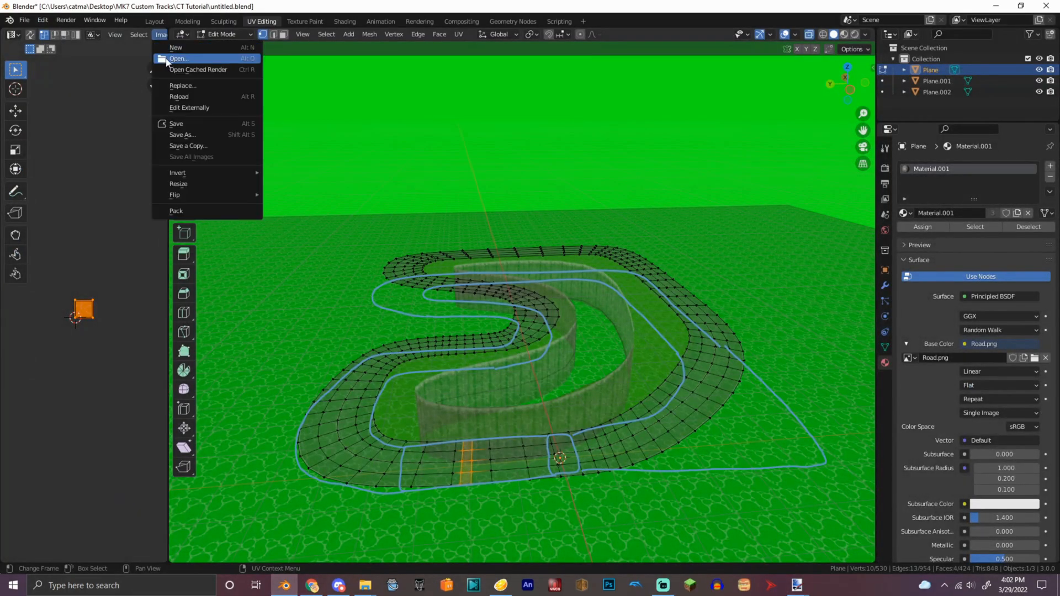
Add a second road material with the edited s64_kanban.png checker image as its base colour.
left_click(178, 59)
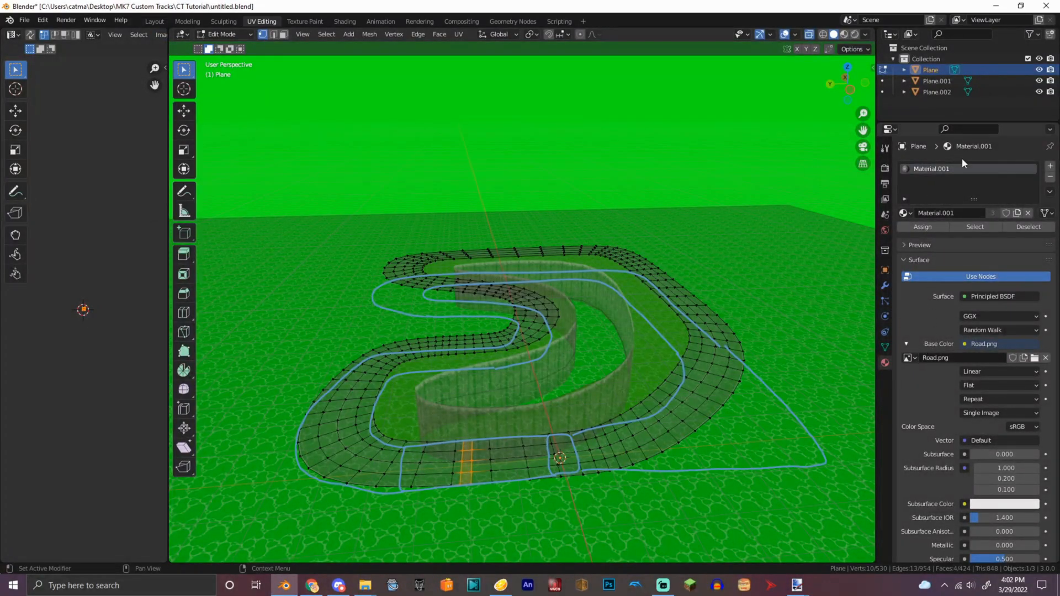
left_click(1050, 164)
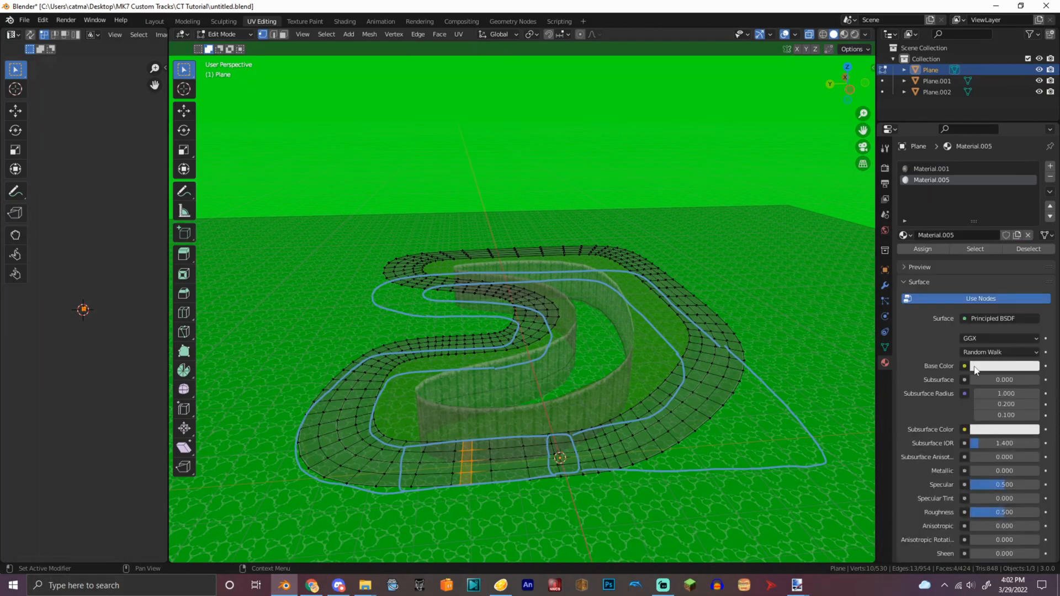
left_click(962, 365)
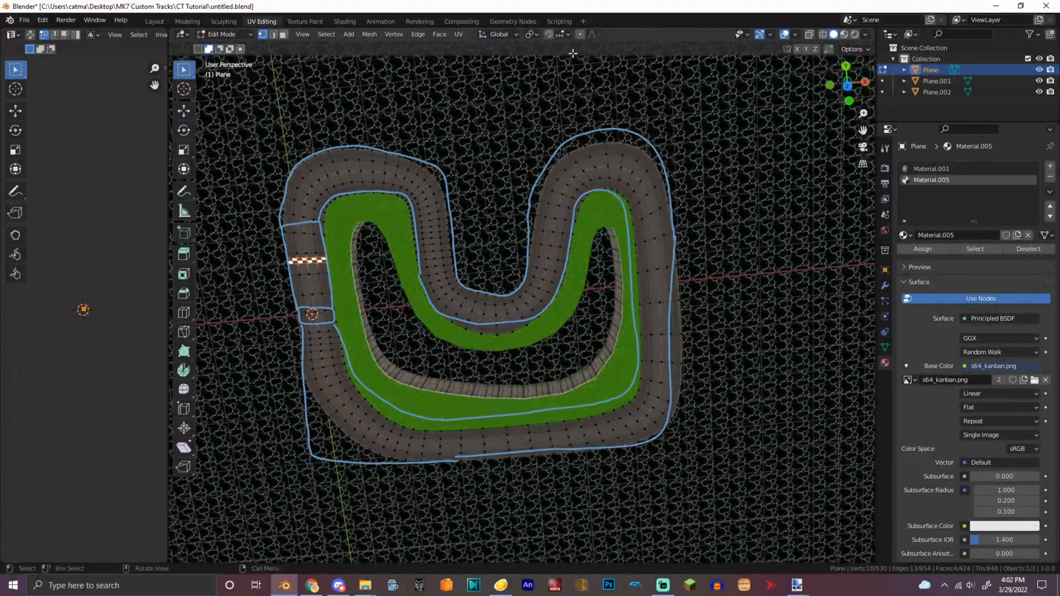
Unwrap the start-line faces and scale their UVs across the checker image.
left_click(458, 34)
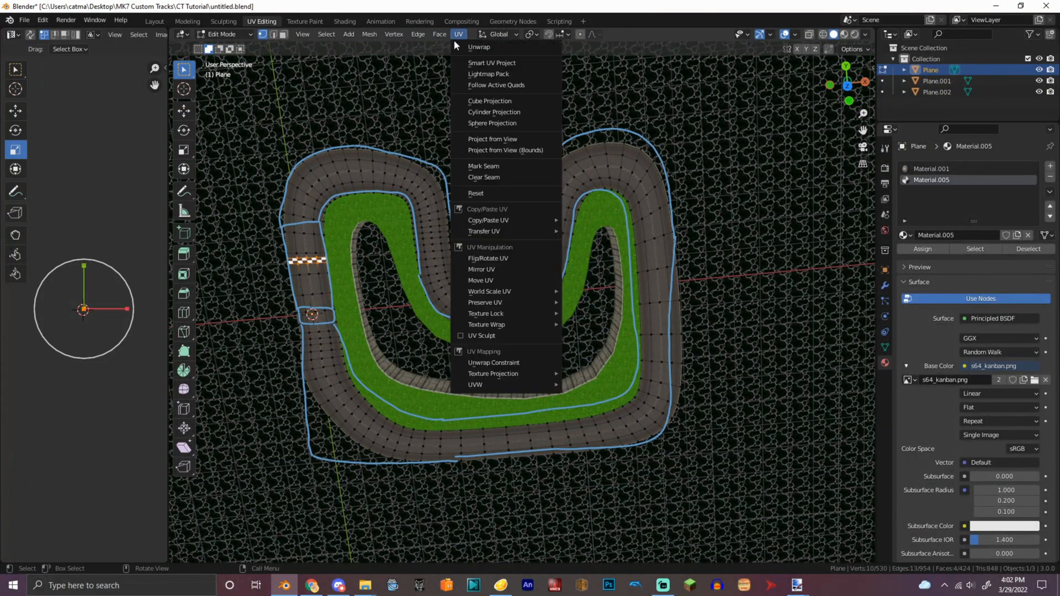
left_click(489, 100)
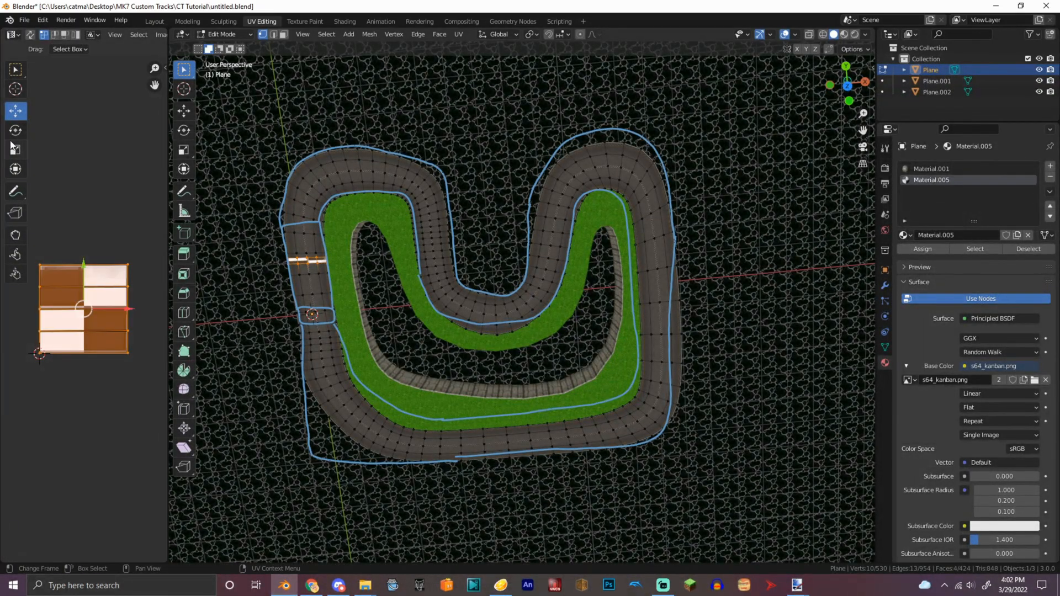
key("s")
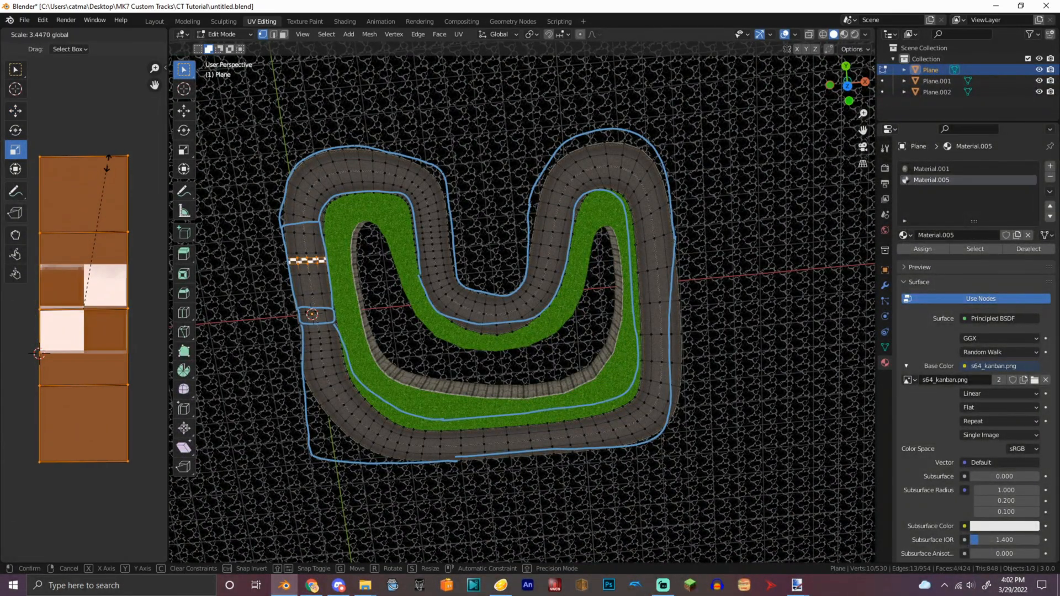